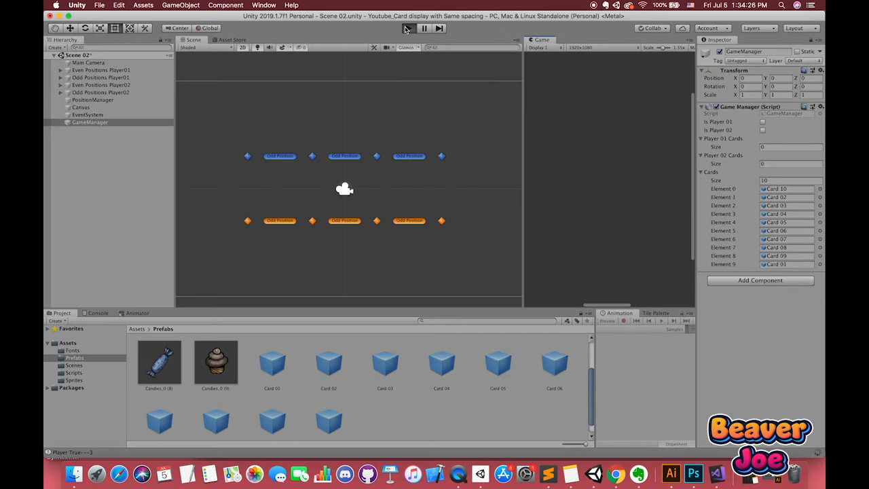
- Play and stop Scene 01 twice to watch ten cards being dealt
click(408, 28)
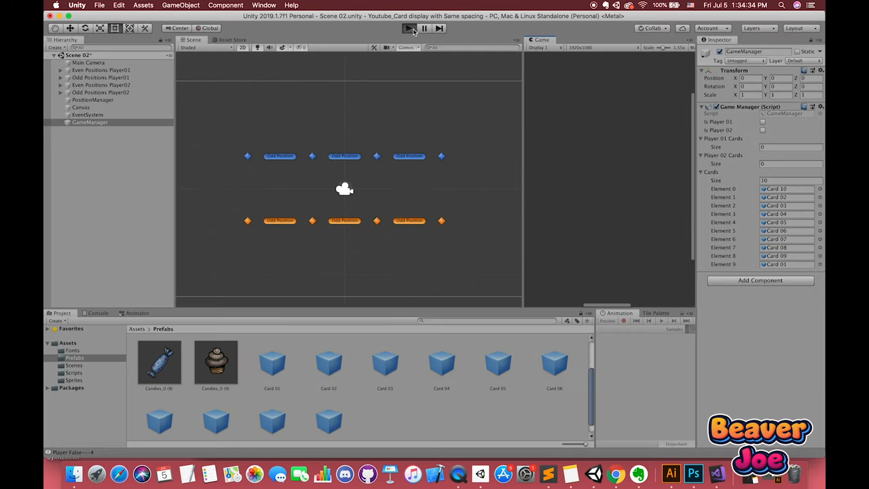
click(407, 29)
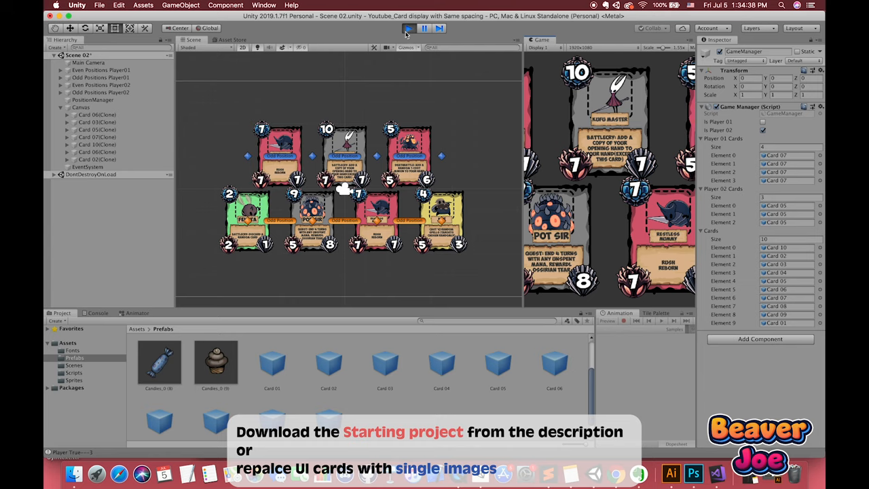
click(403, 27)
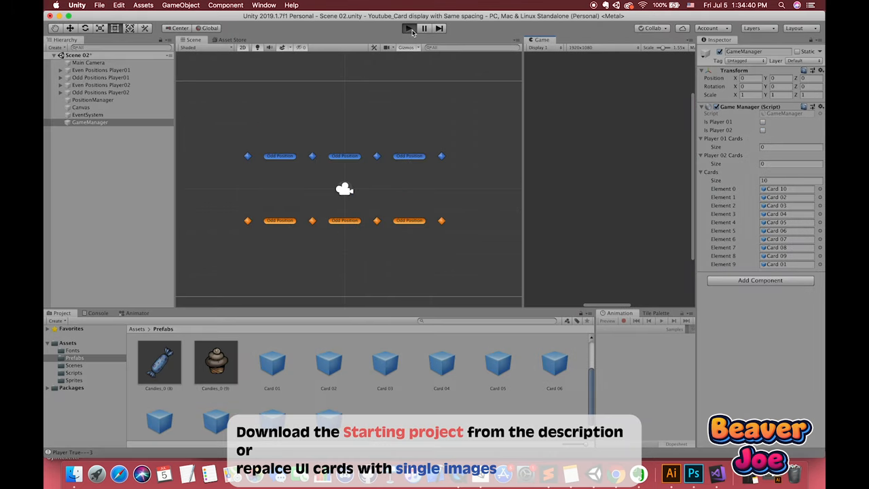
click(408, 28)
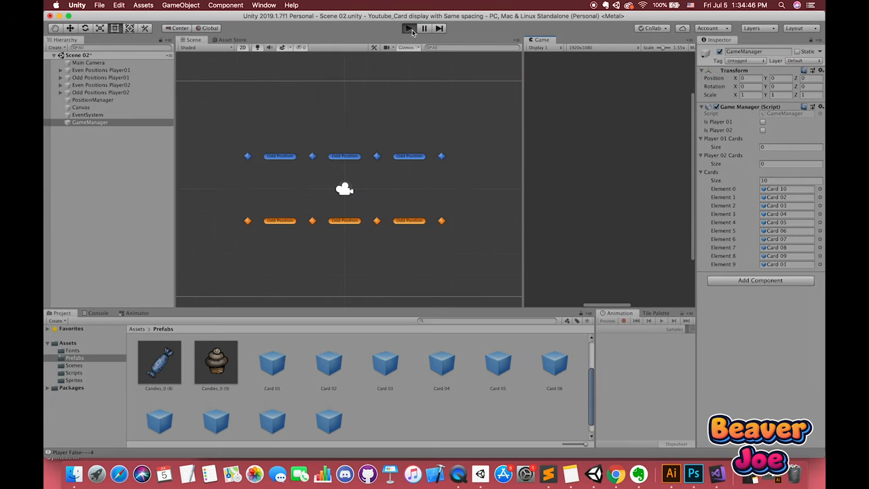
click(406, 29)
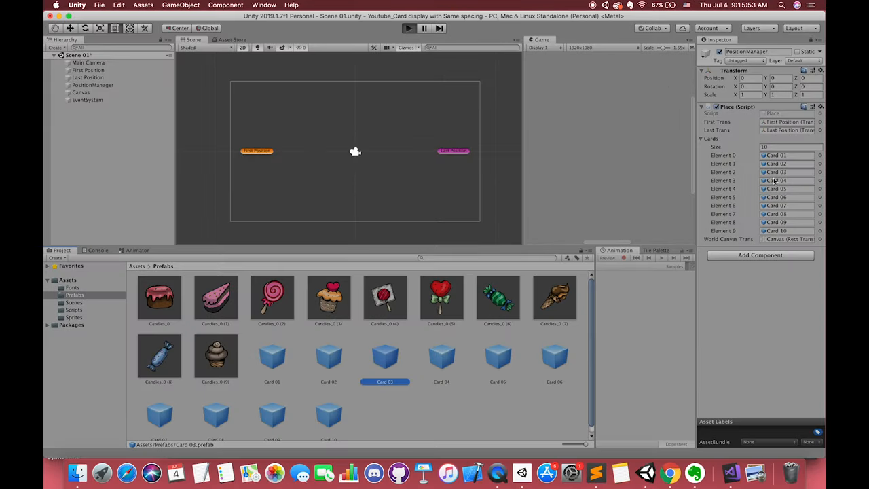
mouse_move(460, 106)
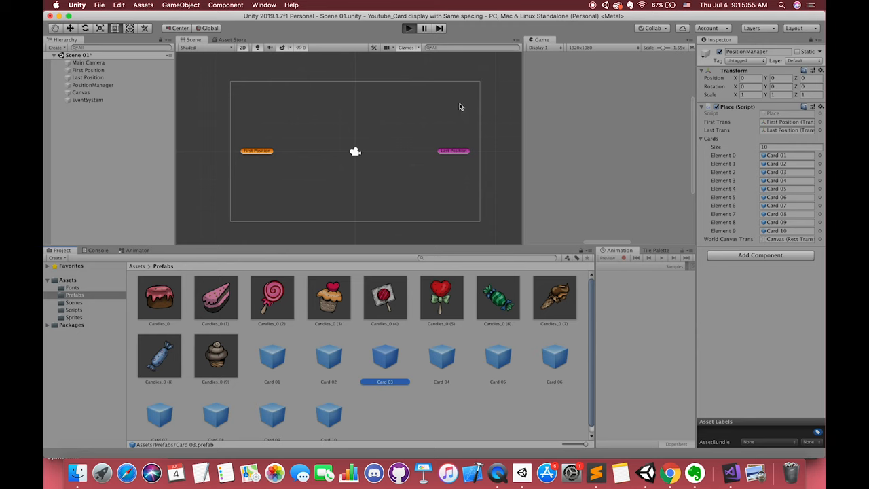
- Play the earlier scene once more to show the evenly spaced cards, then stop it
click(402, 27)
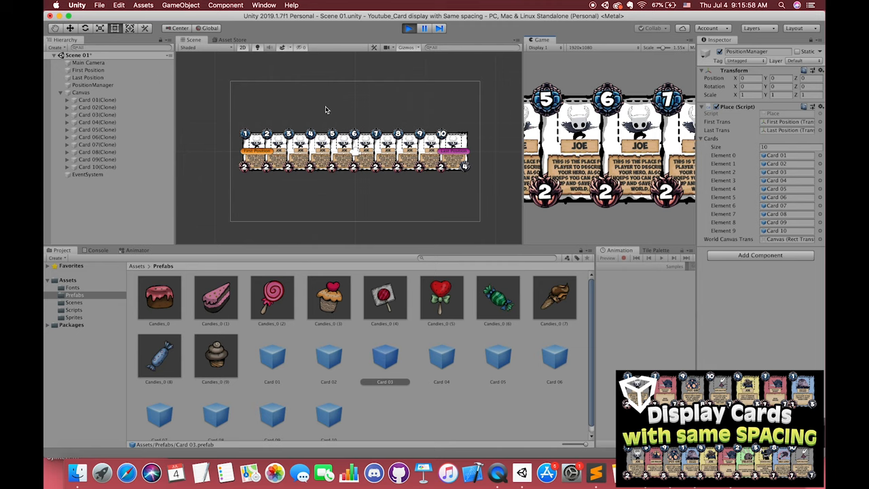
click(407, 27)
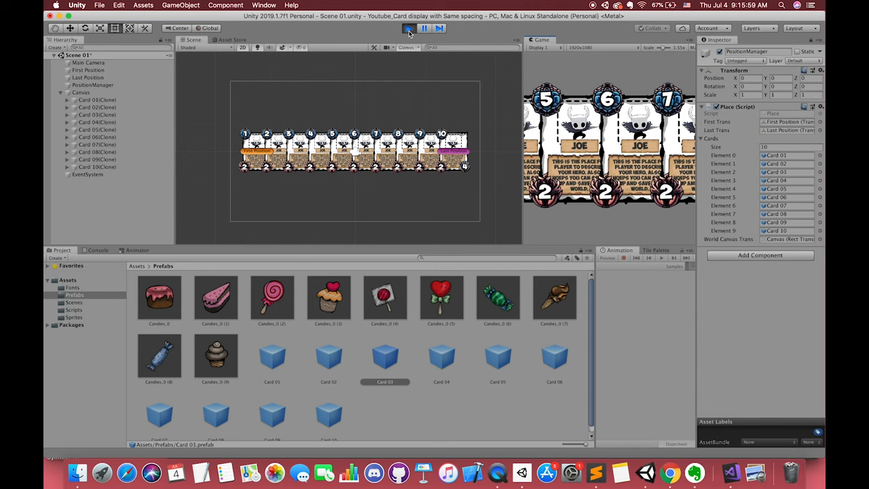
click(405, 28)
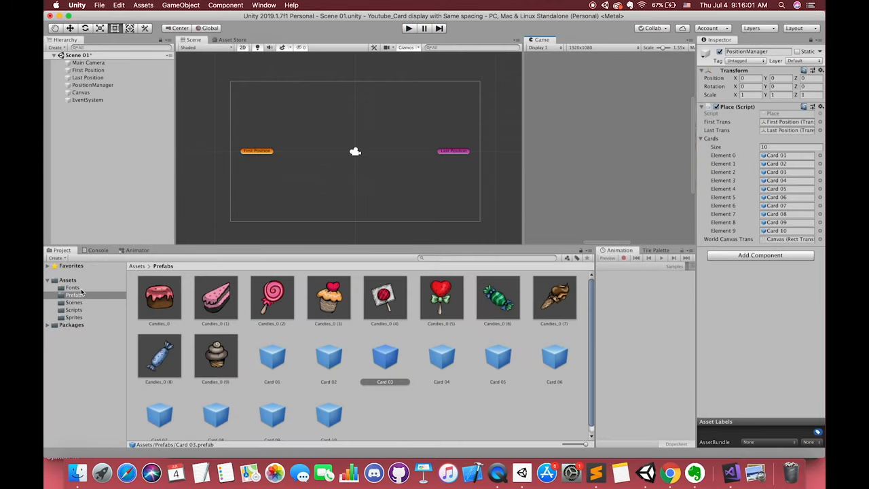
mouse_move(372, 151)
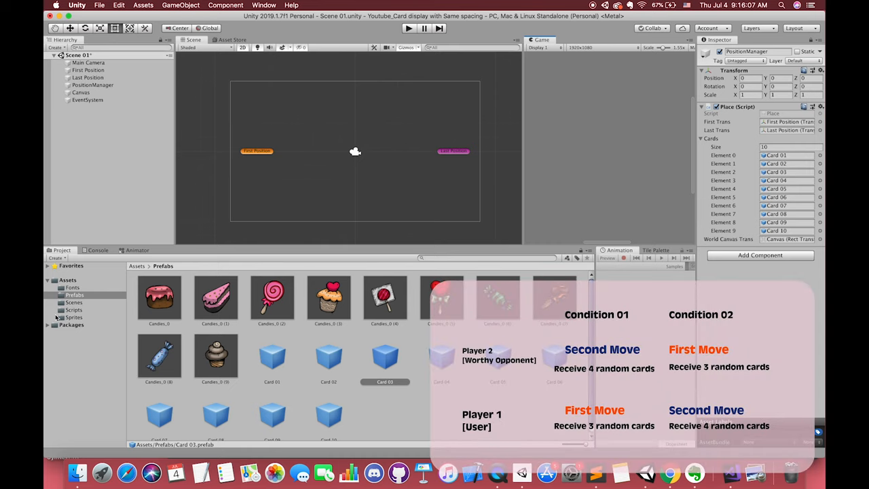
- Browse to the Scripts folder under Assets in the Project window
click(68, 279)
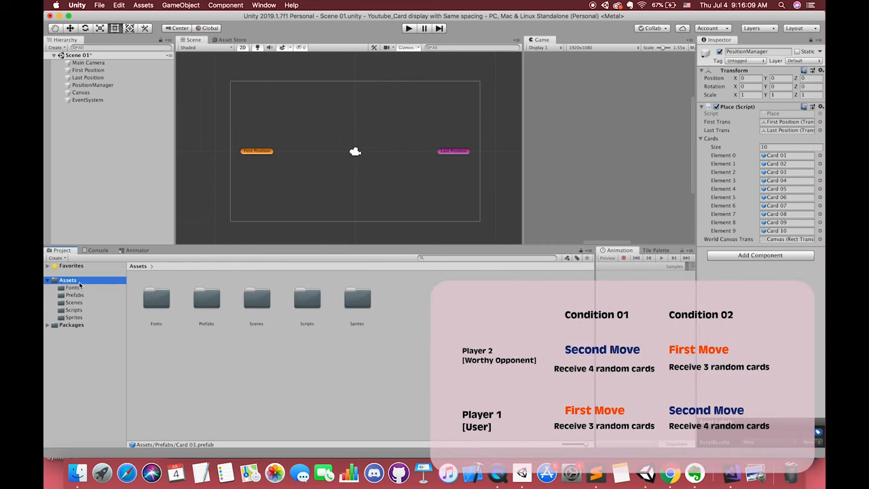
click(70, 310)
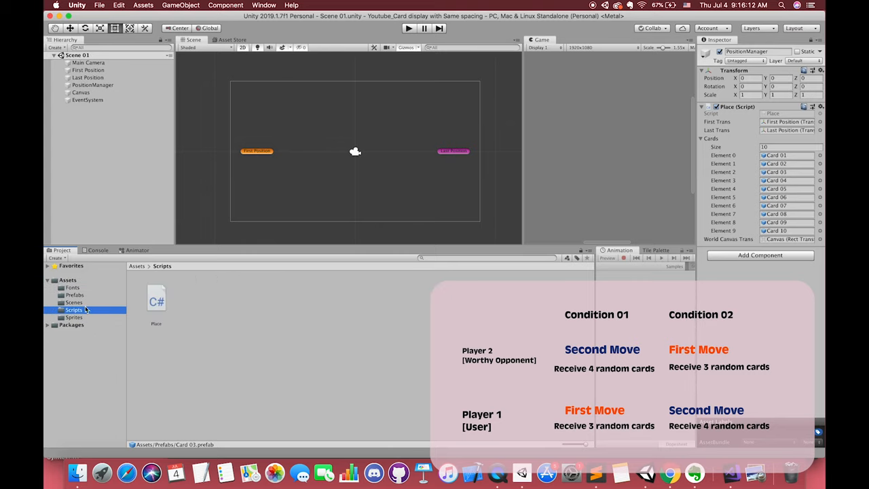
click(70, 302)
text(Scene 02)
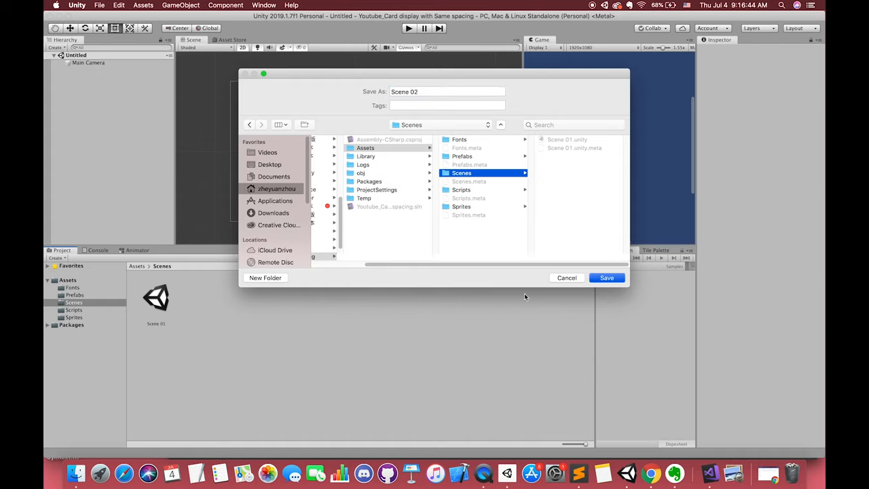
- Save the new scene as Scene 02, add an empty GameObject with reset transform and duplicate it
click(606, 277)
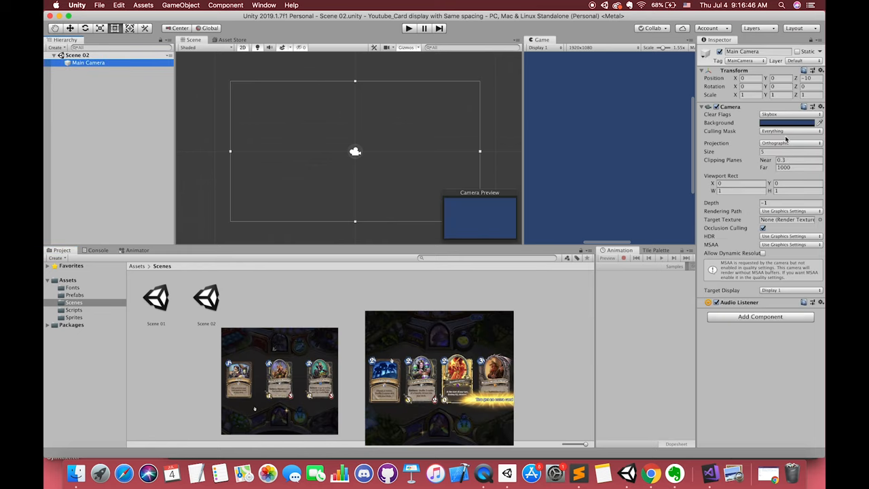
click(791, 122)
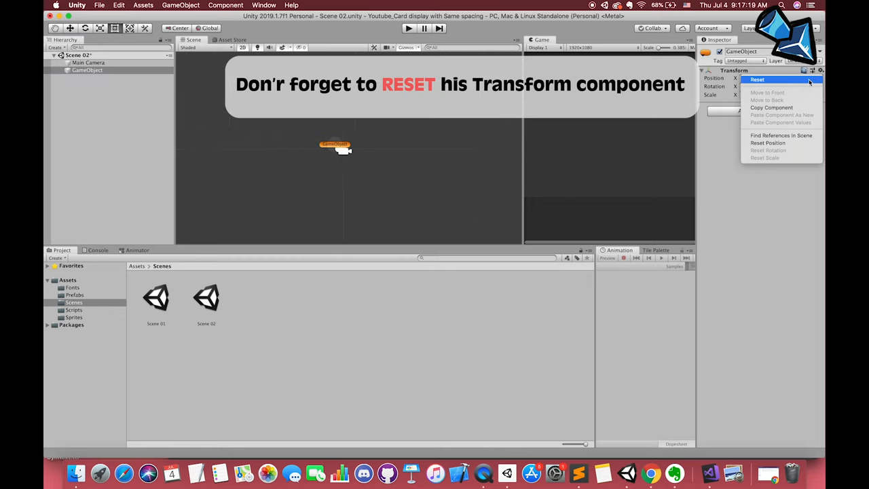
click(764, 80)
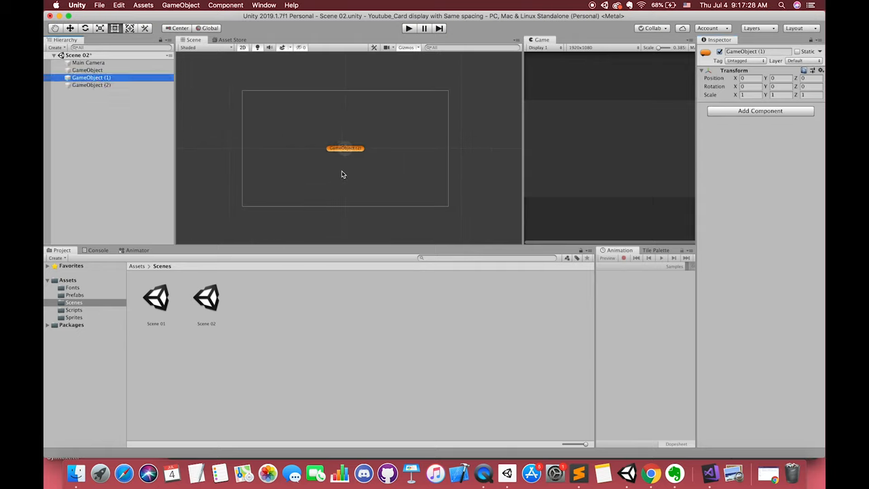
drag(345, 148, 305, 148)
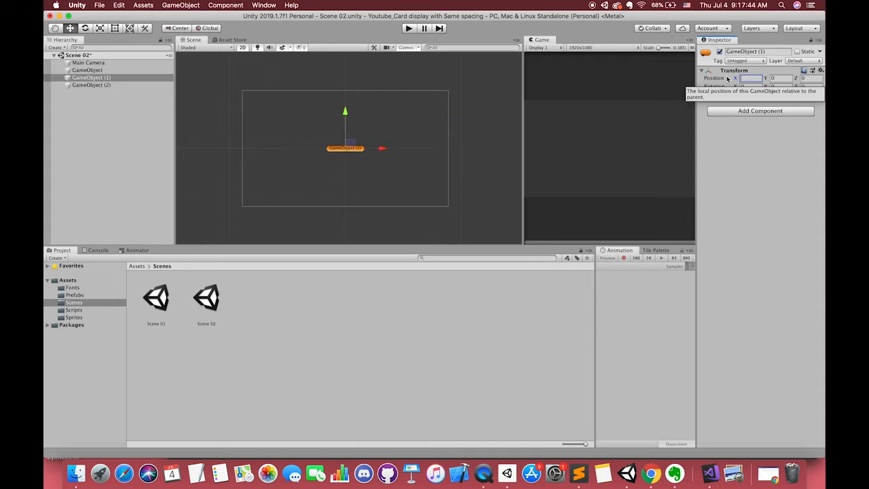
- Set Move X snapping to 3, snap the objects apart, then select the first GameObject for renaming
click(103, 6)
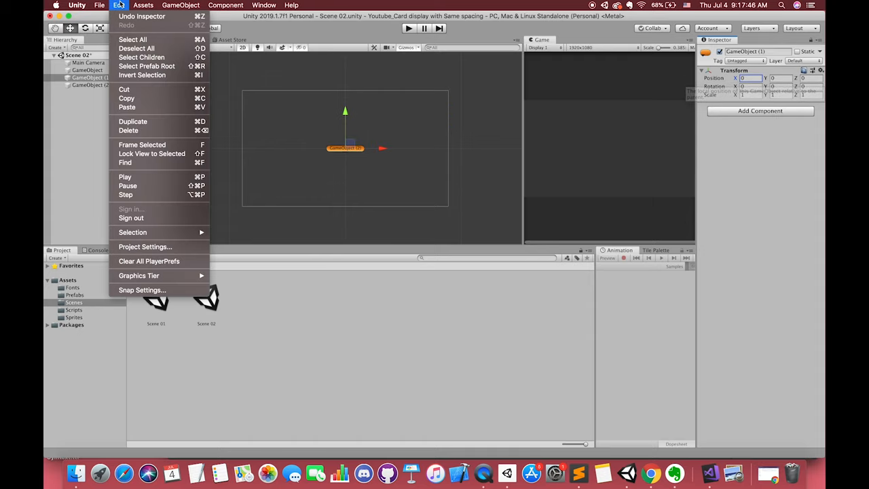
click(141, 290)
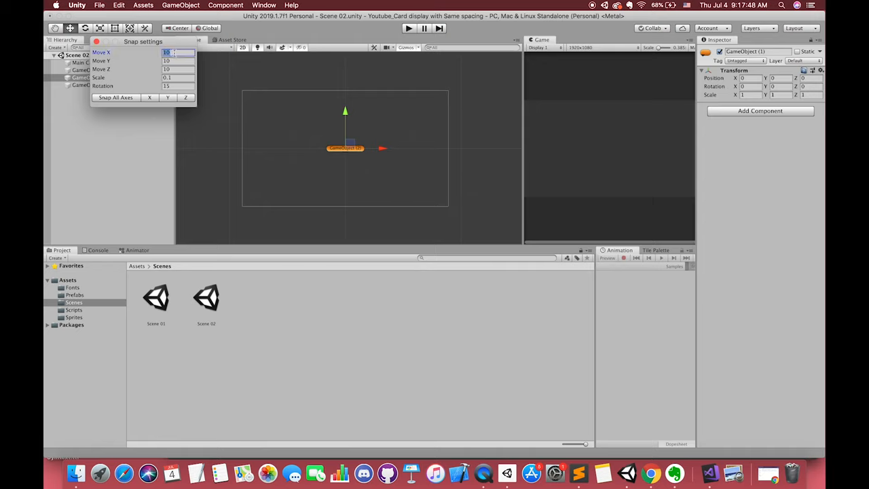
text(3)
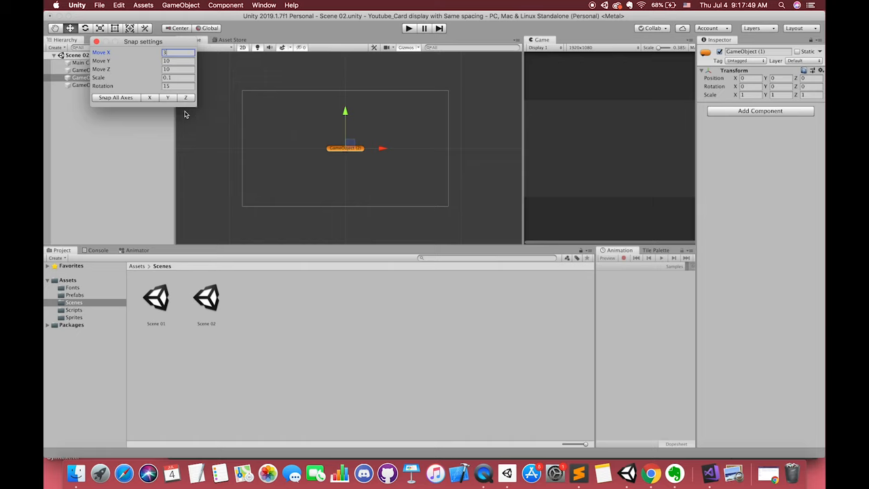
mouse_move(116, 98)
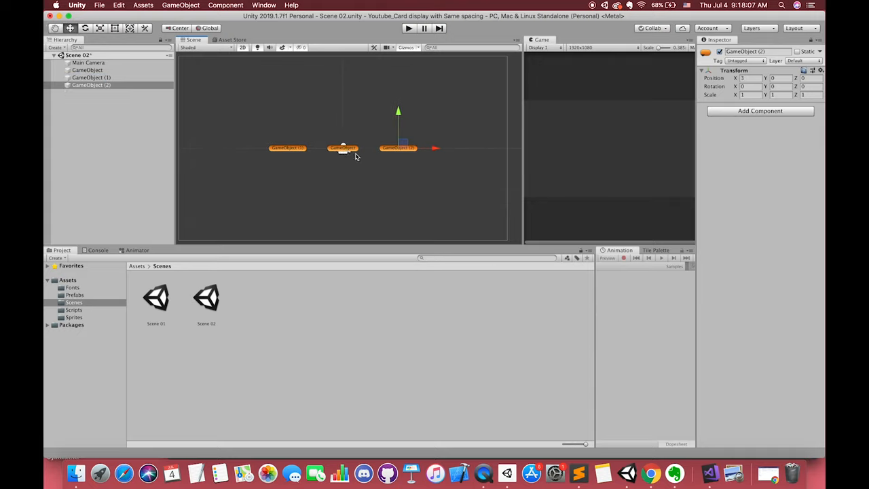
click(81, 71)
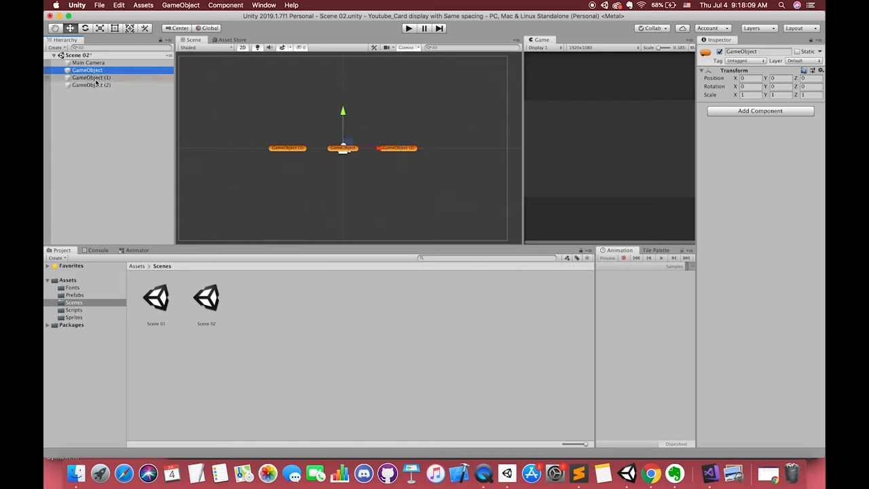
double_click(747, 52)
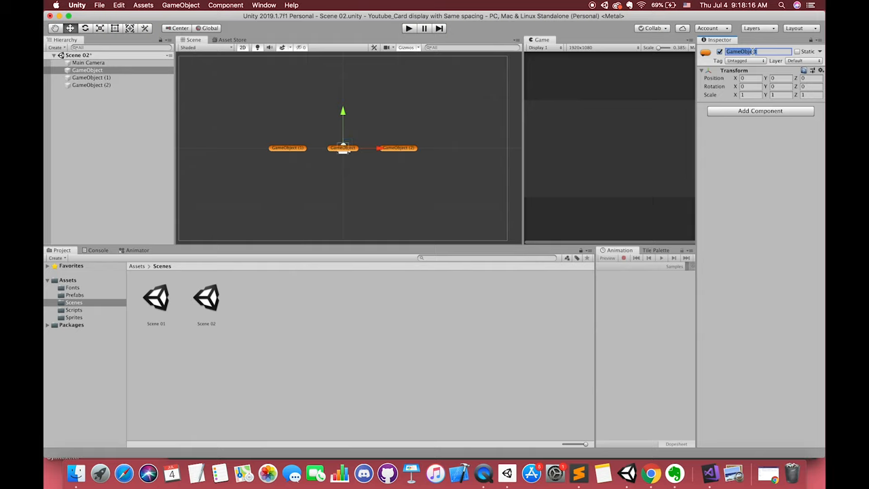
- Rename the marker to 'Odd Position'
text(Odd)
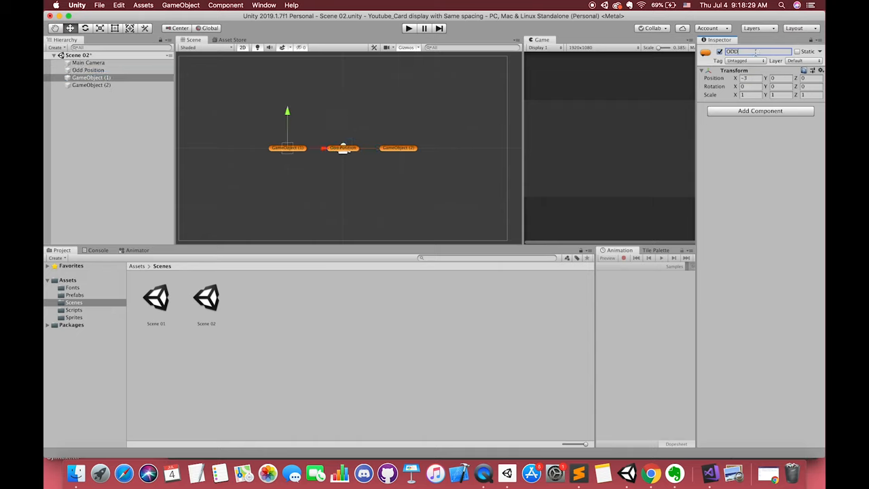
text(Odd Position)
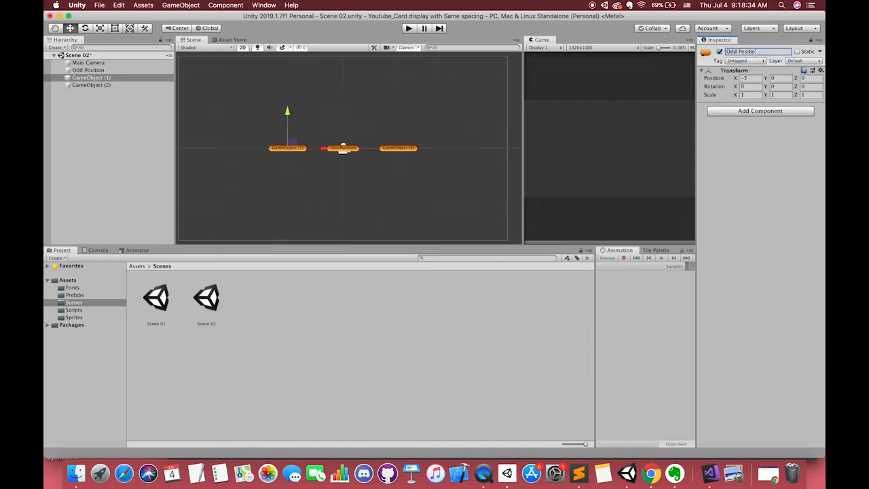
click(90, 85)
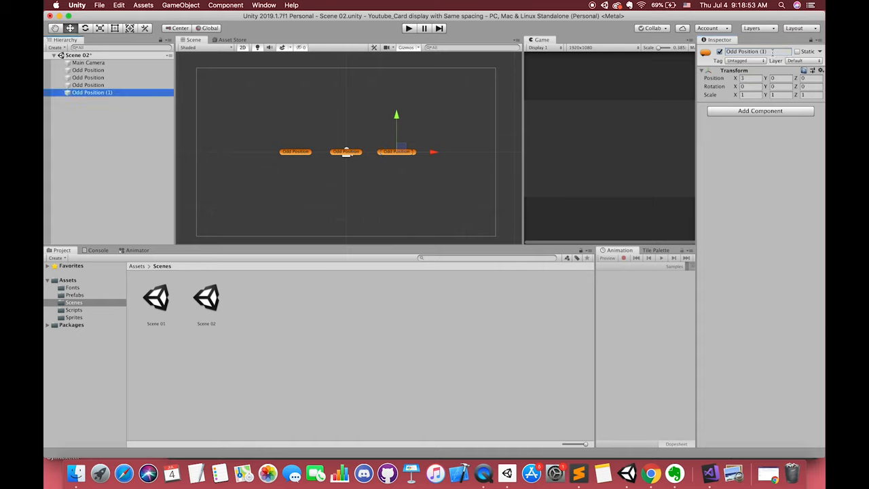
- Give the marker a coloured label icon and slide the duplicated position objects into the row
click(704, 52)
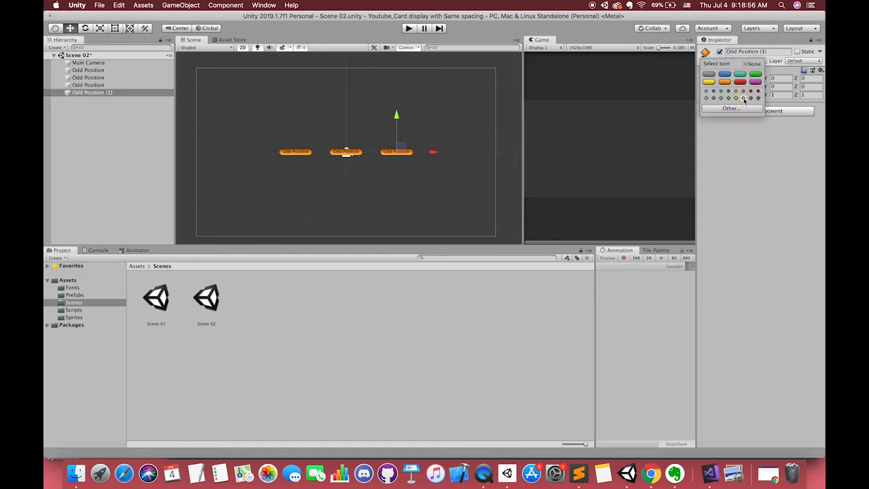
click(424, 155)
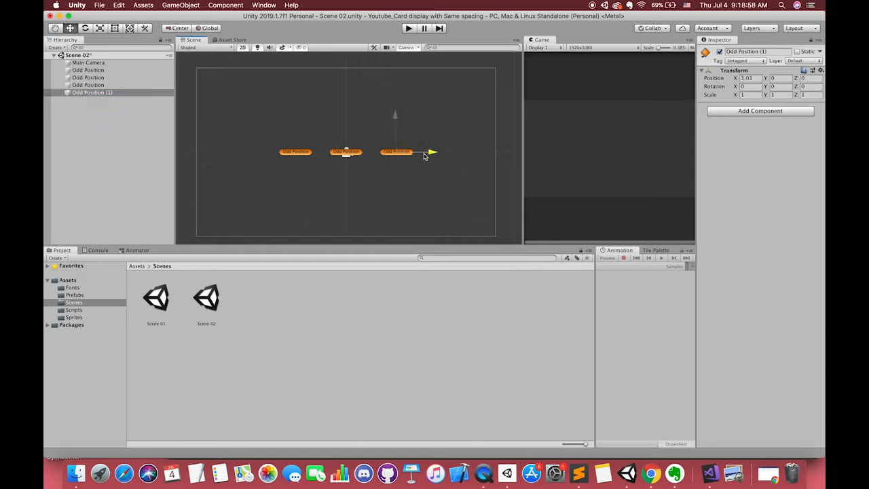
drag(423, 152, 397, 152)
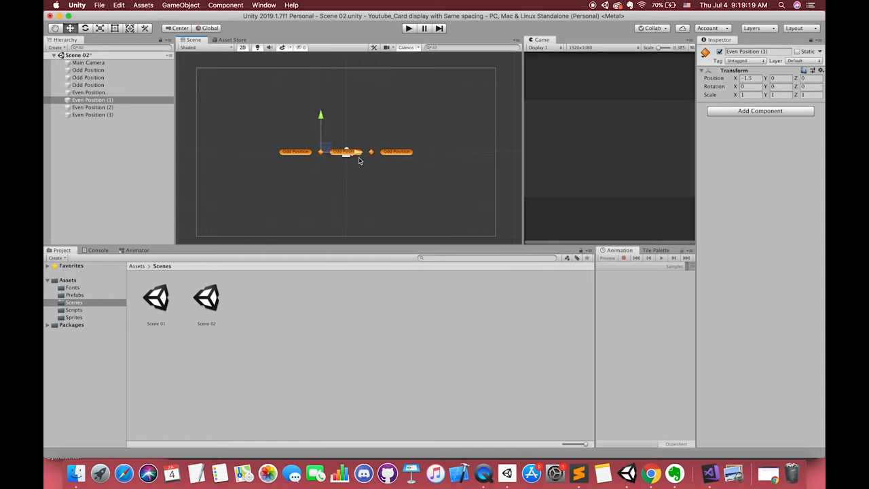
click(92, 107)
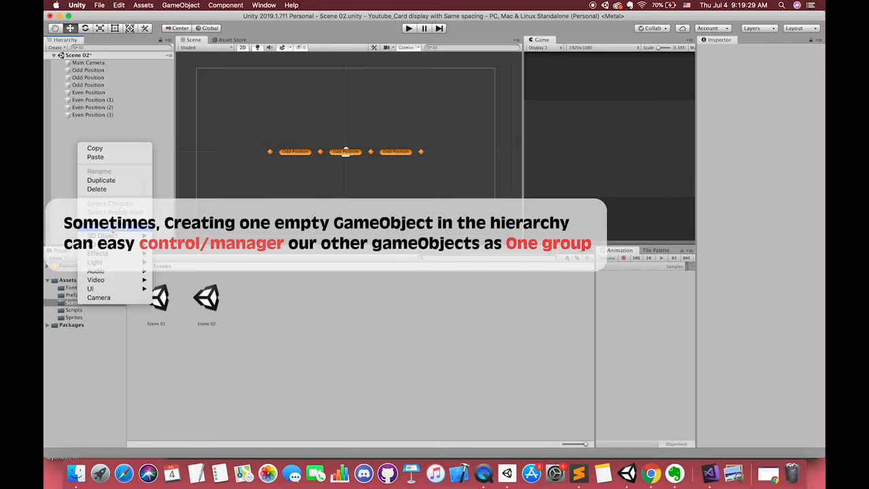
- Create an empty parent named 'Even Positions' and group the markers under it
click(102, 235)
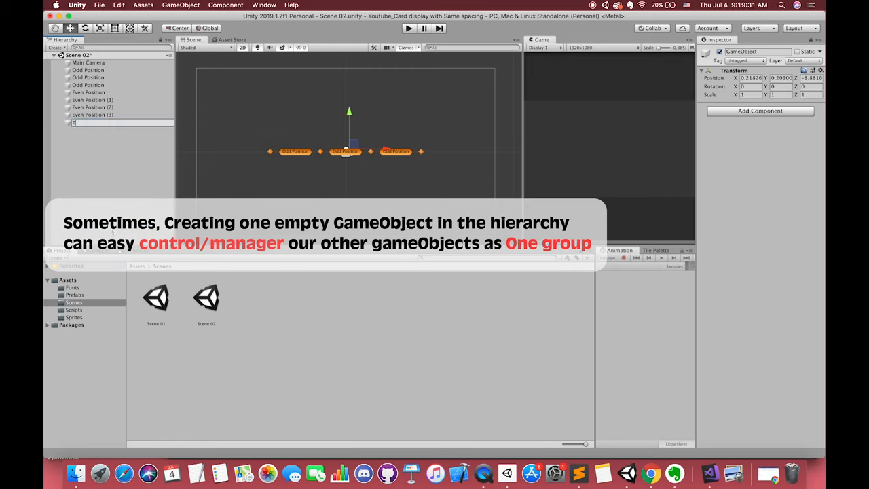
text(Even Positions)
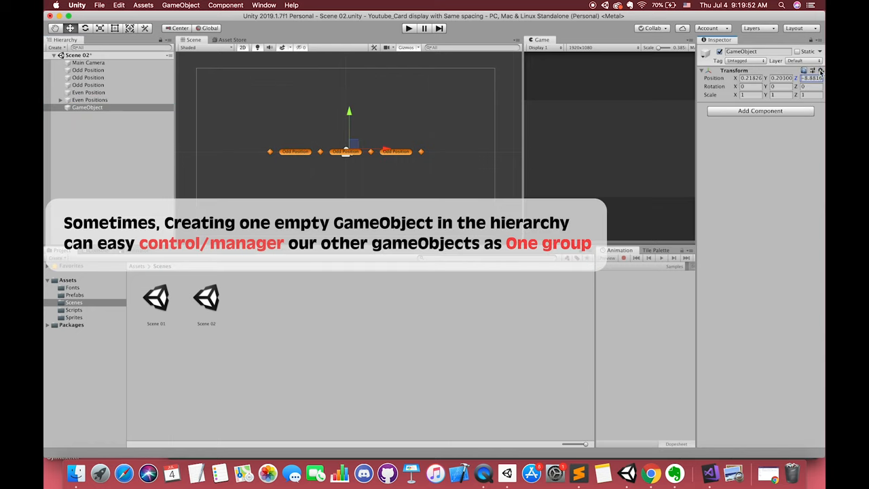
click(88, 107)
text(Position)
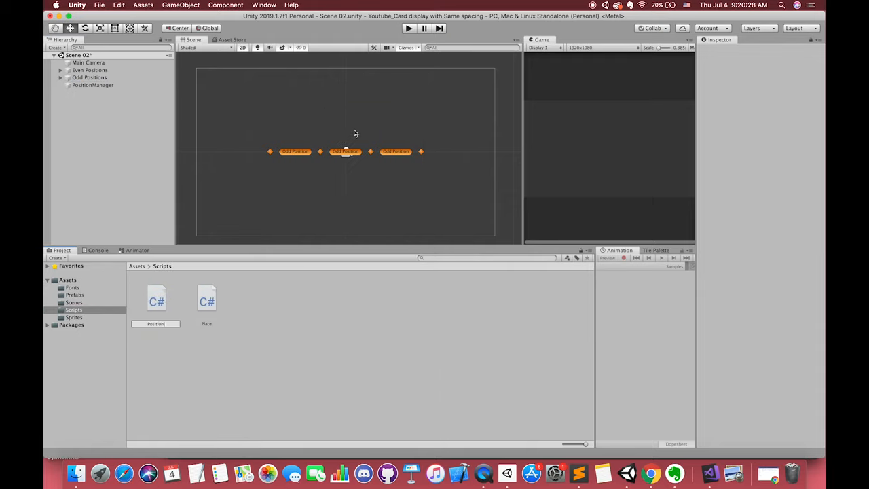
- Name the new script PositionManager and open it for editing
click(89, 84)
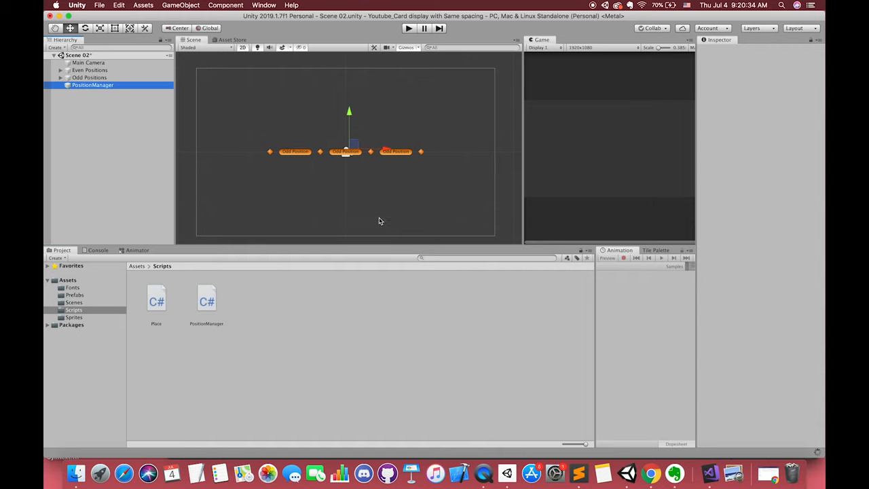
click(97, 93)
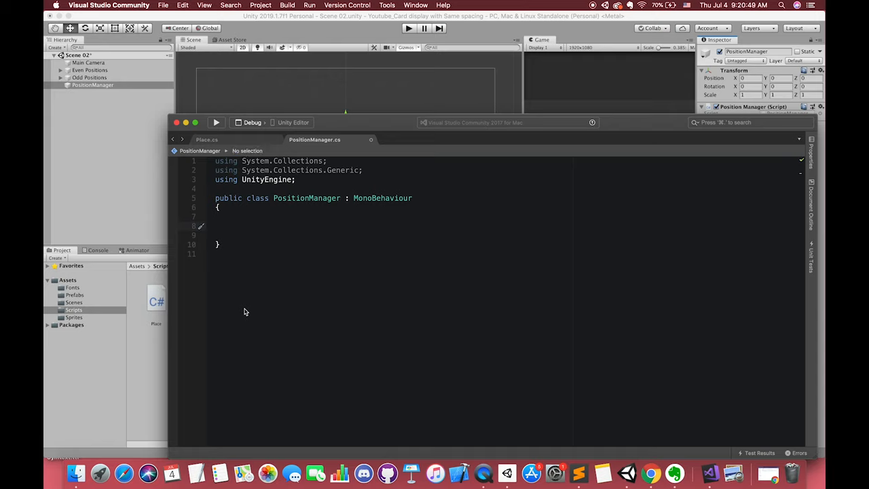
- Declare public GameObject[] cards, Transform[] oddTrans and Transform[] evenTrans
text(public)
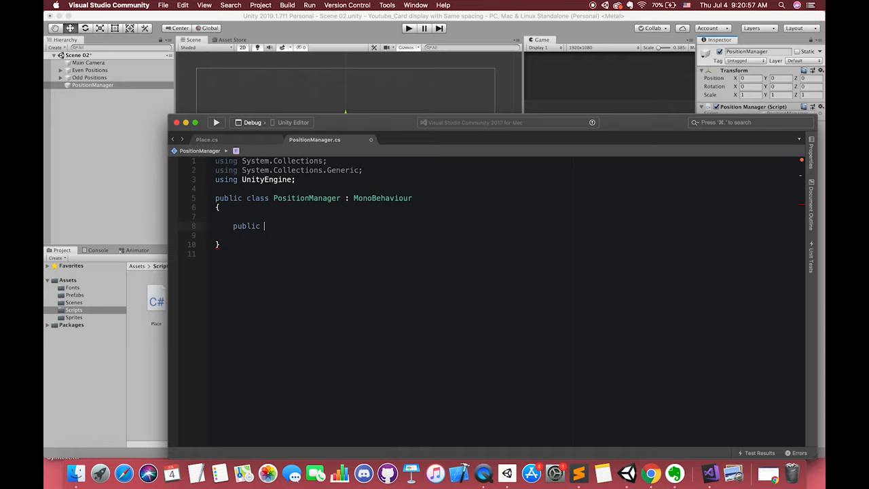
text(GameObject[])
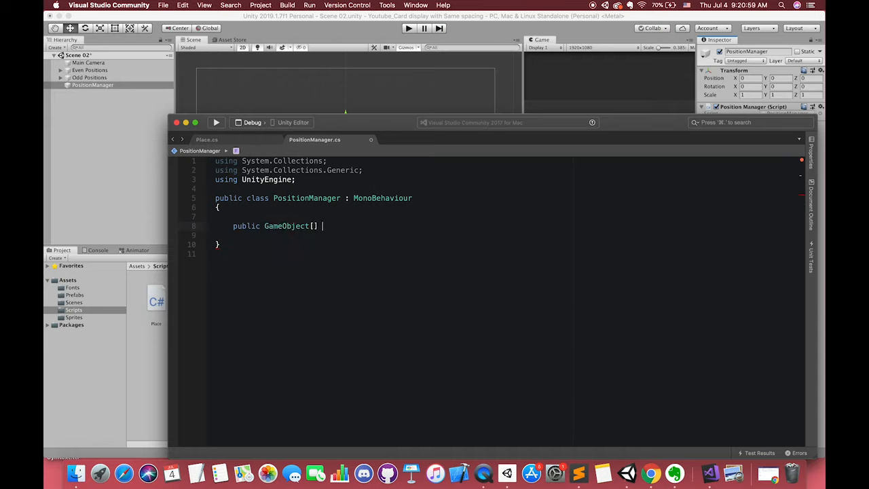
text(cards;)
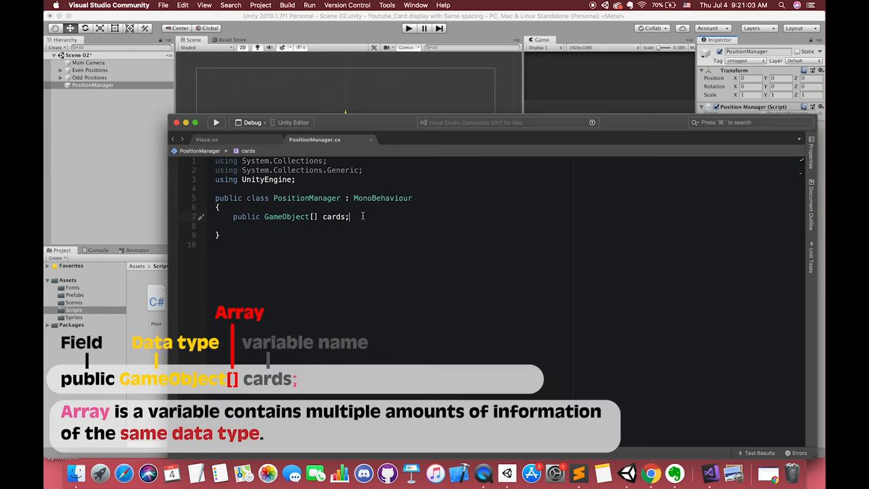
text(public Transform[)
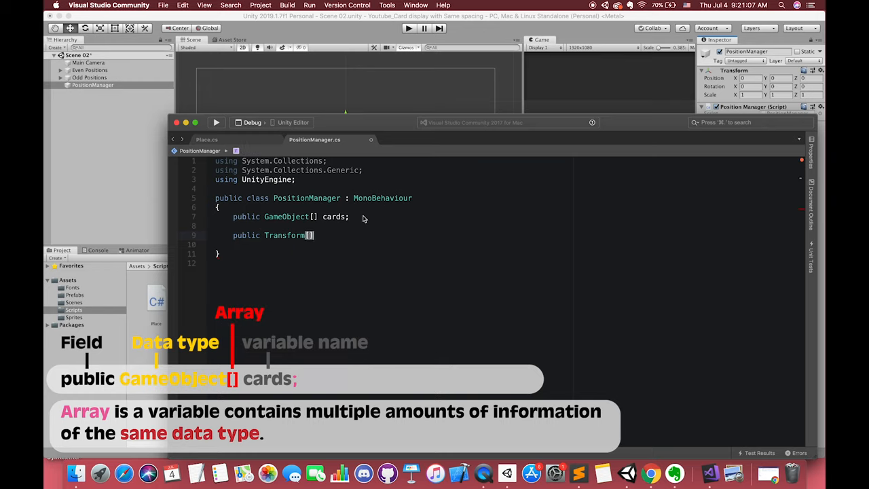
text(oddTra)
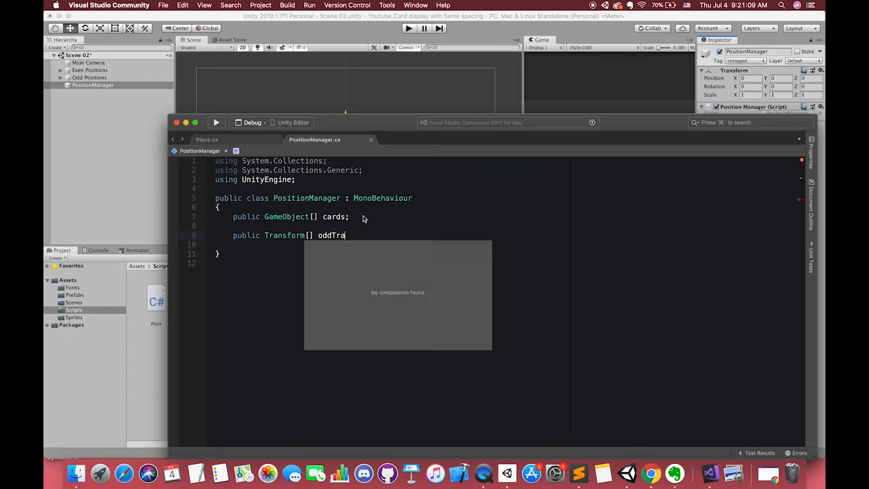
text(ns;)
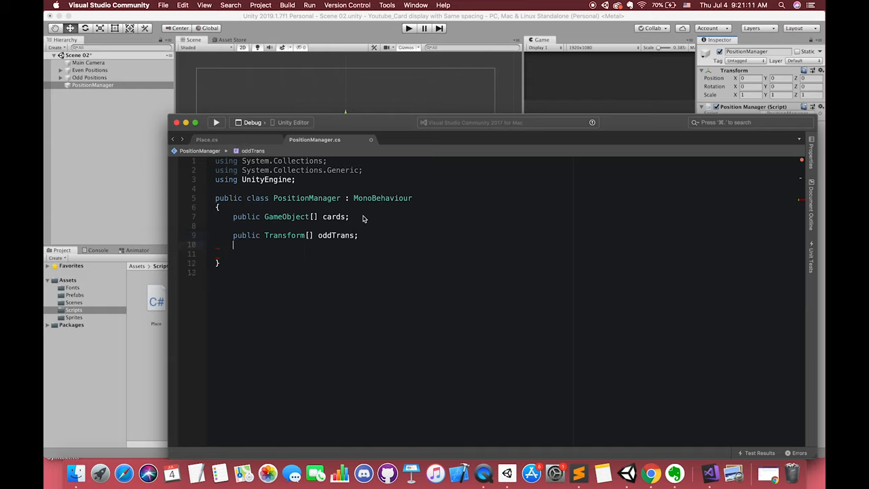
text(public Transform[] even)
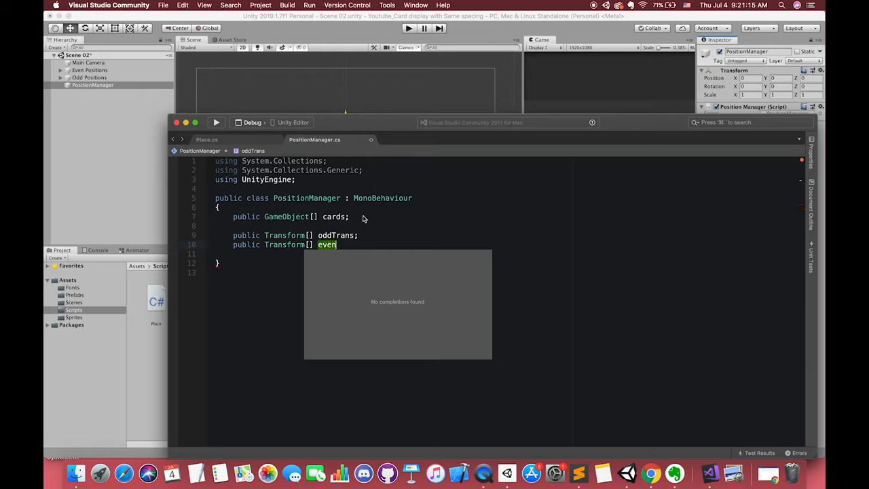
text(Trans;)
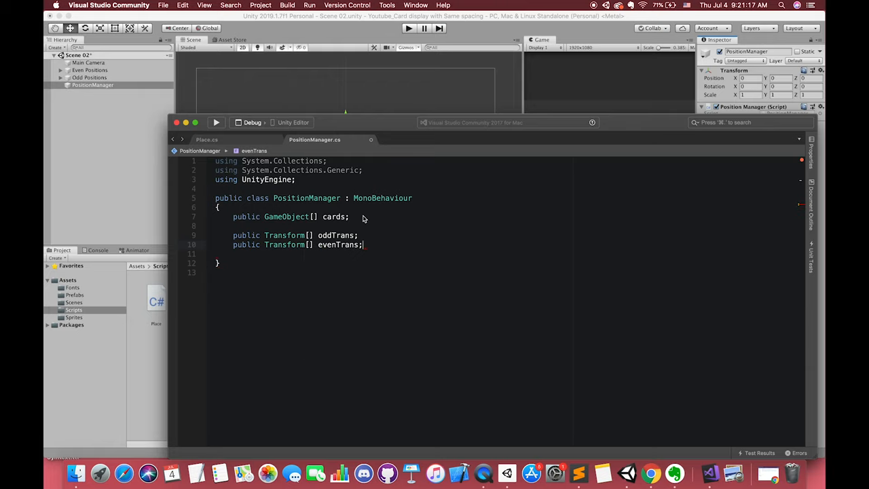
- Add an '//array: a collection ... together' comment and start a void DisplayCard method
text(//array)
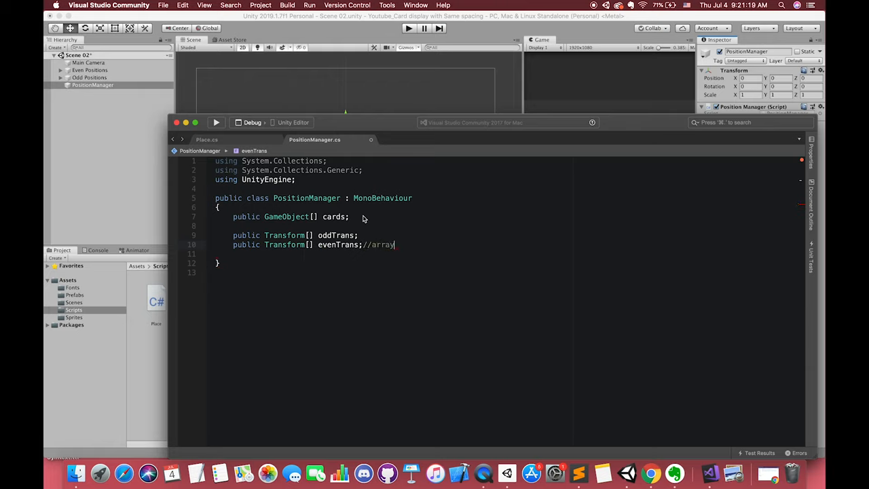
mouse_move(458, 249)
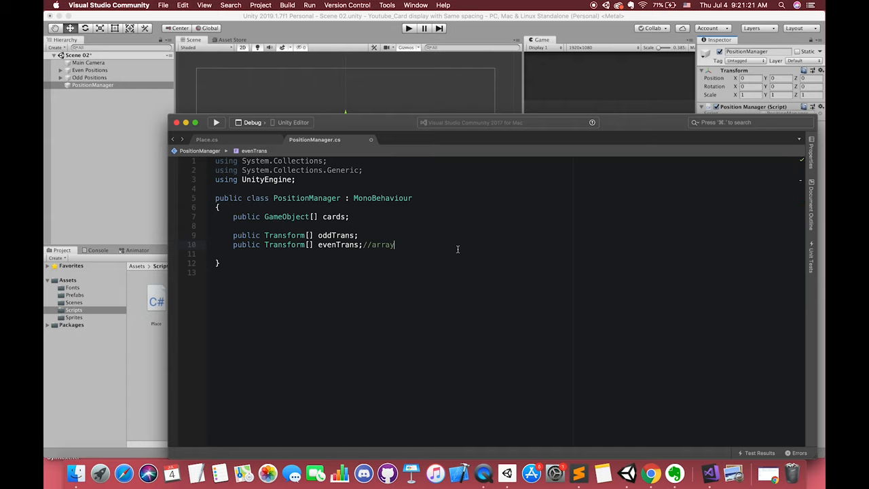
text(: a collection of the the same type store)
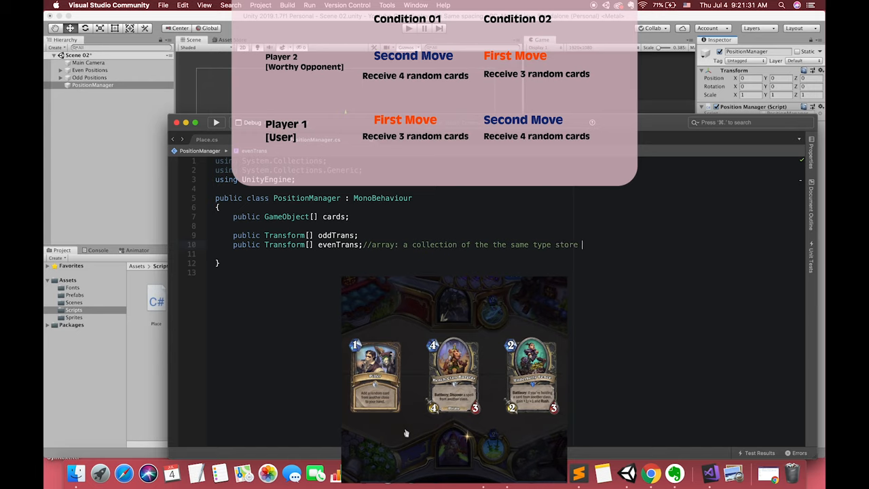
text(together)
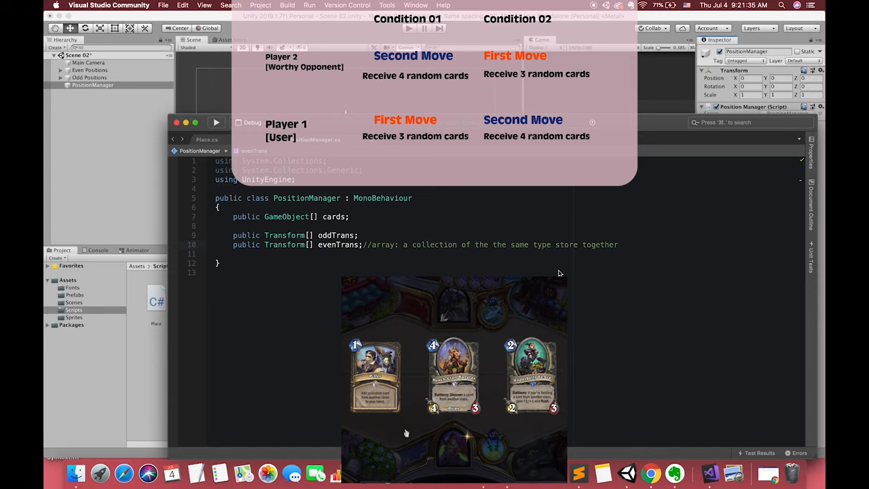
text(void I)
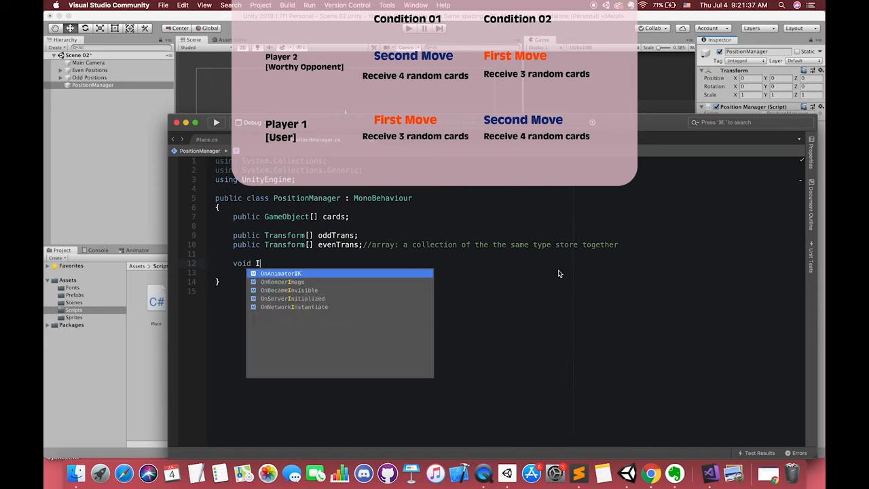
text(Disl)
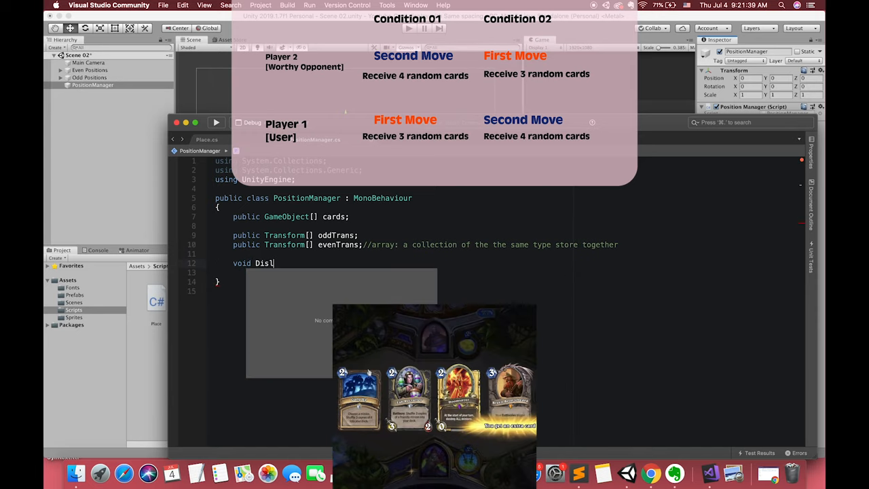
text(playCard()
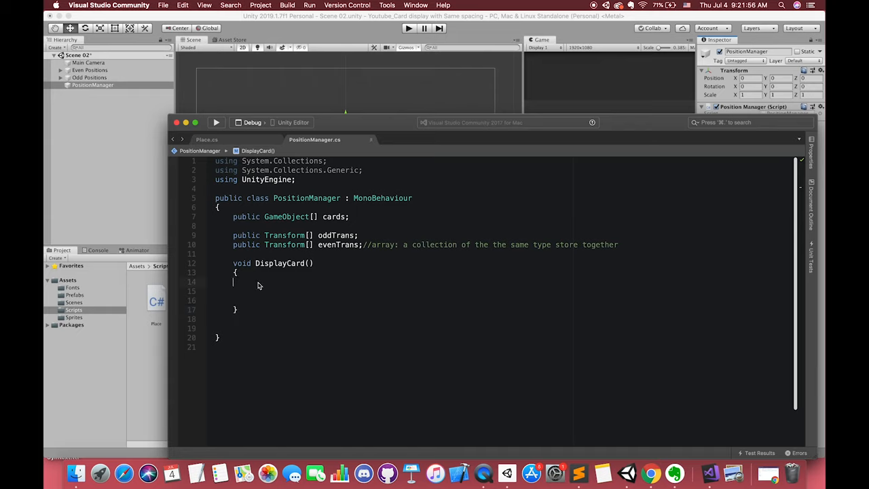
- Write if(cards.Length % 2 == 0) { //Even position } else { //Odd position } and begin a for loop
text(if)
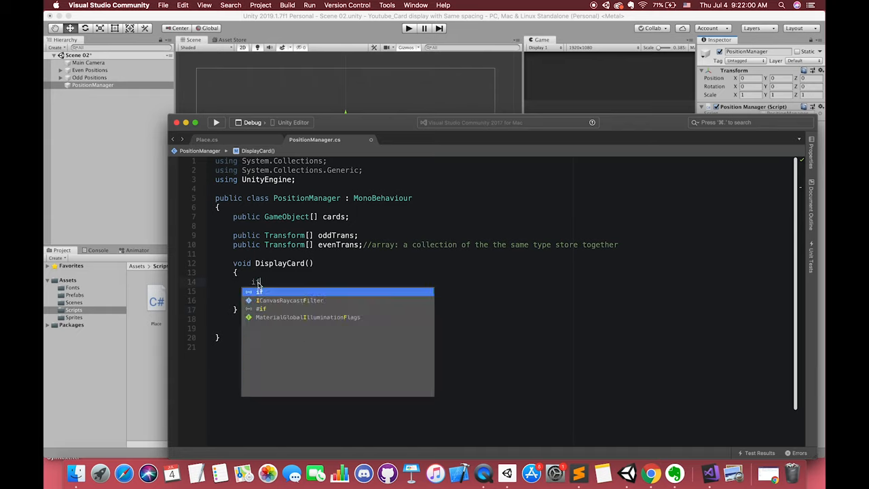
text((cards.Length %)
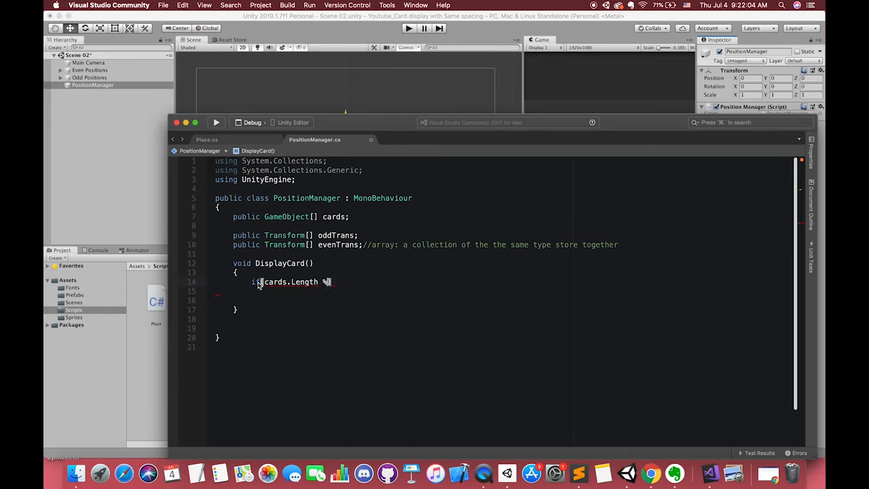
text(% 2 == 0))
click(502, 291)
text({)
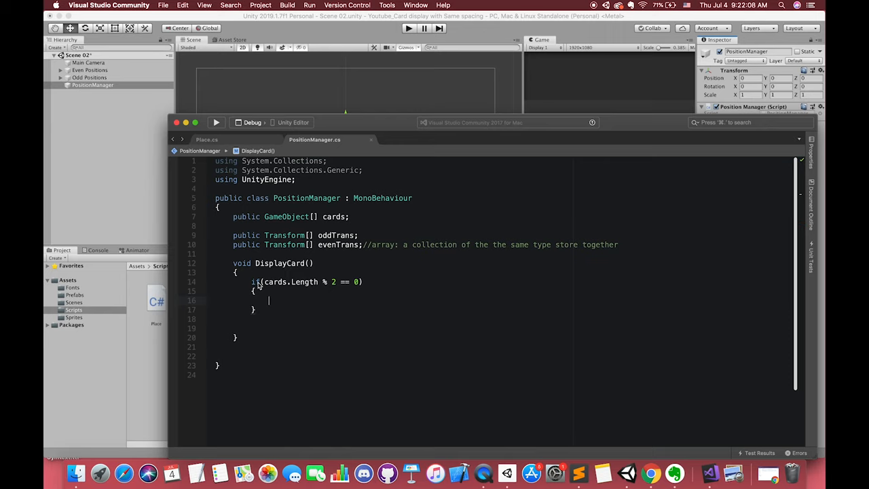
text(//Even position)
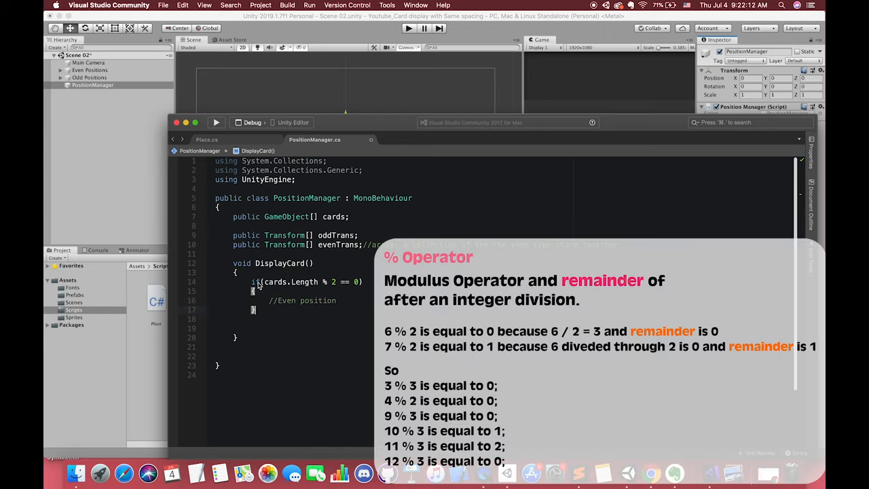
text(else)
click(292, 346)
text(//Odd position)
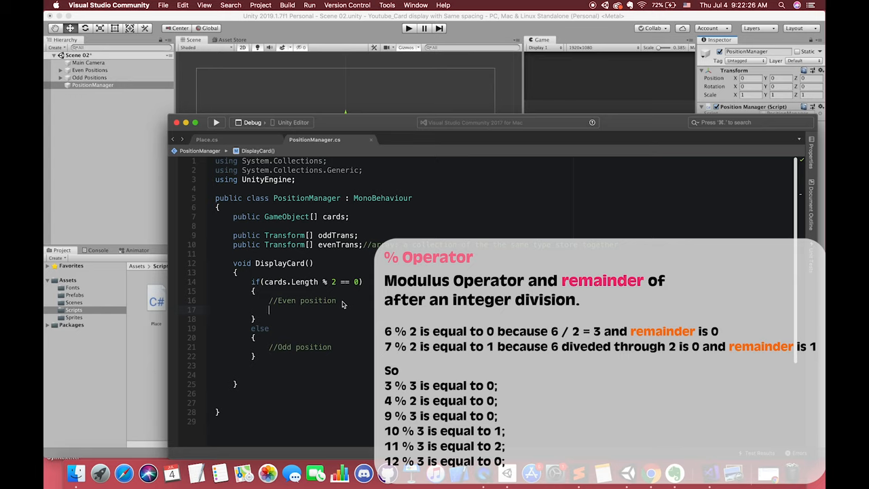
text(f)
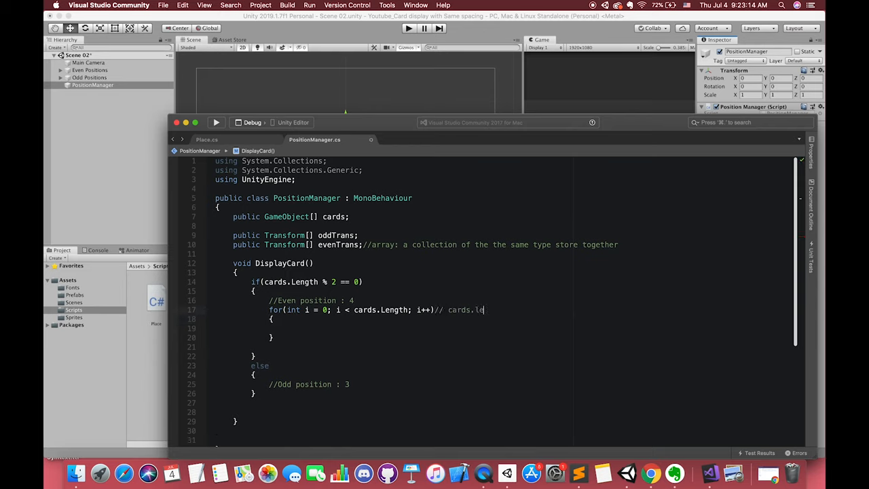
- Instantiate each card at a Vector2 from evenTrans[i].position with Quaternion.identity
text(Ins)
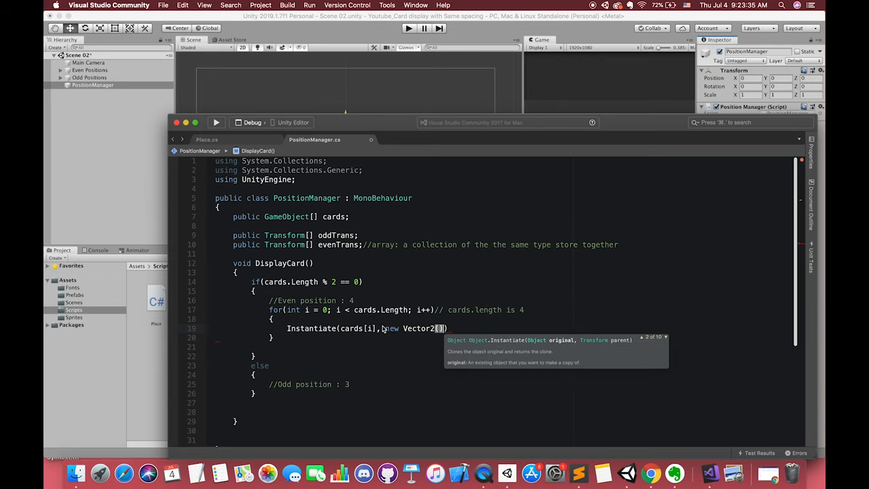
text(e)
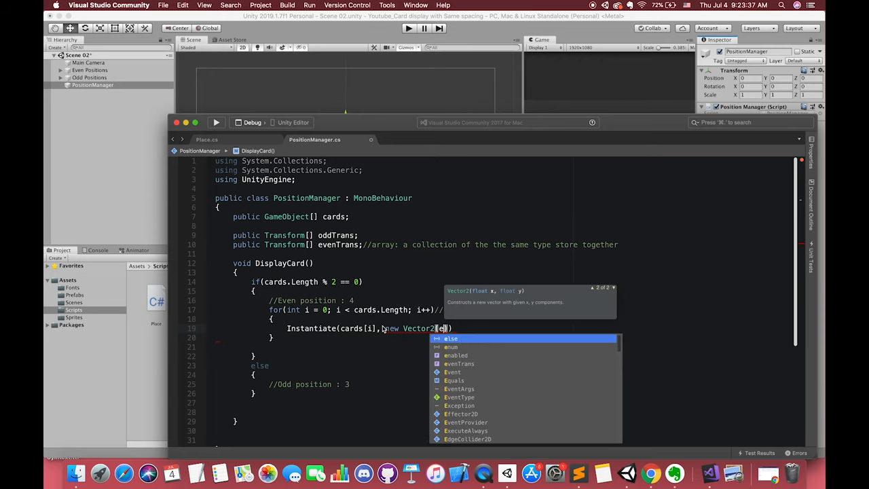
text(evenTrans[i)
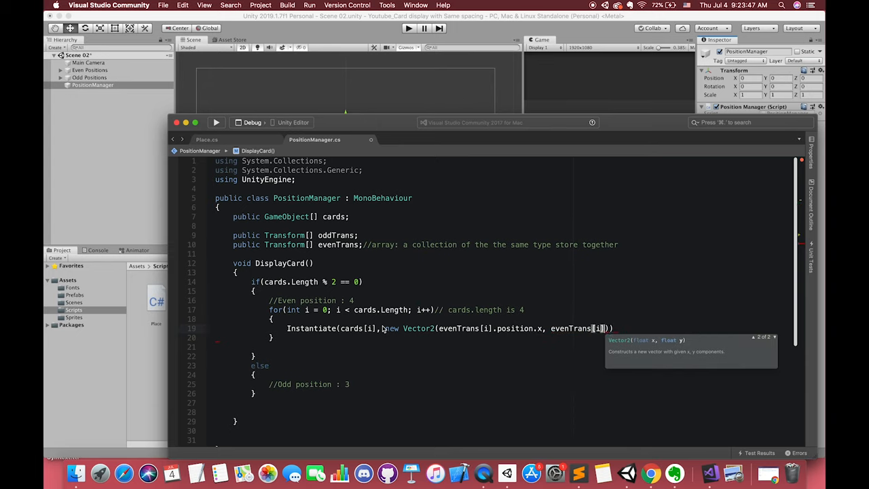
text(.position.y)
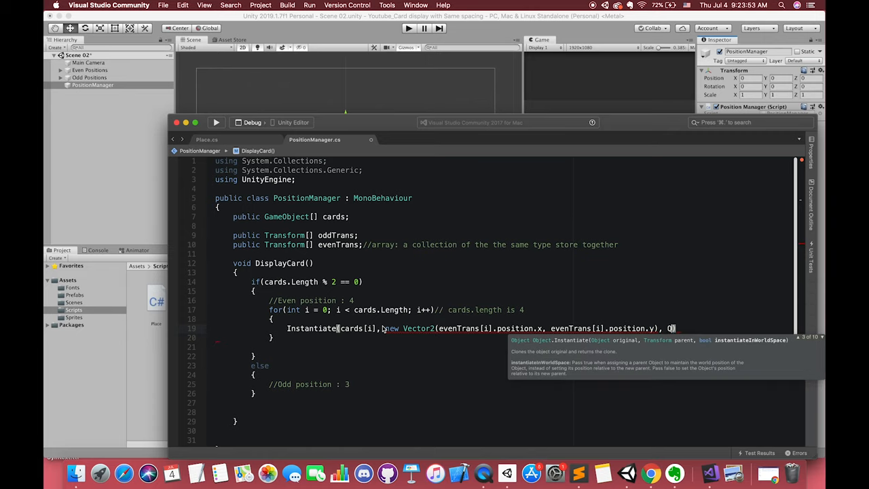
text(Quaternion.identity);)
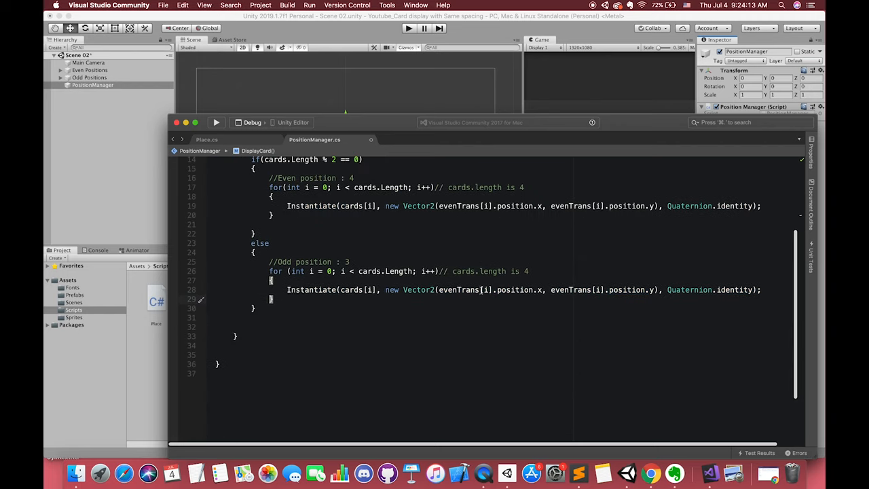
- Repeat the Instantiate with oddTrans in the odd branch and call DisplayCard() in Start
text(oddTrans)
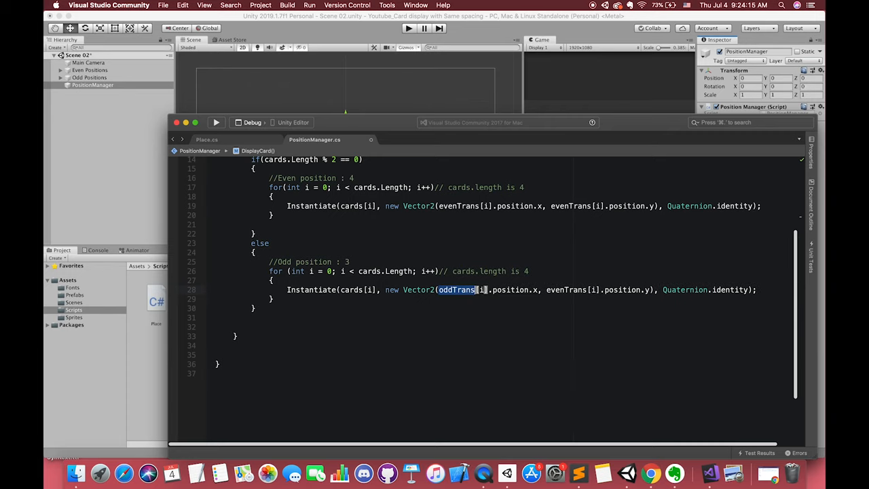
text(odd)
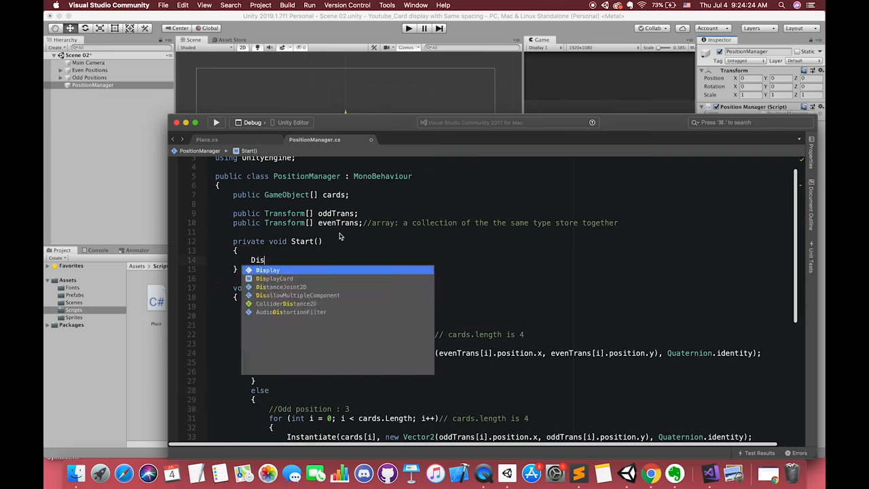
text(DisplayCard();)
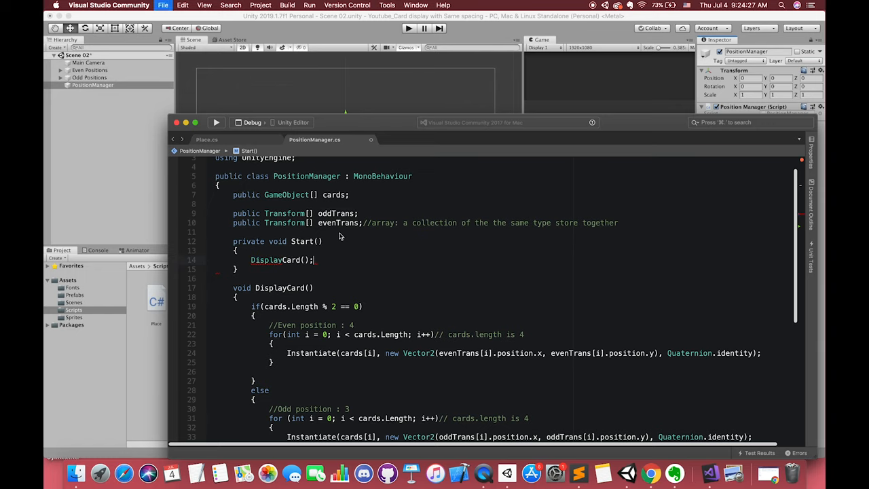
scroll(down, 3)
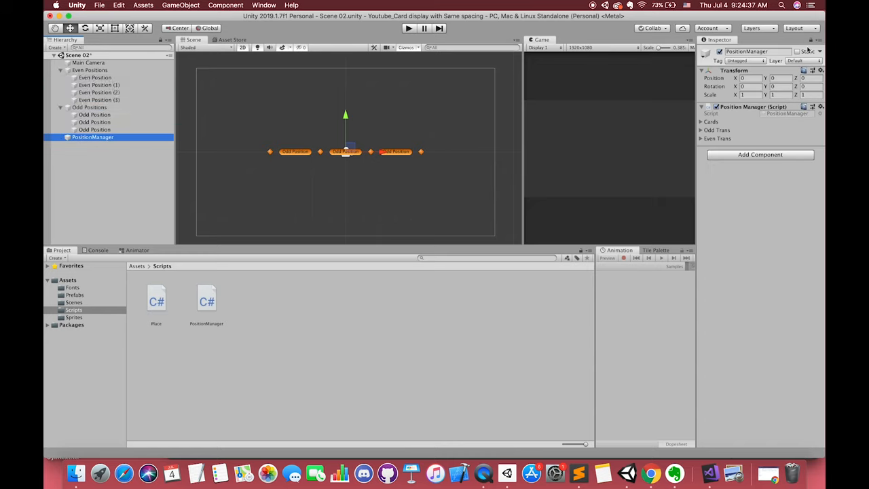
- Drag candy prefabs into Cards (size 3), assign Odd/Even position objects, and play to test spawning
click(73, 318)
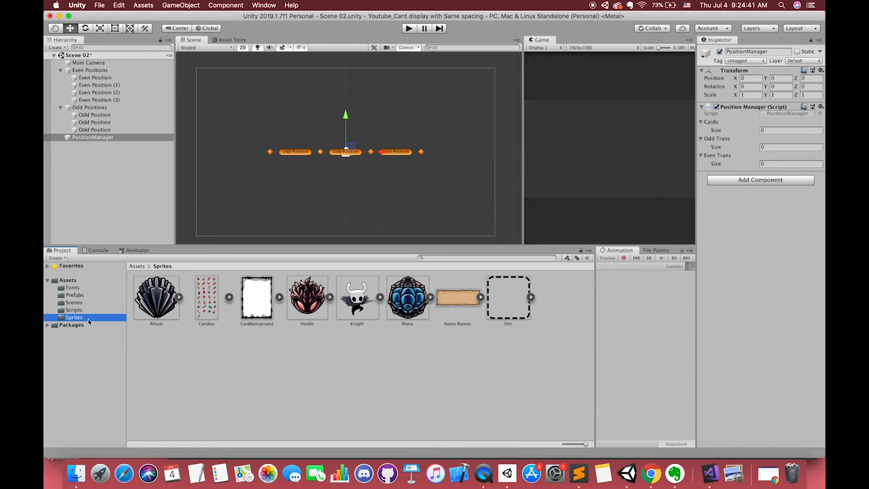
click(74, 295)
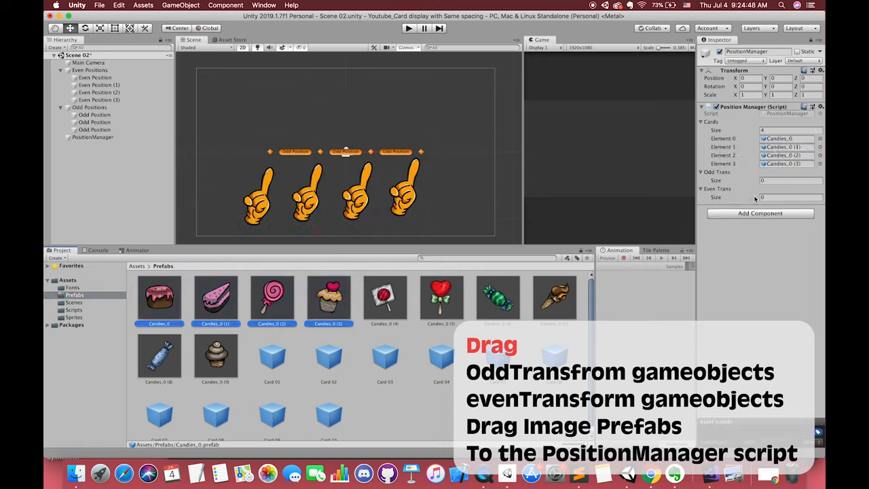
click(99, 100)
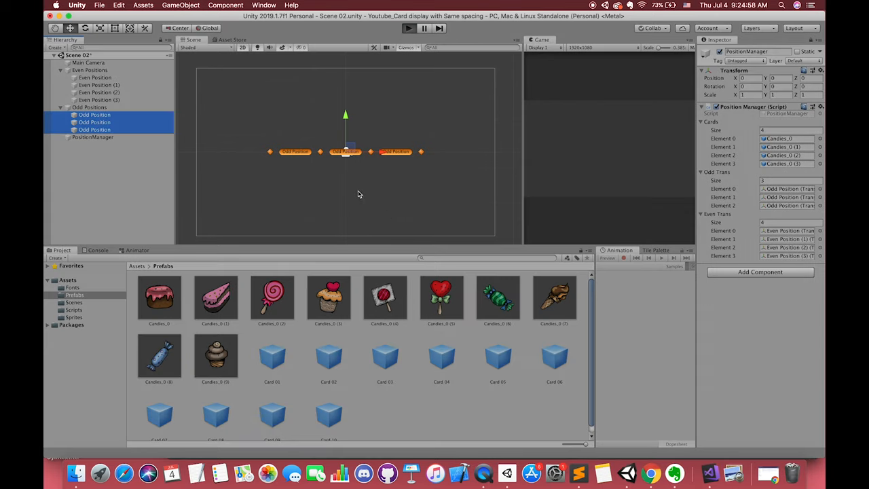
click(402, 27)
text(3)
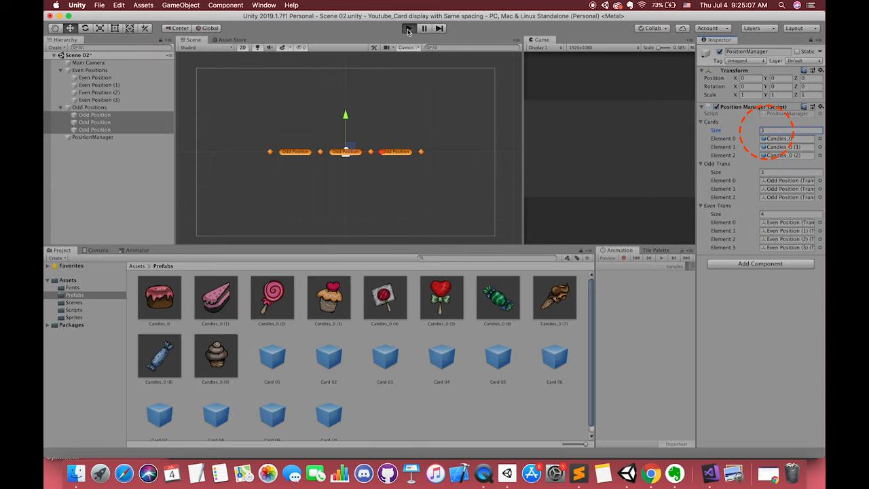
click(407, 28)
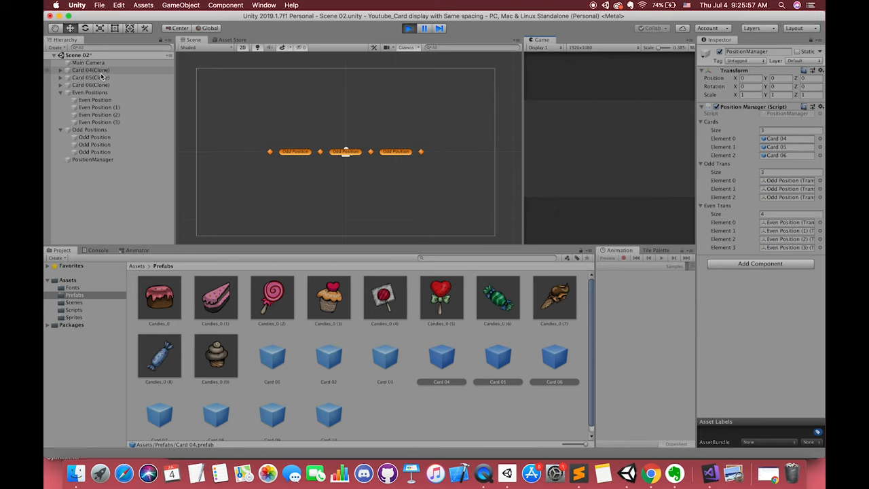
- Stop the test run after the card clones appeared in the Hierarchy
click(93, 71)
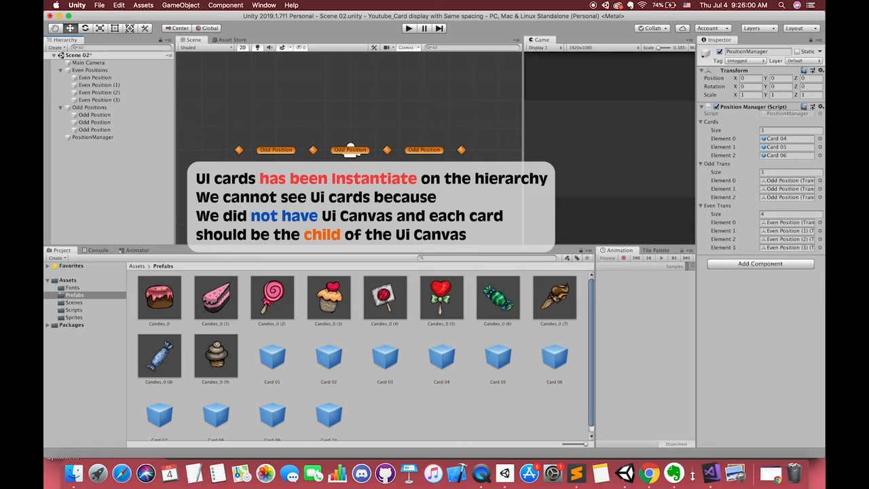
mouse_move(709, 473)
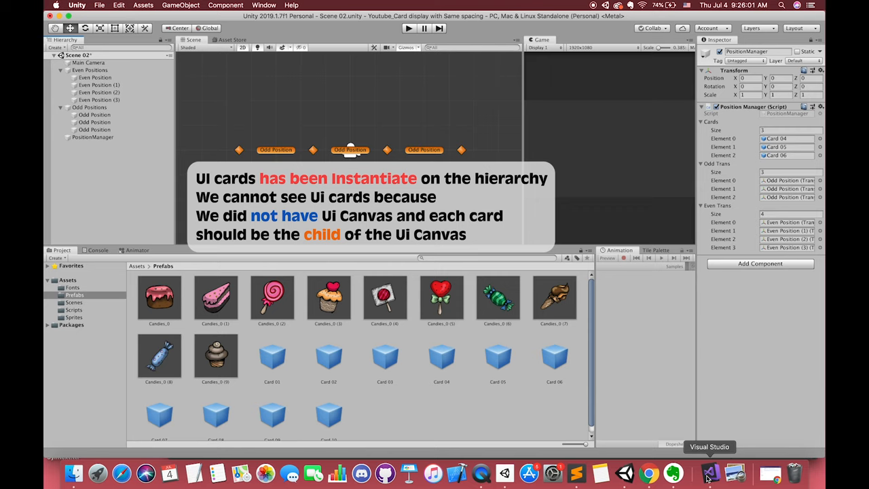
- Store each Instantiate result as GameObject newCard and declare a public Transform worldCanvasTrans field
click(711, 469)
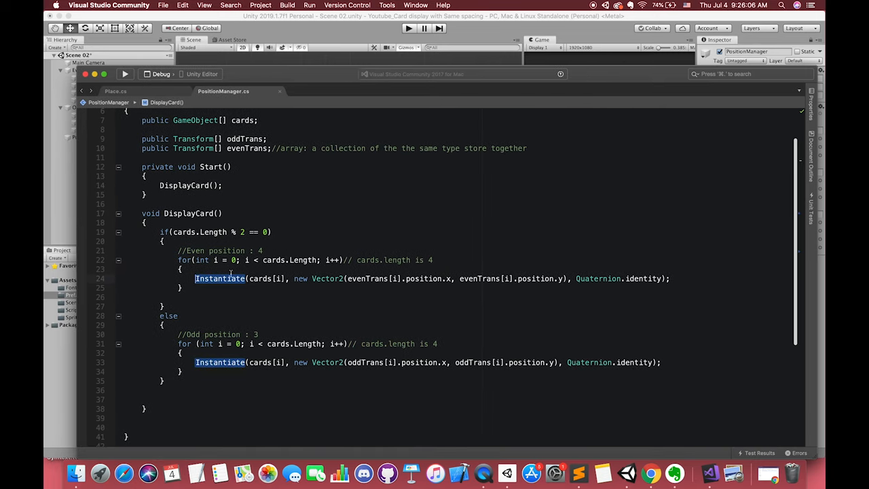
text(GameObject newCard =)
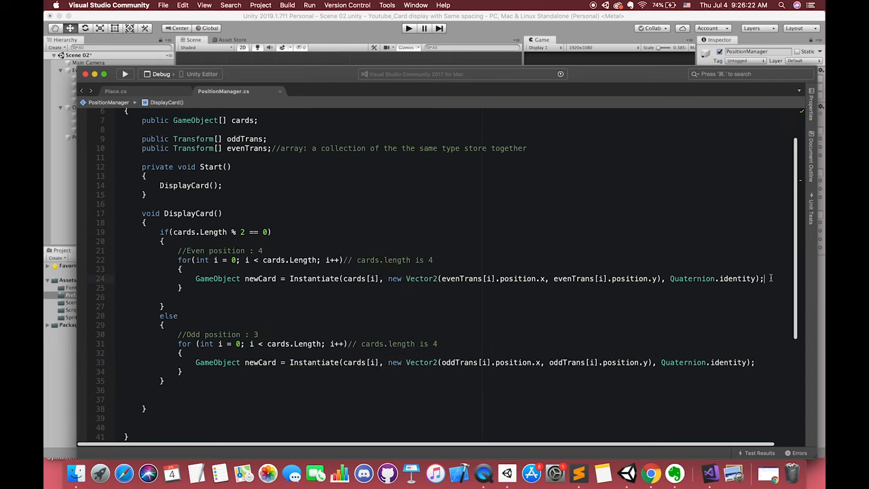
text(public Transform)
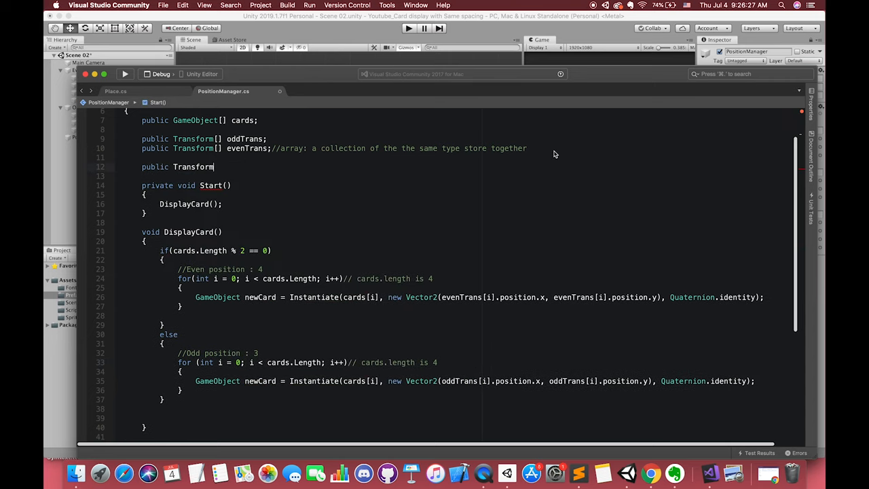
text(worldCanvasTrans;)
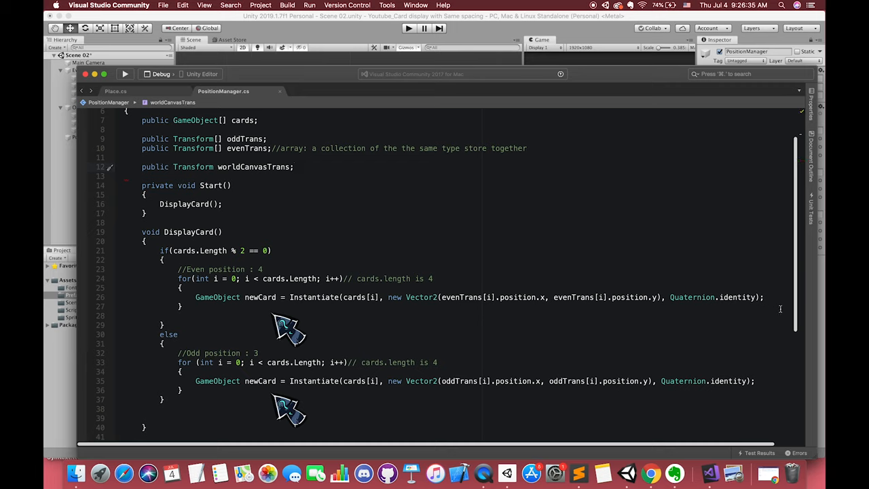
- Begin parenting the card with newCard.transform.SetParent(worldCanvasTrans
text(newCard)
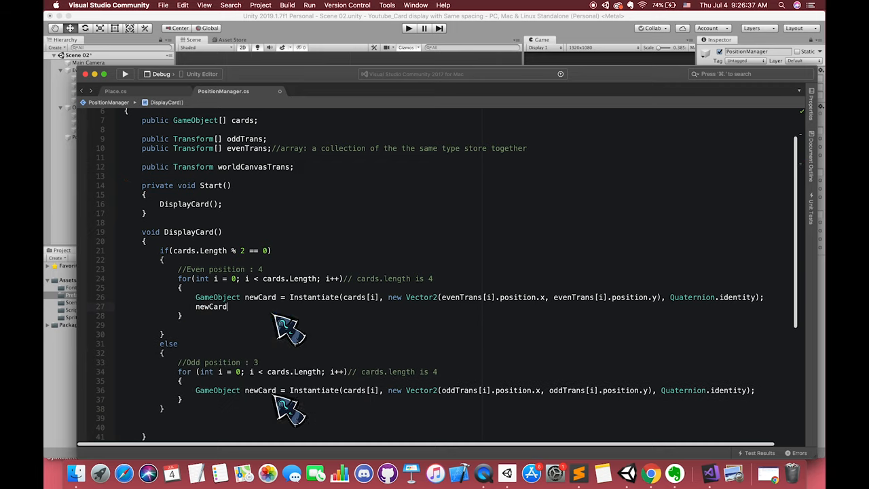
text(.transform)
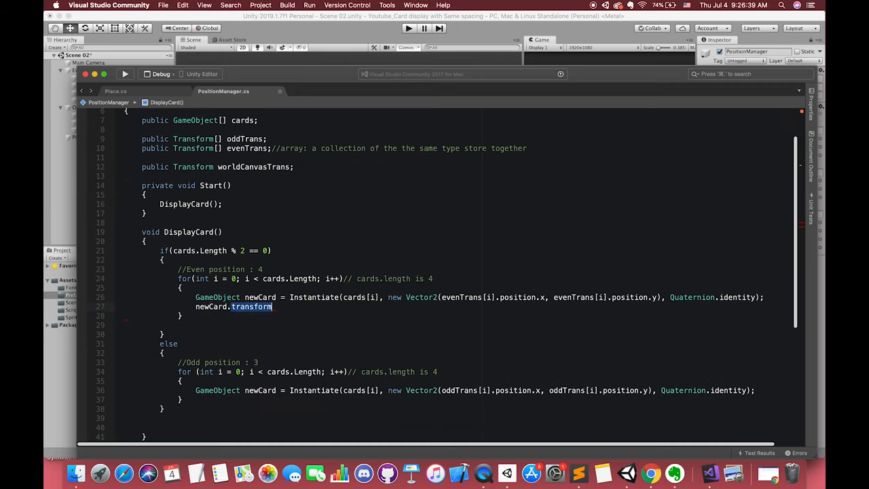
text(.SetParent)
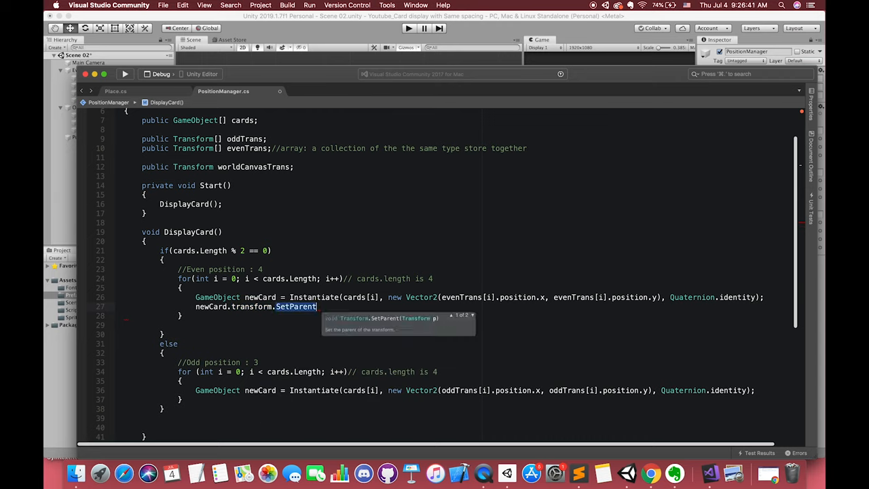
text((worl)
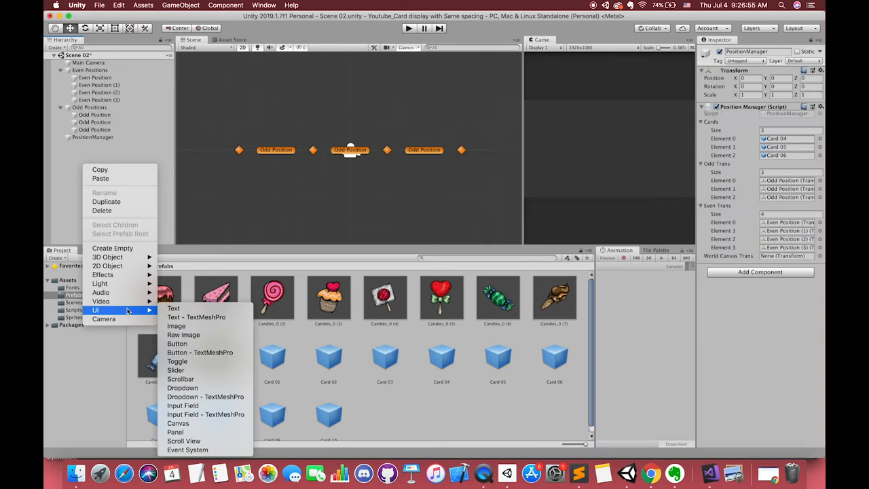
- Add a Canvas to the scene set to World Space rendering with the main camera assigned
click(267, 334)
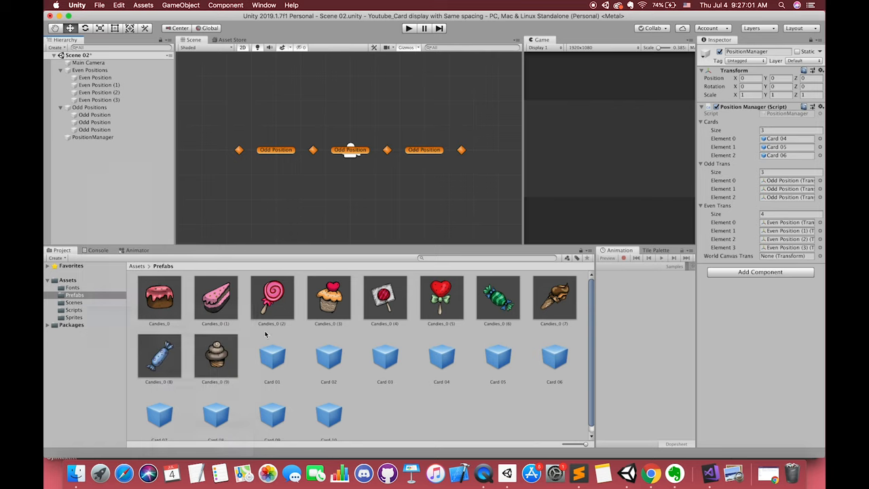
click(79, 144)
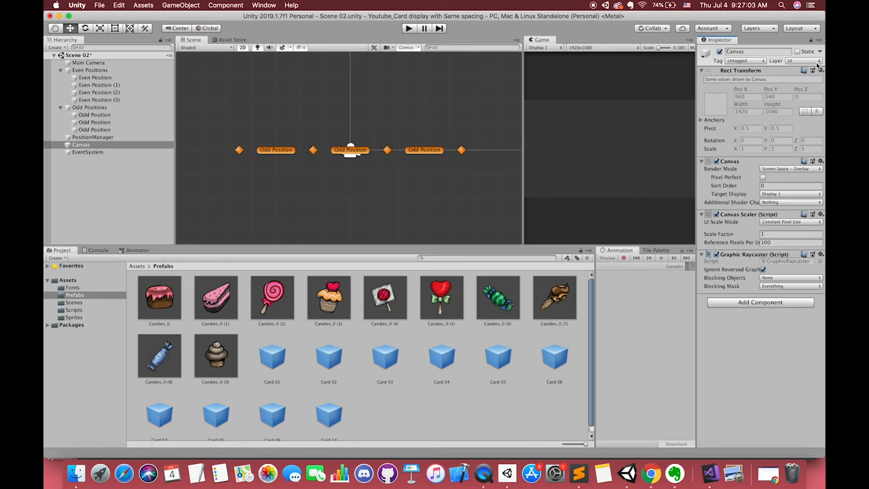
click(785, 169)
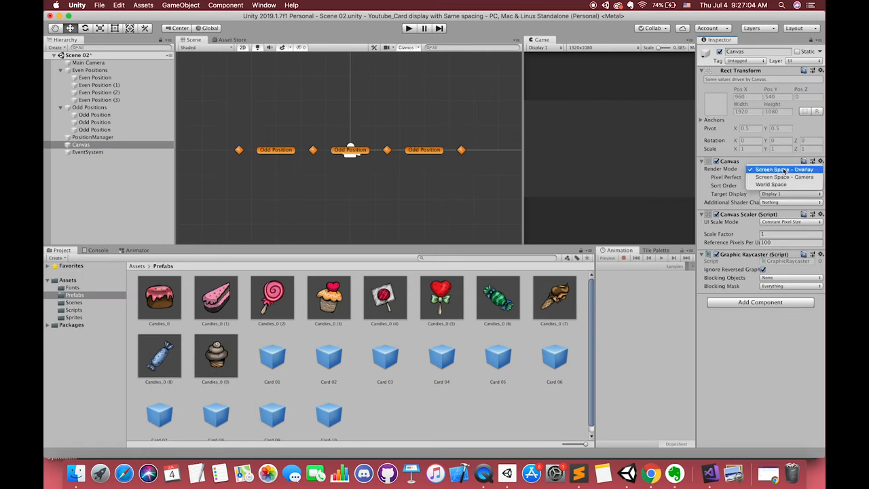
mouse_move(780, 184)
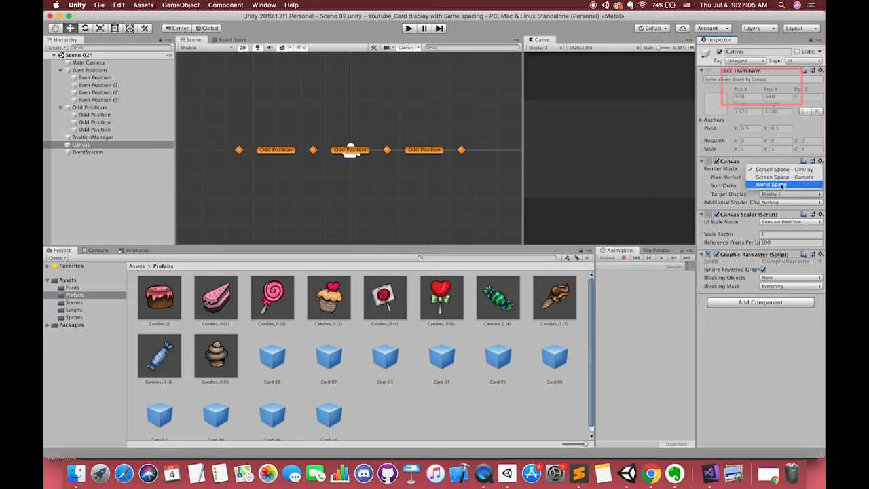
click(772, 185)
text(0)
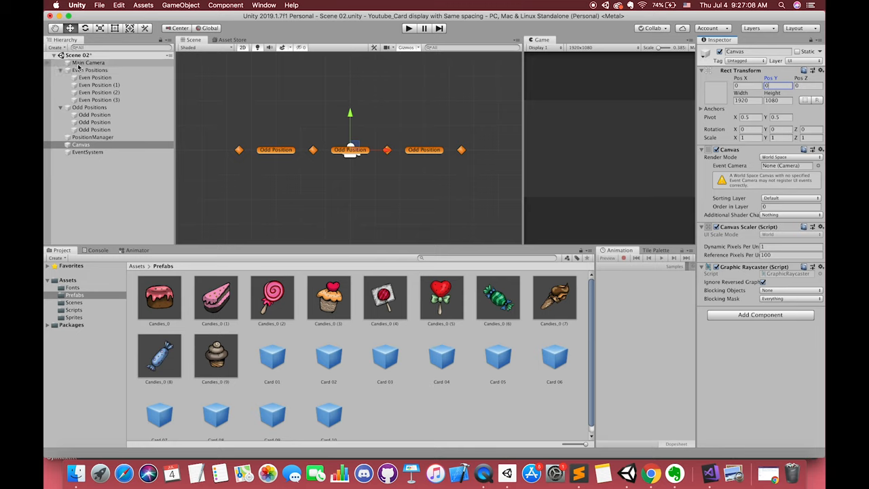
click(80, 143)
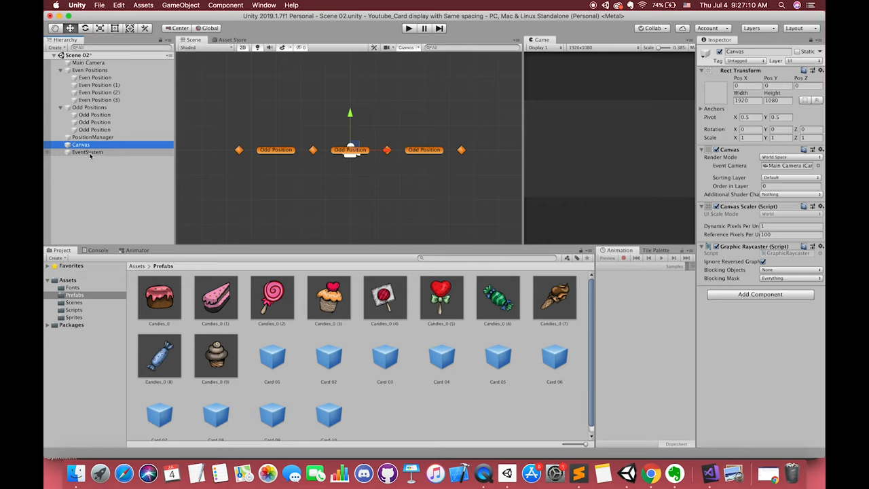
- Assign the canvas to PositionManager's World Canvas Trans and fill its Cards array with four card prefabs
click(86, 153)
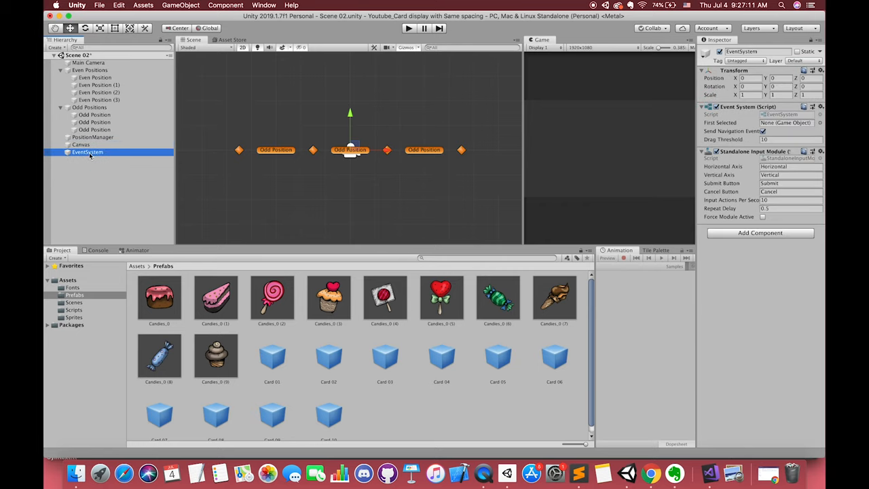
click(93, 136)
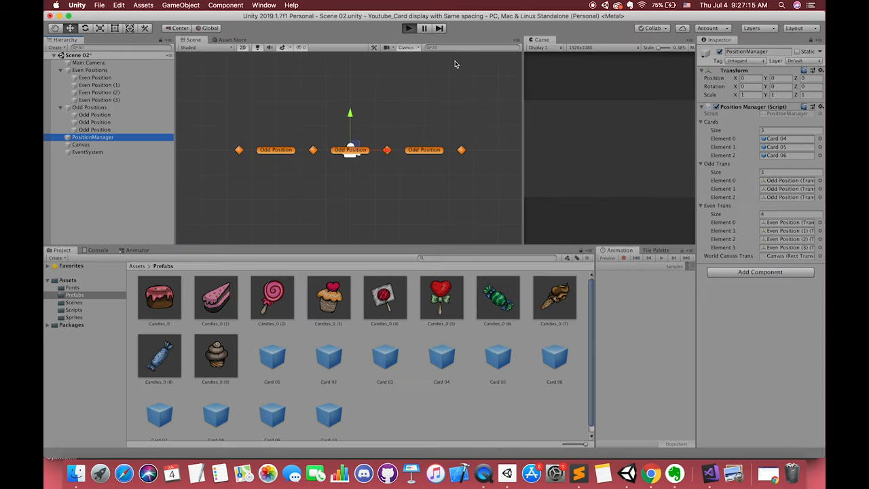
click(402, 27)
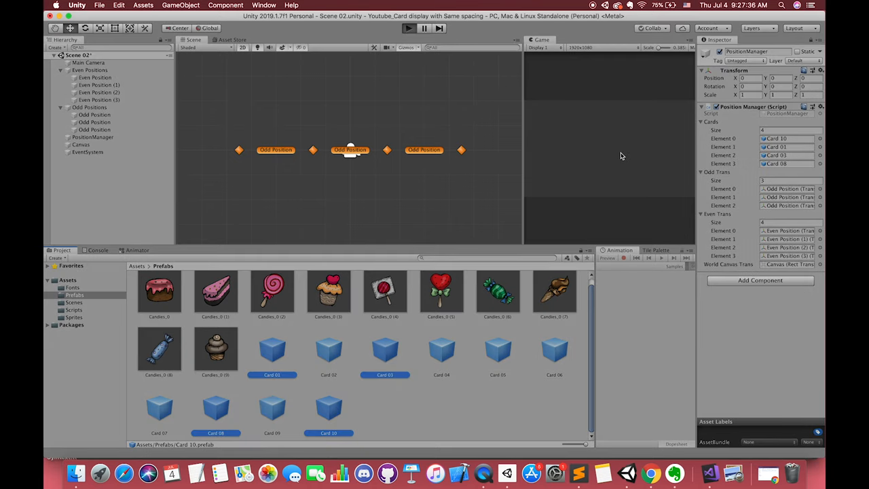
click(408, 27)
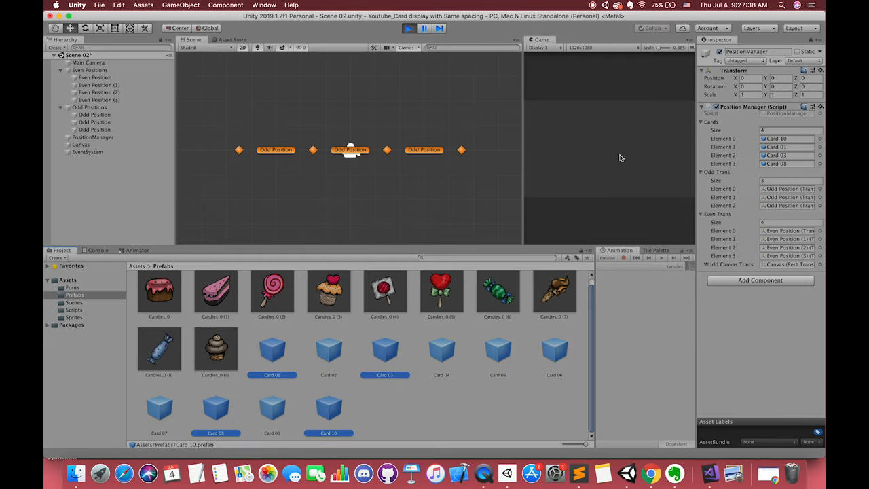
click(418, 28)
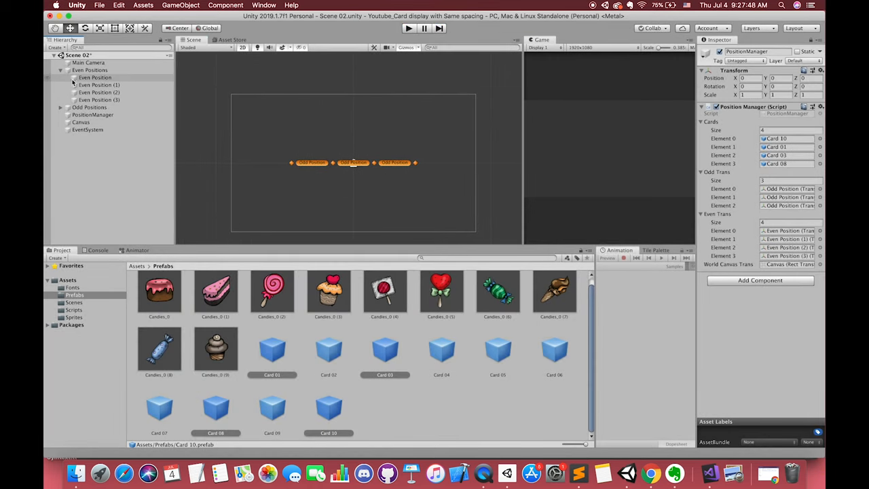
- Rename the Even and Odd Positions groups to end with Player01
click(60, 71)
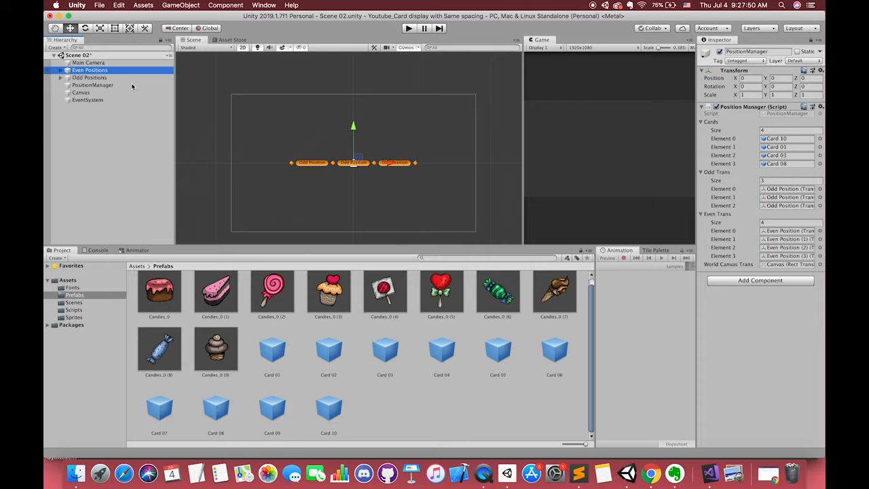
click(84, 77)
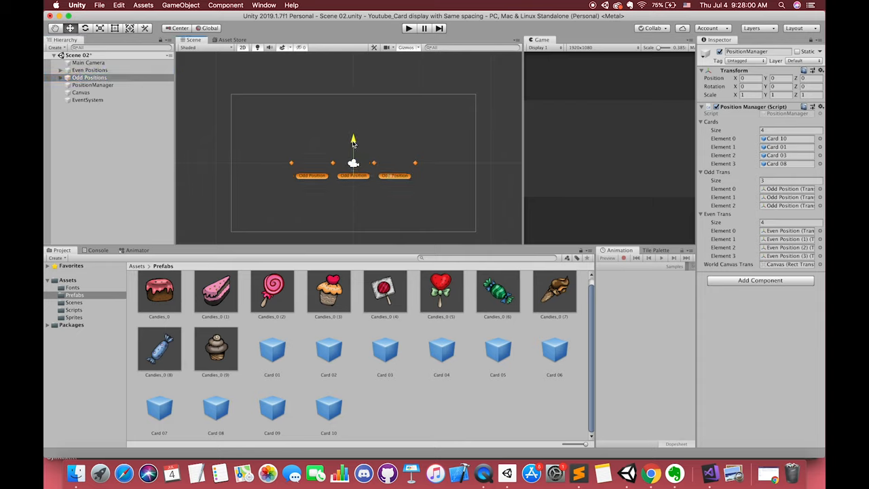
click(84, 78)
text(-1.5)
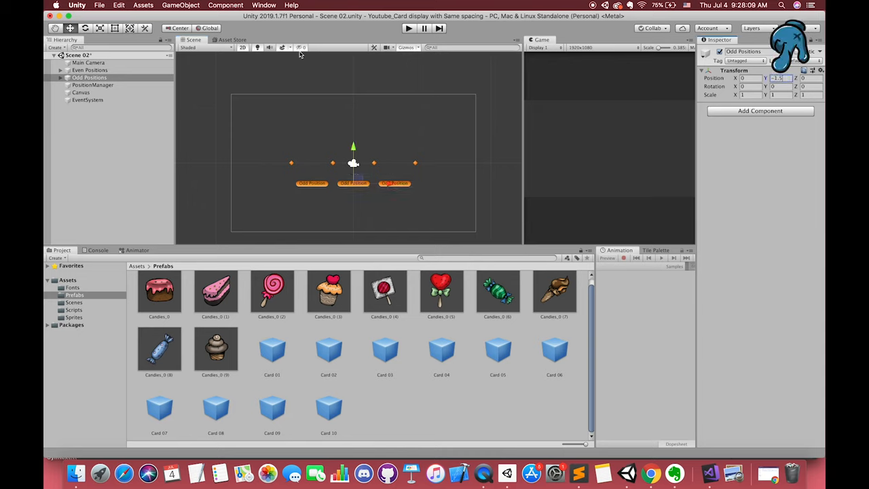
click(90, 70)
text( Player)
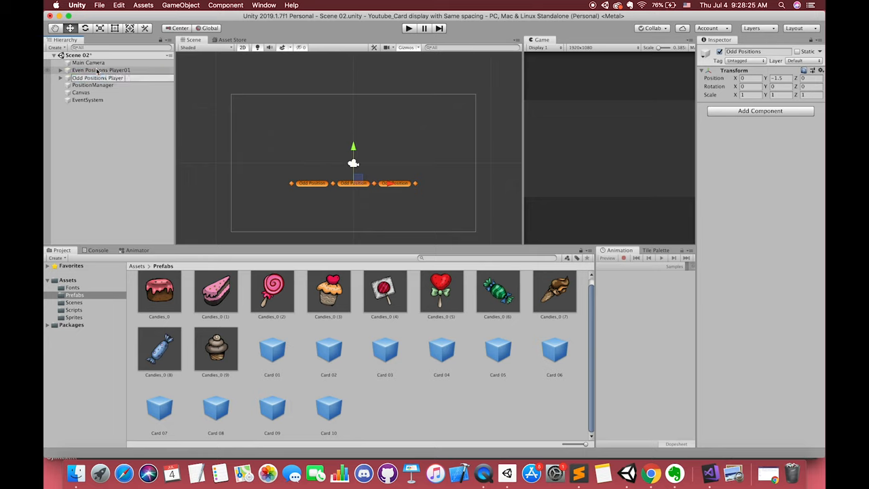
click(98, 71)
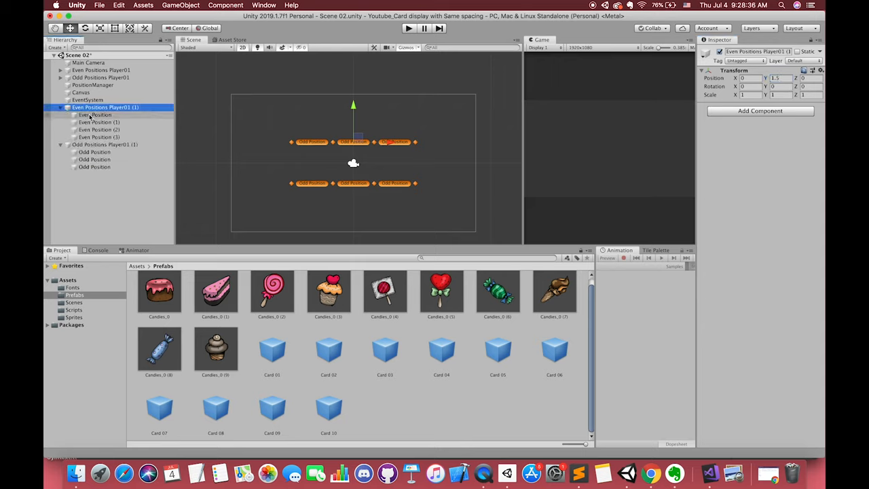
- Duplicate both position groups and move the copies down as a second row
click(706, 52)
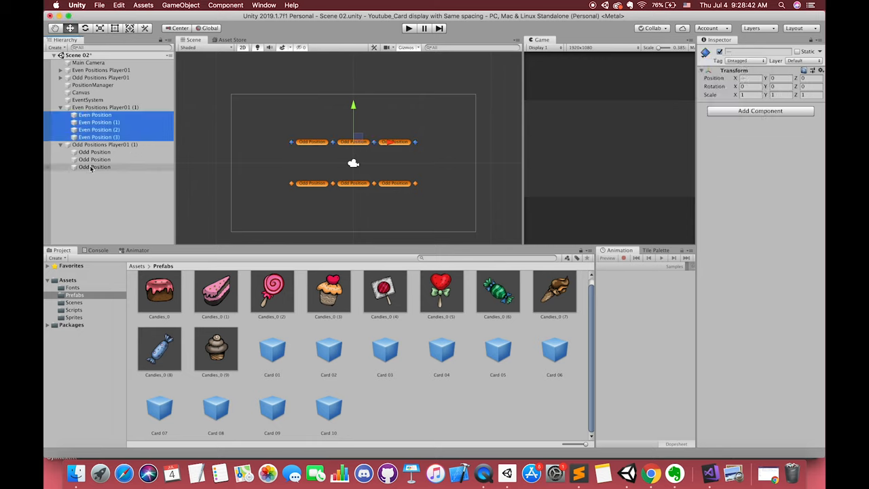
click(706, 51)
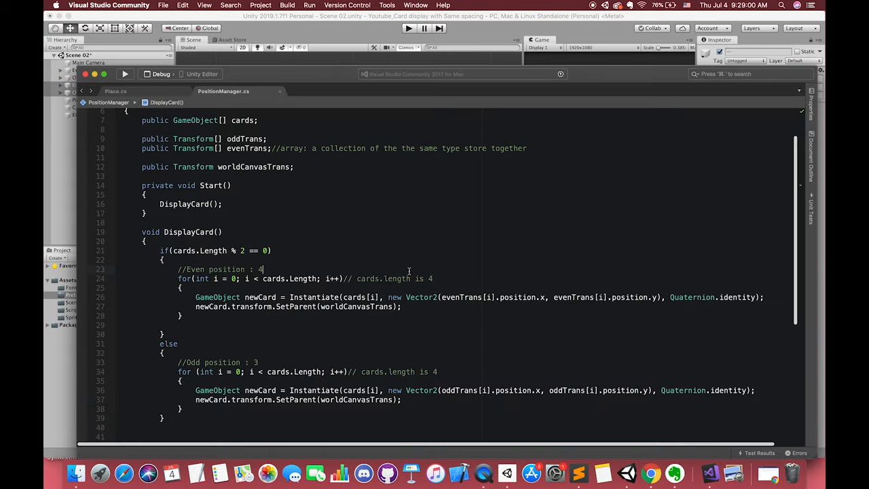
- Scroll through PositionManager.cs to review the complete DisplayCard method
scroll(down, 3)
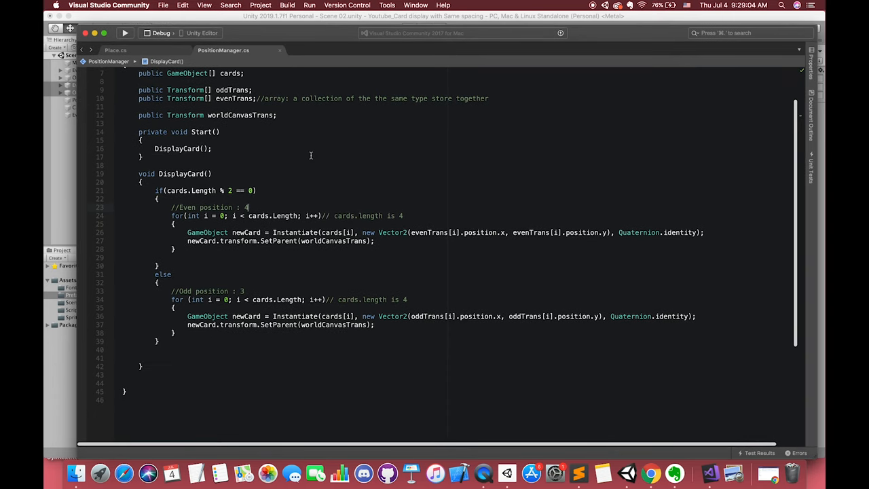
mouse_move(306, 155)
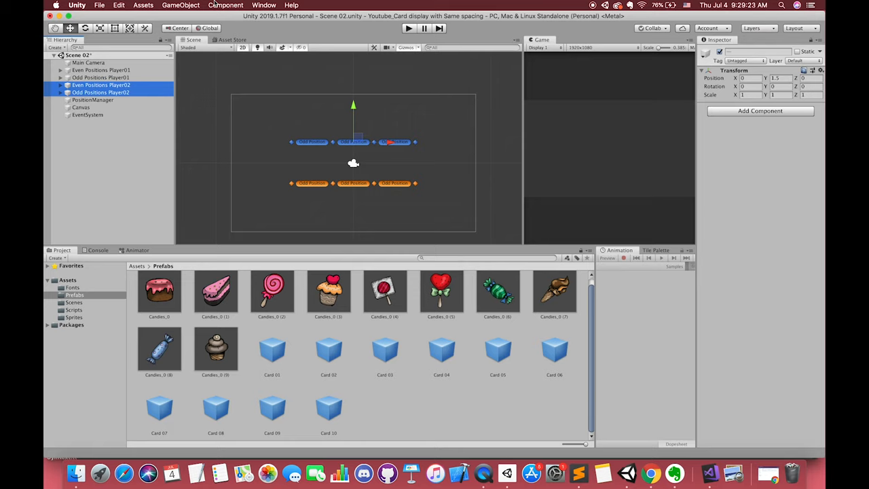
- Create a new C# script named GameManager in the Scripts folder
click(70, 318)
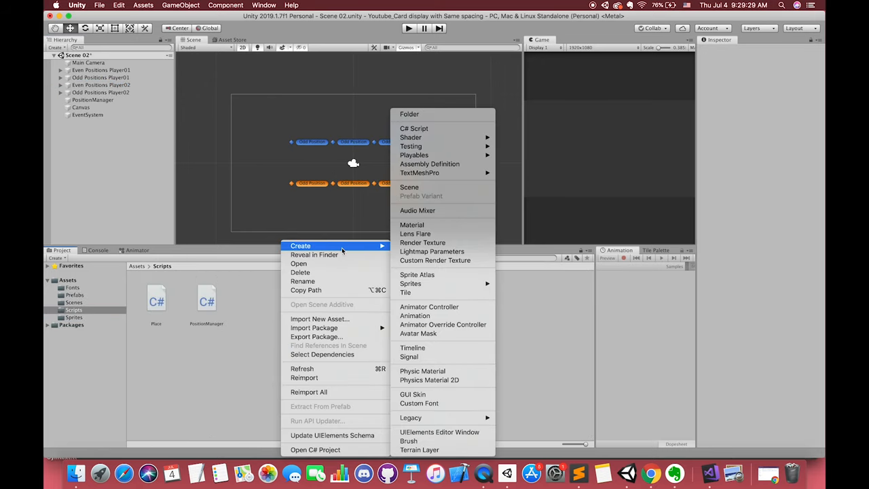
click(413, 128)
text(GameManager)
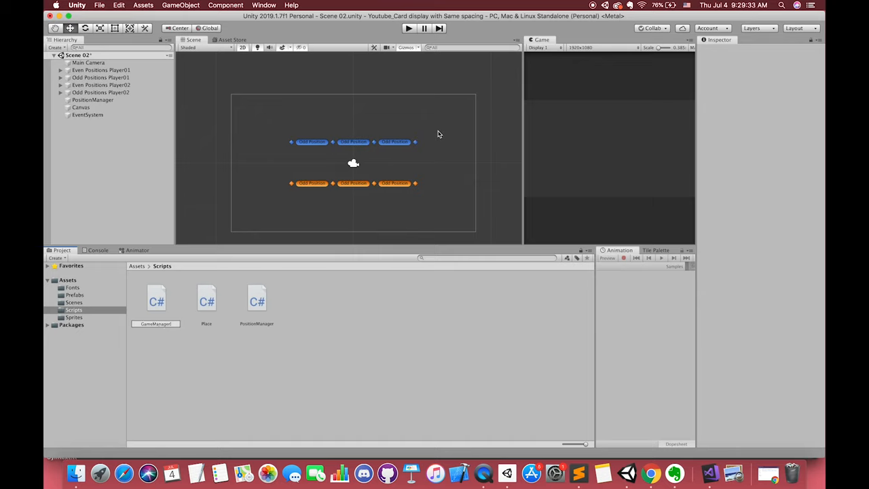
click(155, 299)
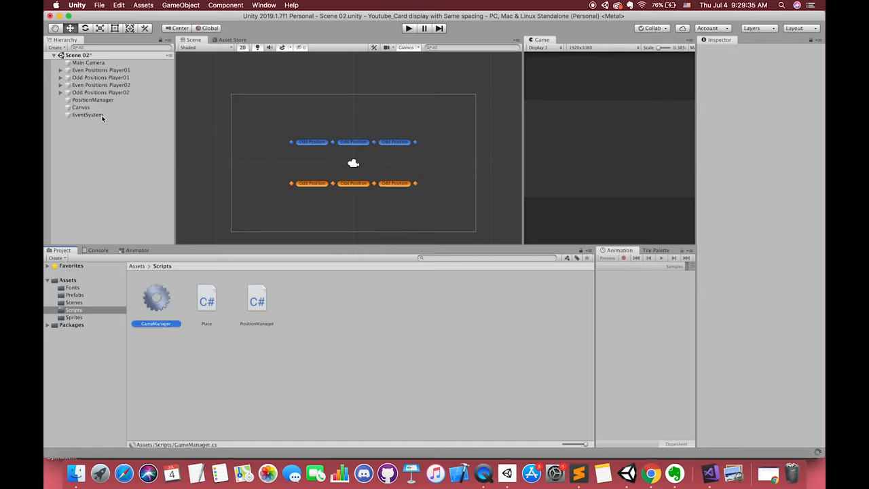
- Create an empty GameManager object in the scene Hierarchy
right_click(102, 114)
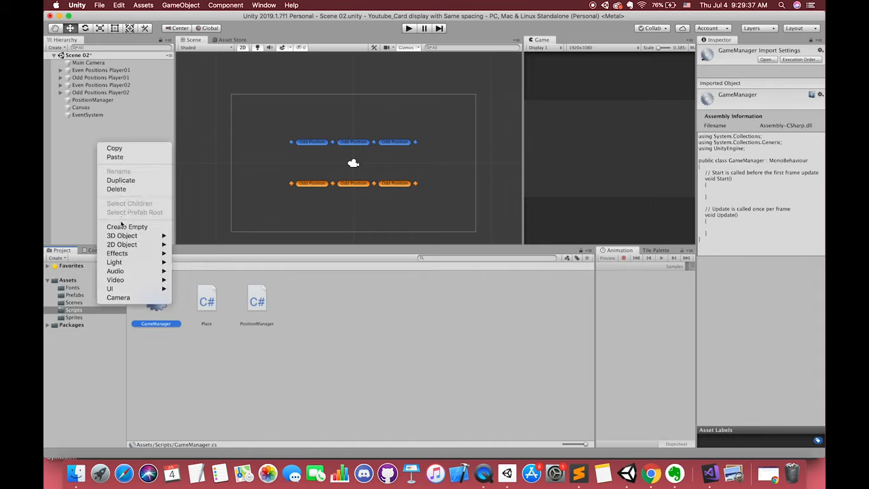
click(128, 227)
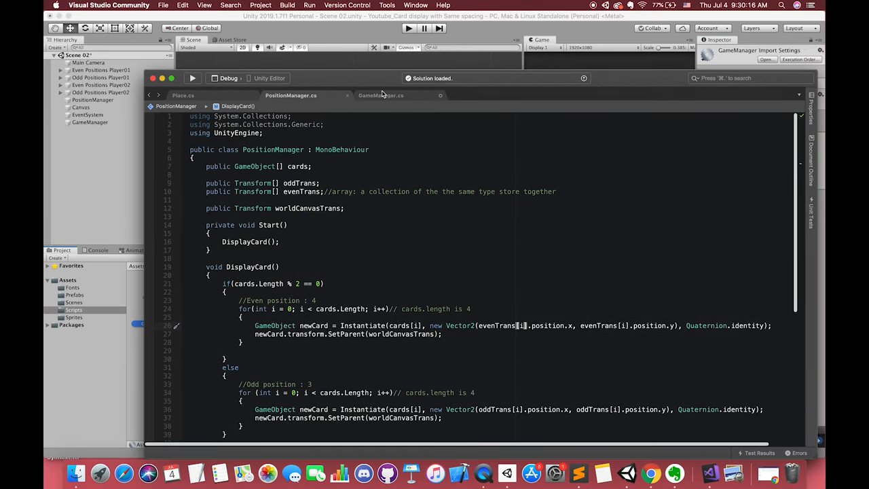
- Declare [SerializeField] private bool isPlayer01 in the GameManager class
click(380, 95)
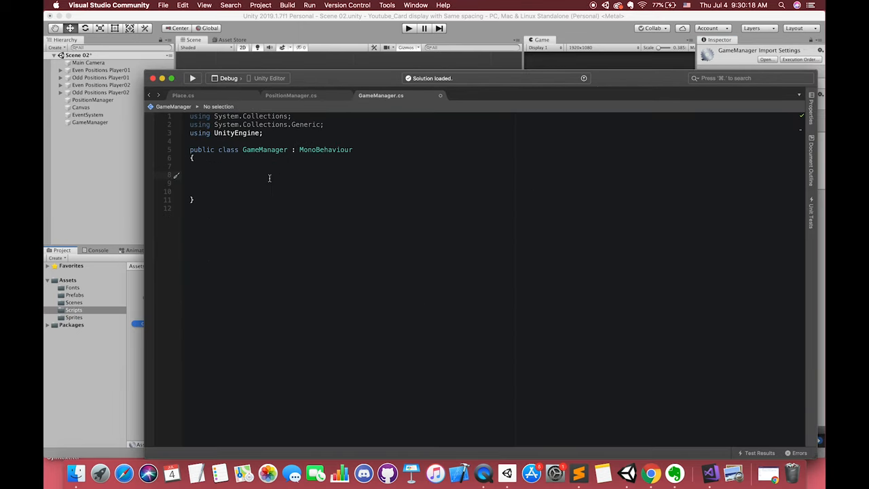
text(sf)
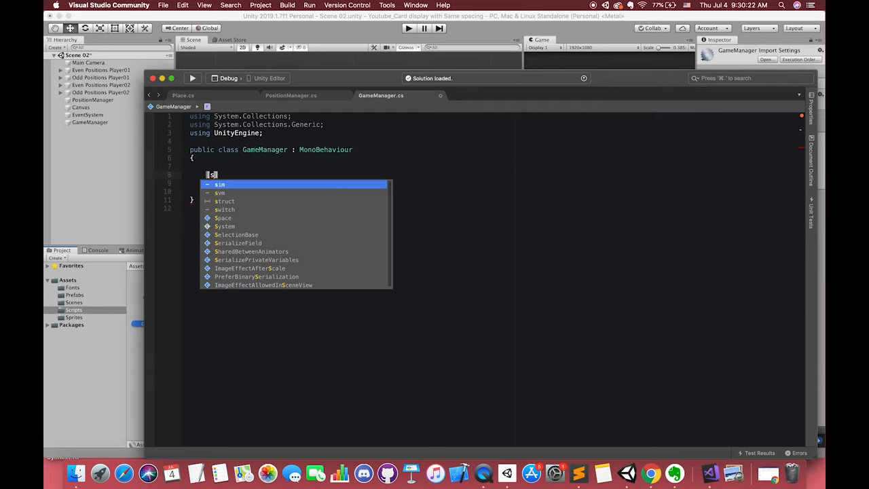
text([SerializeField] private bool i)
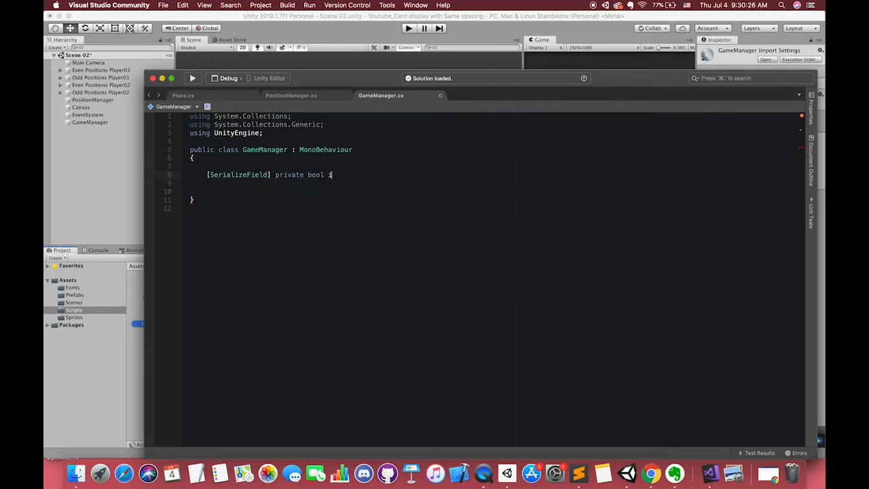
text(sPLa)
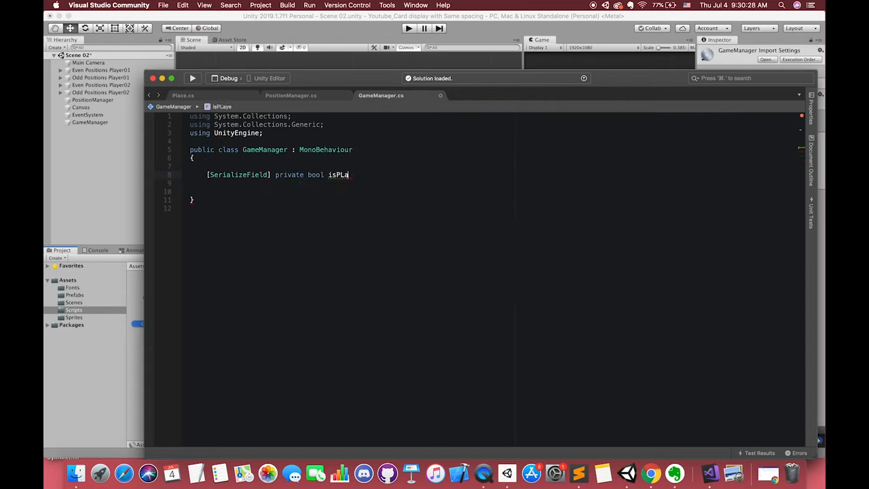
text(yer)
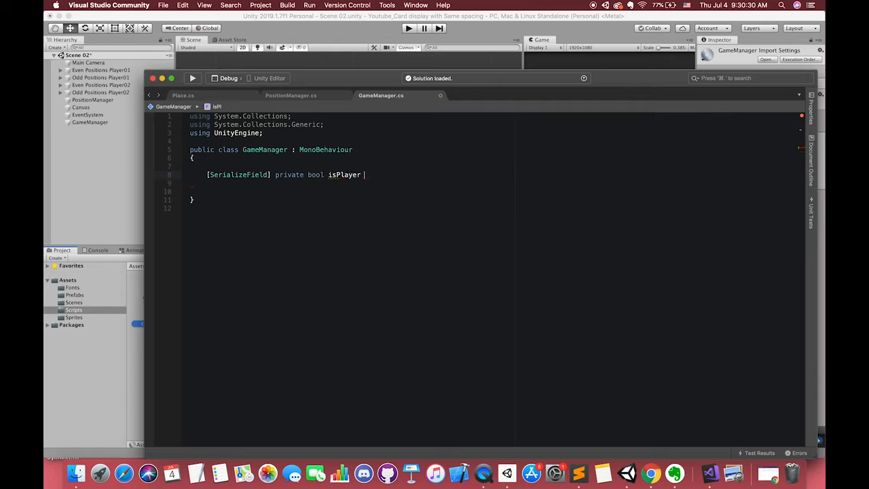
text(01;)
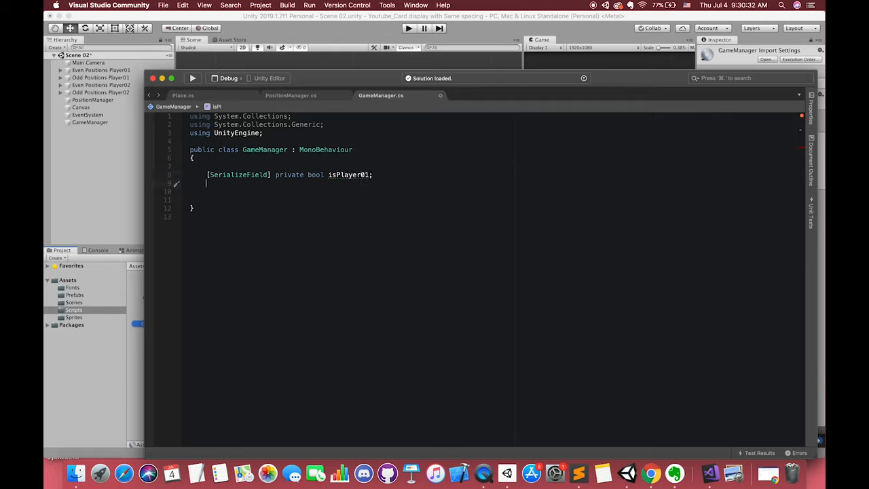
- Declare [SerializeField] private bool isPlayer02 and comment the flags as User and AI/Enemy
text([sf)
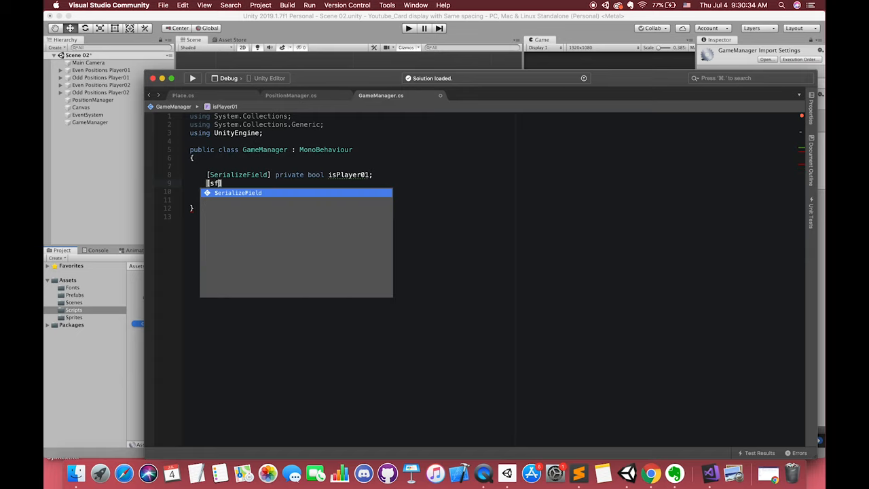
text([SerializeField] private)
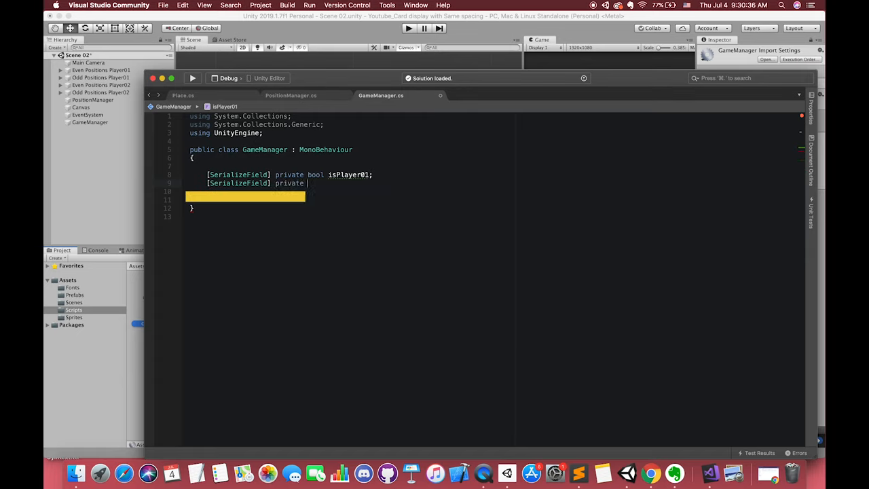
text(bool isPlay)
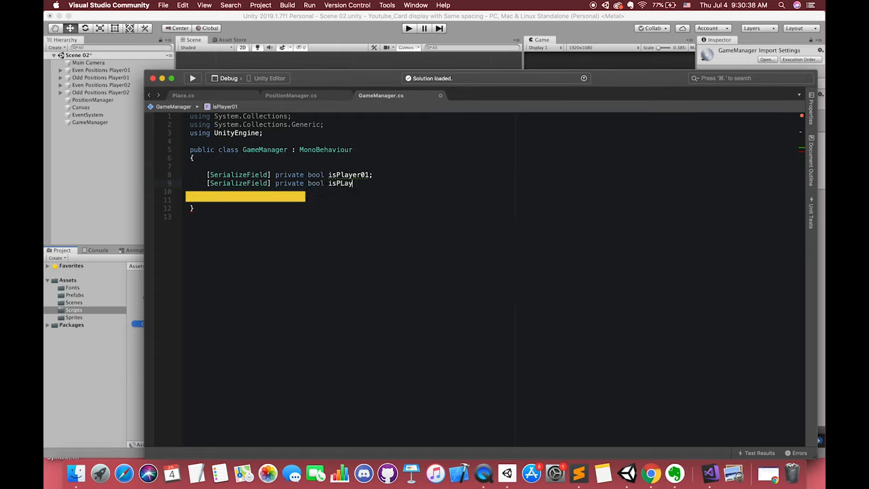
key(Backspace)
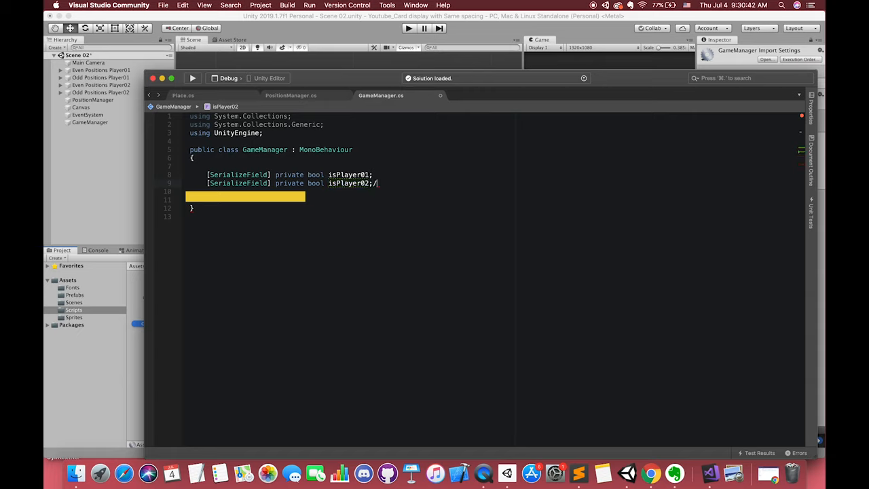
text(//User)
text(public List)
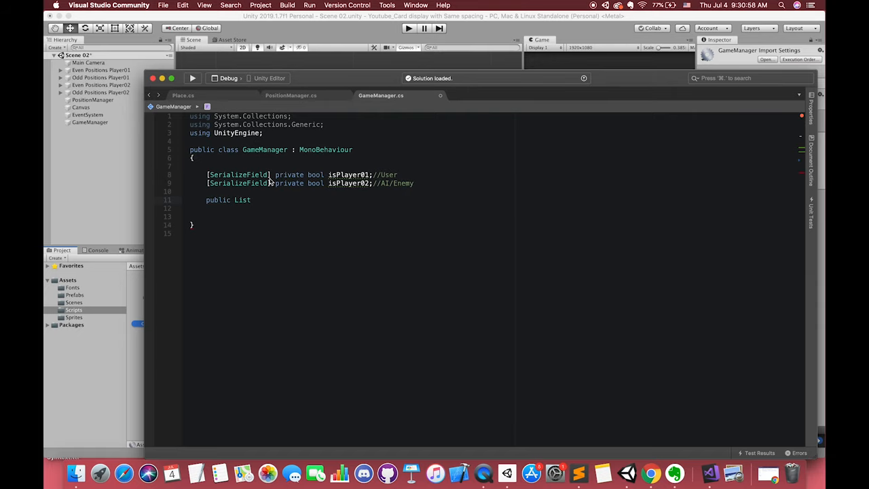
- Declare public List<GameObject> player01Cards with a comment contrasting List and Array (length)
text(<GameObject> player01)
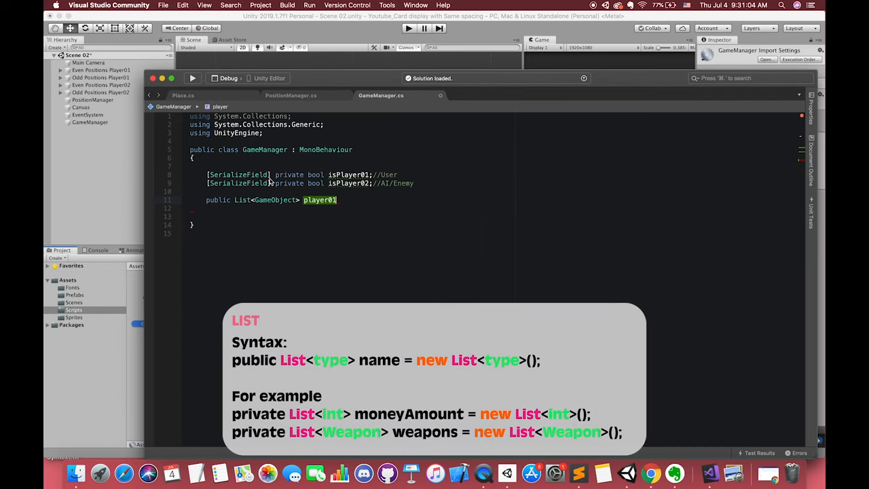
text(Cards = new List<GameObject>();//)
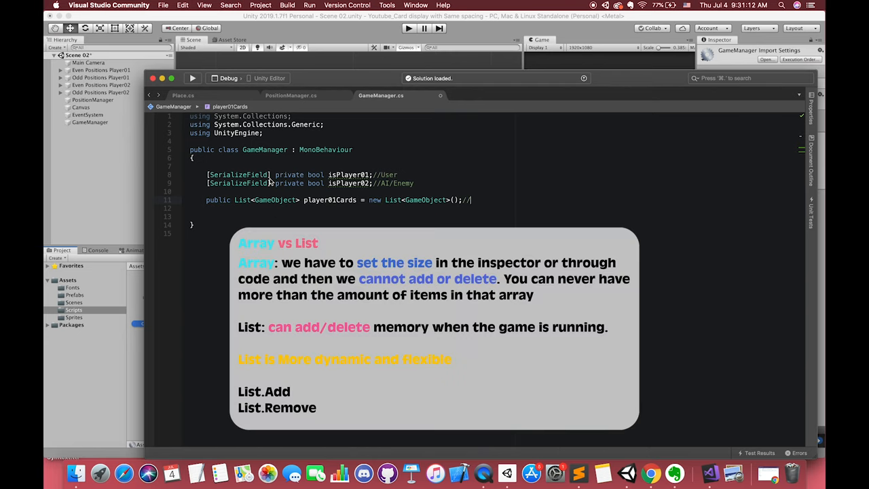
text(List is dynamic "array".)
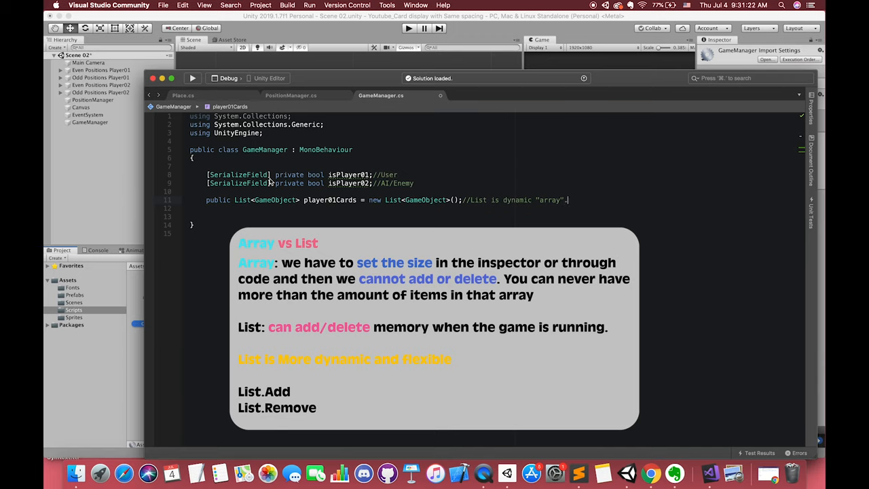
text(Arrya)
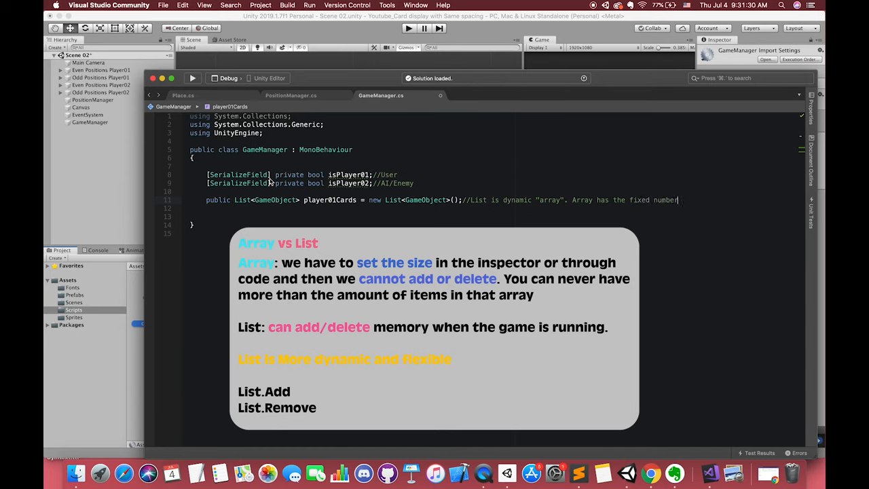
text((length))
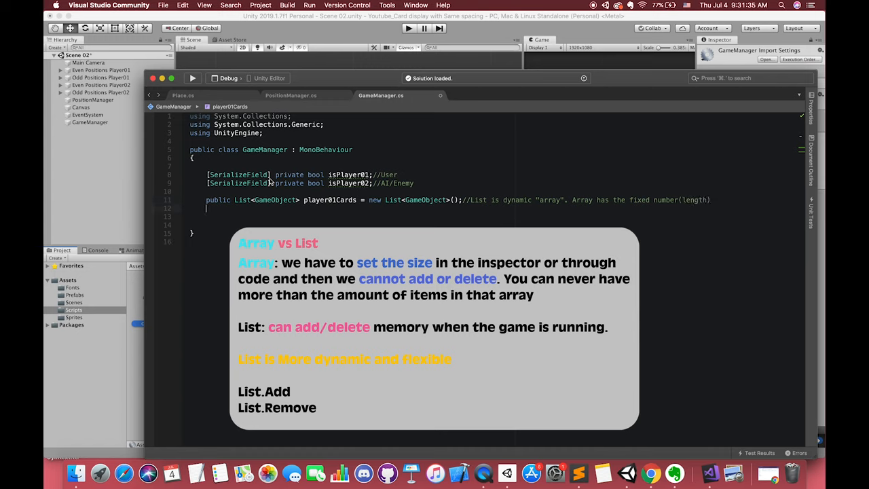
- Declare public List<GameObject> player02Cards = new List<GameObject>() and begin the next public field
text(public List<GameObject> player02)
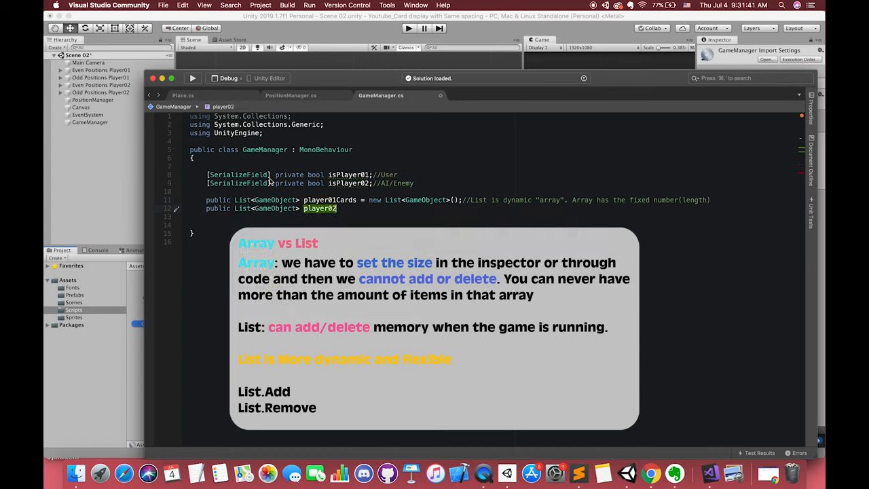
text(Cards = new List<GameObject>();)
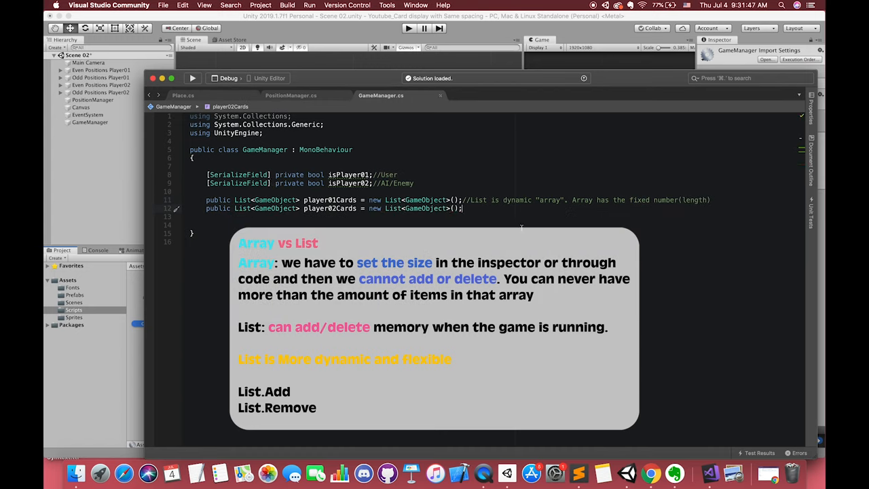
text(public GameObject[] cards)
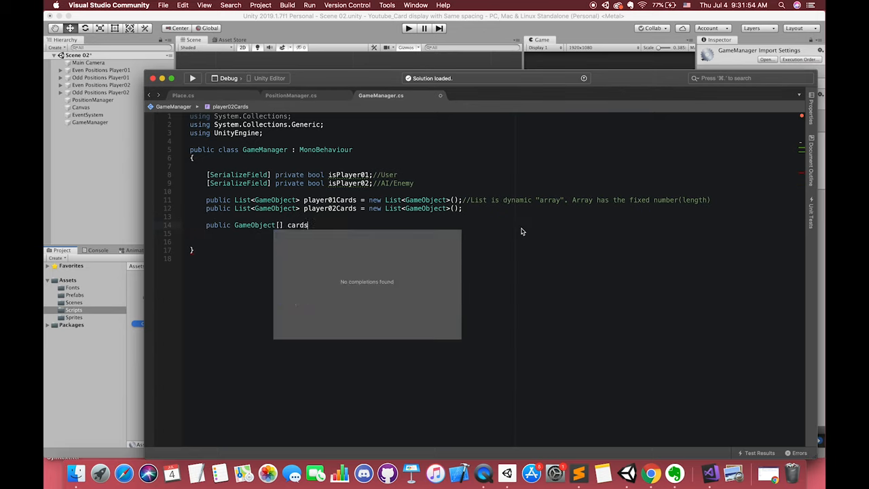
- Finish the public GameObject[] cards array commented as the card pool of all game cards
text(;//)
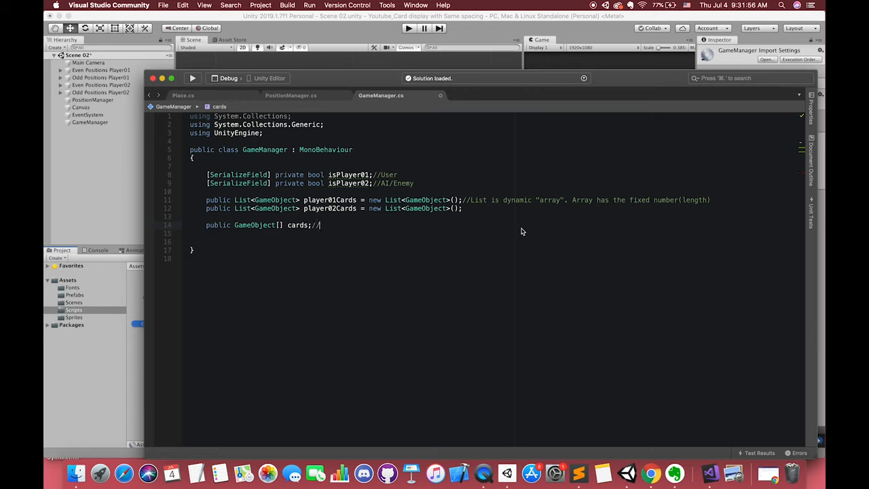
text(card)
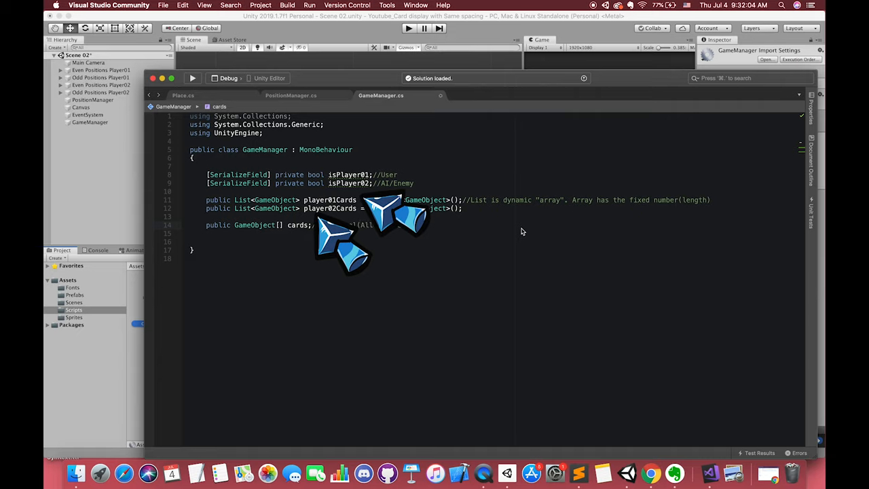
text(//card pool(All of the game cards))
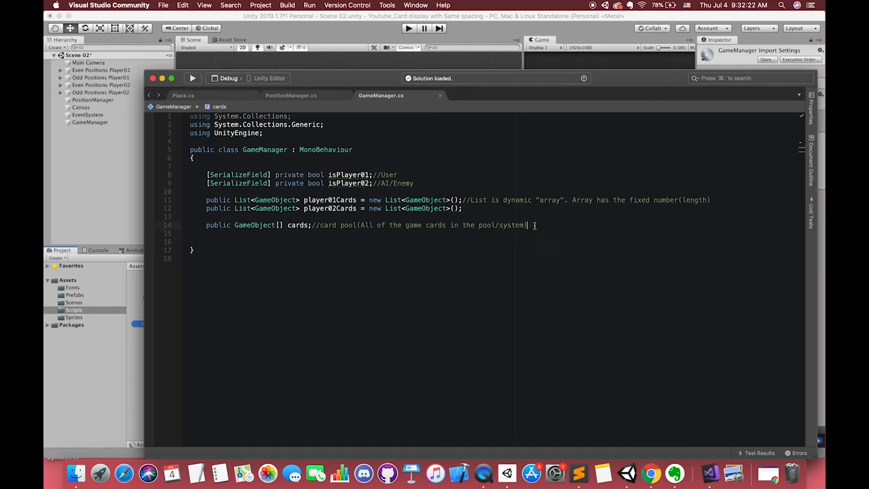
- Write void RandomStart() drawing a Random.Range number for a 50% player-or-AI-first start
text(void RandomStart())
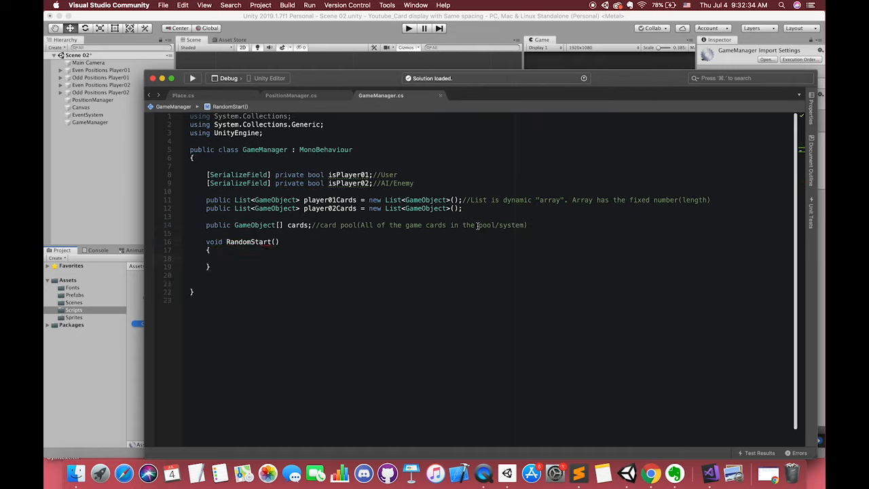
text(//50% player move first or AI move first)
text(int randomNumber = Random)
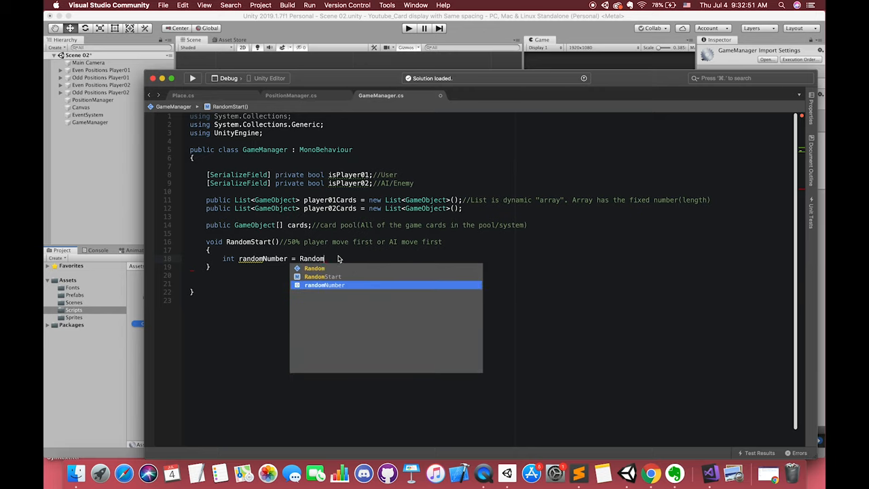
text(.Range(0, 100)
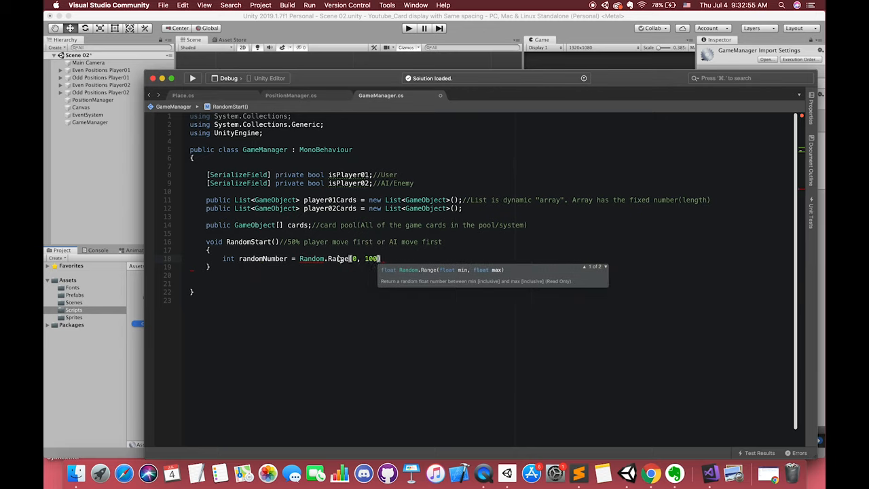
text(;)
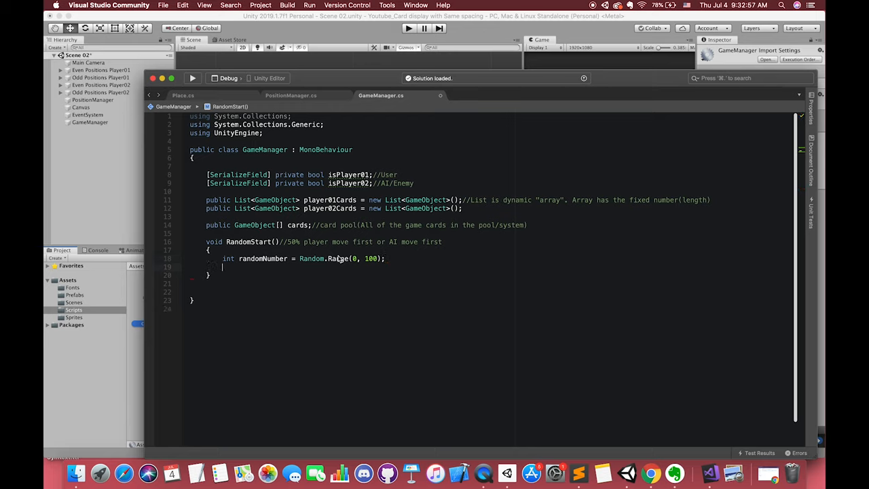
- Add the if/else on randomNumber setting isPlayer01 or isPlayer02 true, with comments on the default value
text(if(ran)
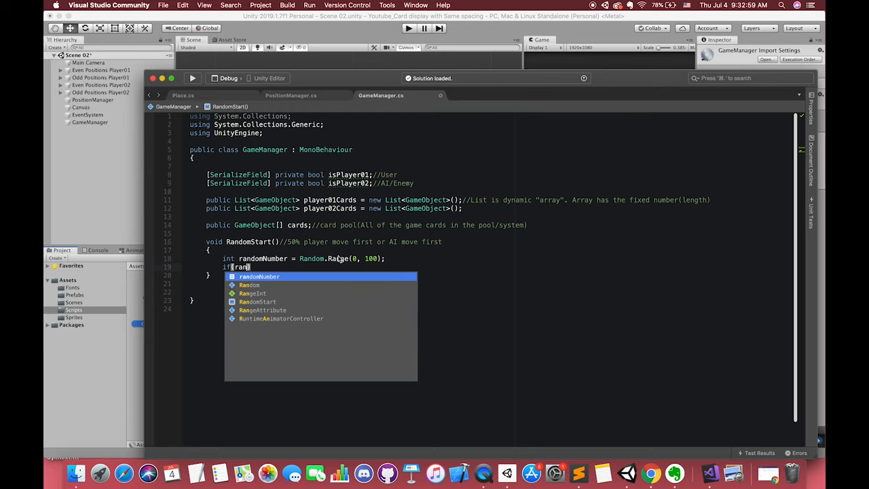
text(randomNumber < 50)
text(isPlayer01)
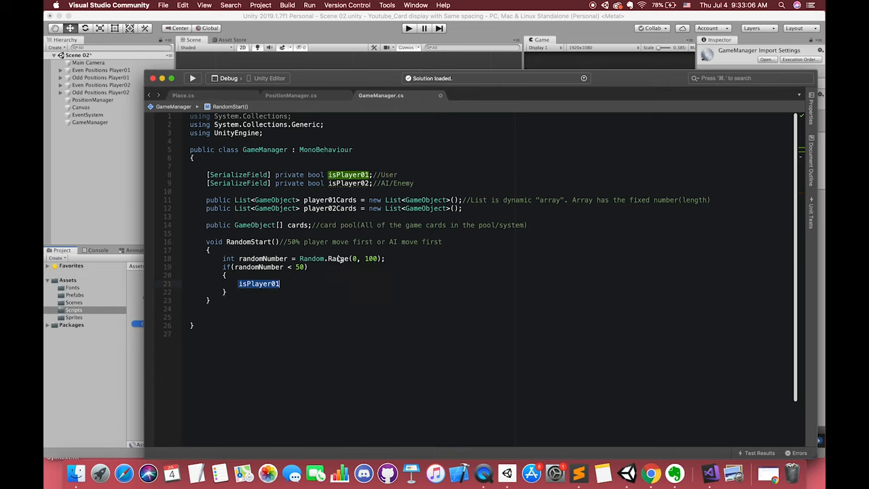
text(= true;)
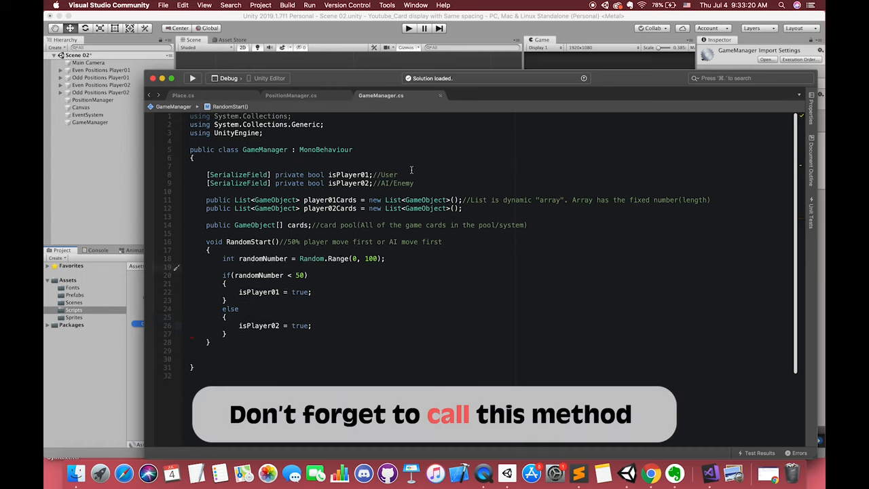
text(//player 01 move first)
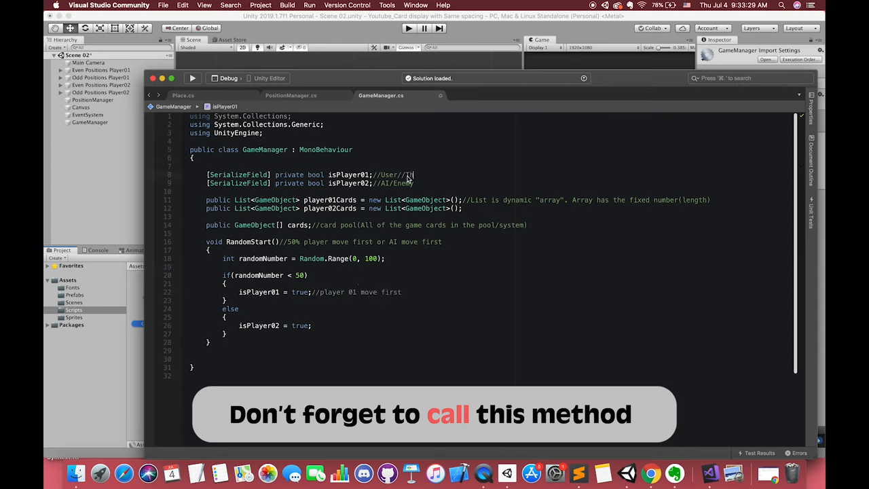
text(he default value of this variable is FAL)
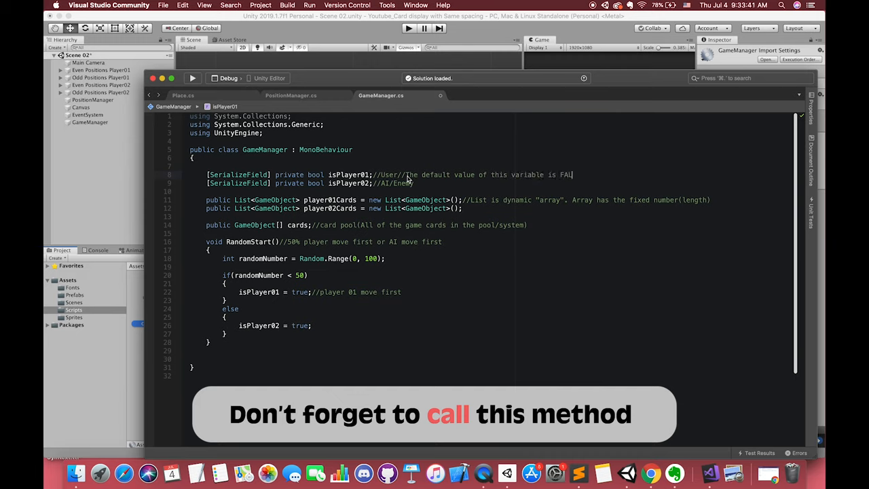
text(S)
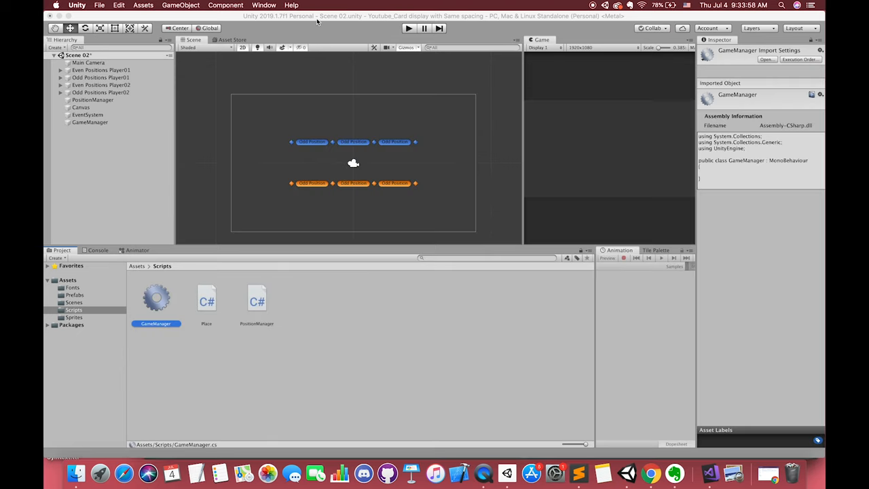
- Select the GameManager object and review its player flags and card lists in the Inspector
click(89, 122)
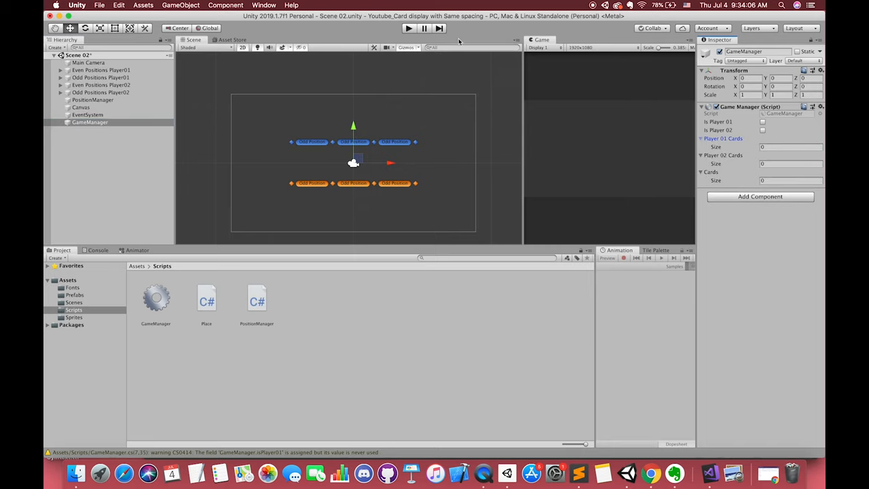
click(408, 27)
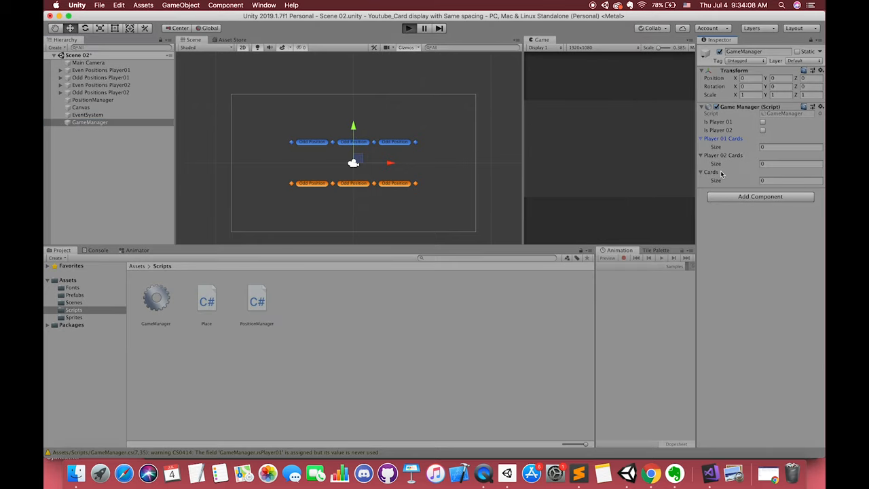
click(408, 27)
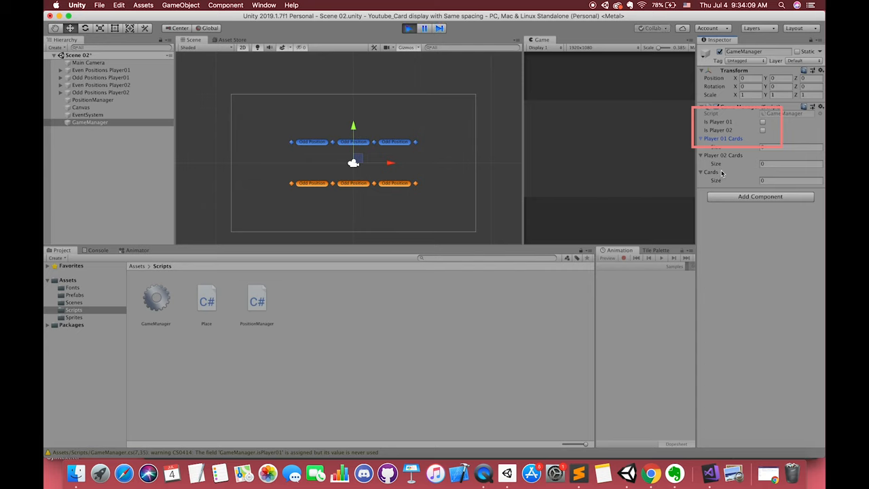
- Run the scene a few times to test the random start, then return to GameManager.cs
click(761, 131)
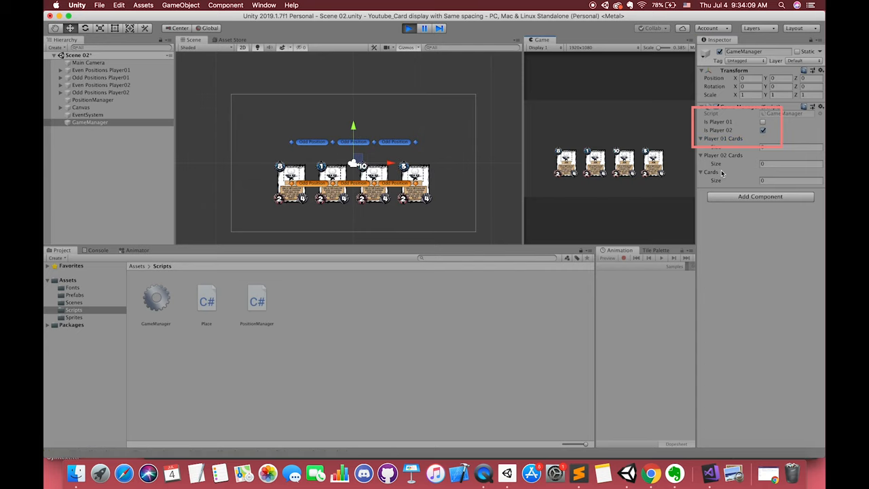
click(766, 130)
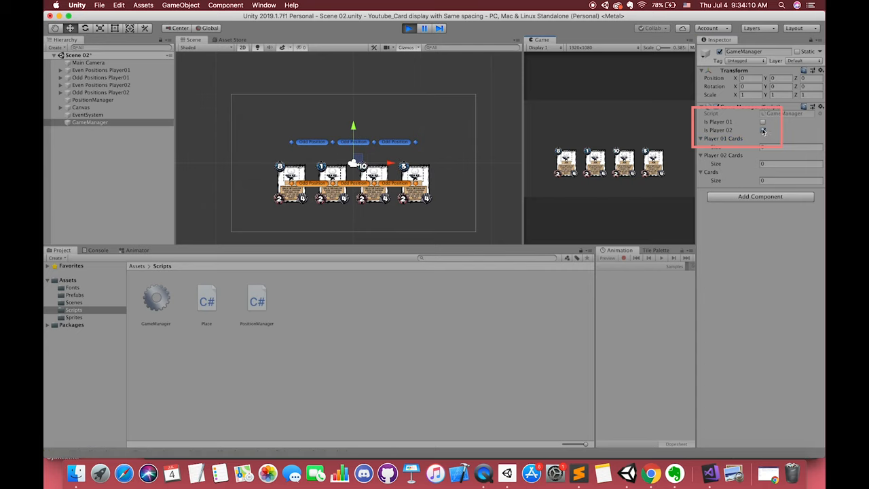
click(761, 130)
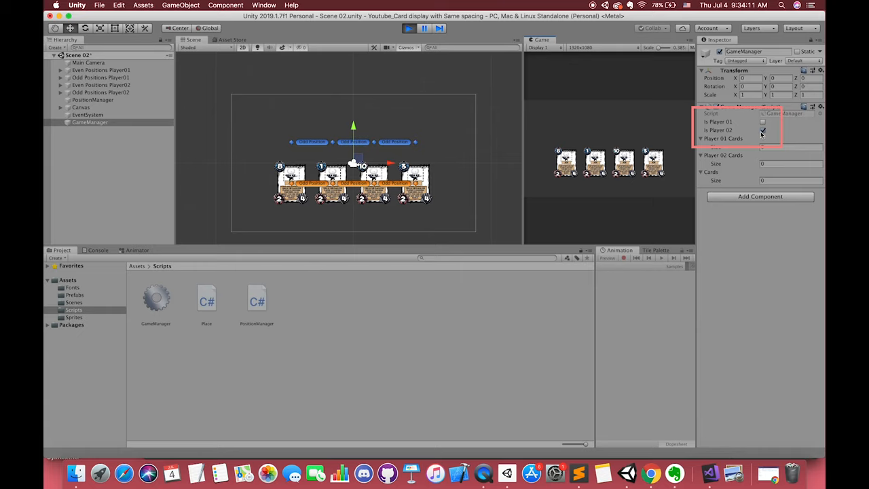
click(759, 131)
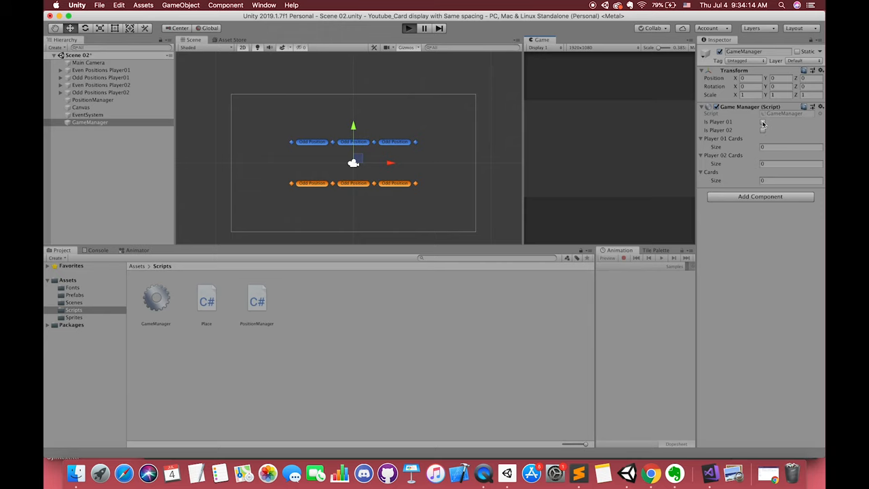
click(404, 27)
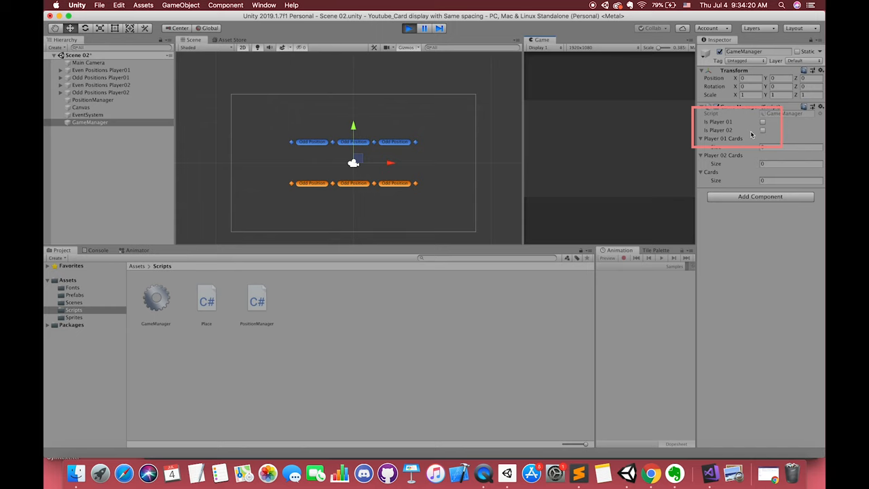
click(407, 27)
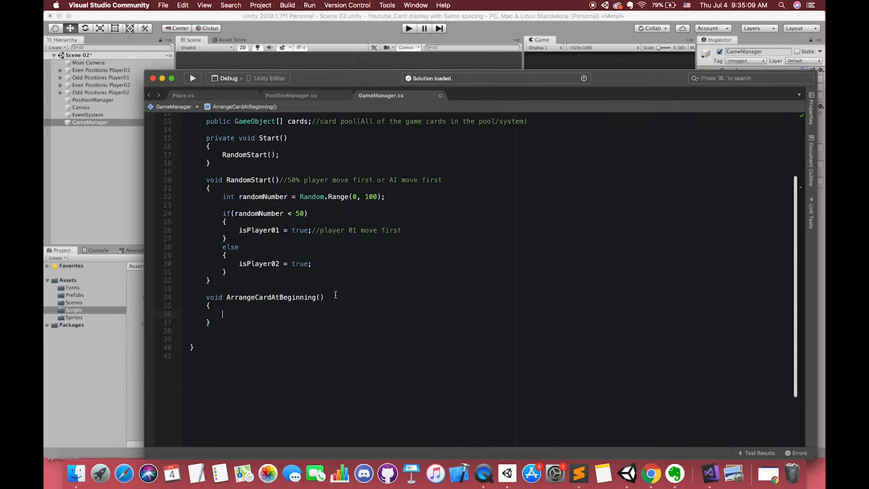
- Add the MARKER comment that the first-moving player gets 3 cards and the other gets 4
text(//if the player X m)
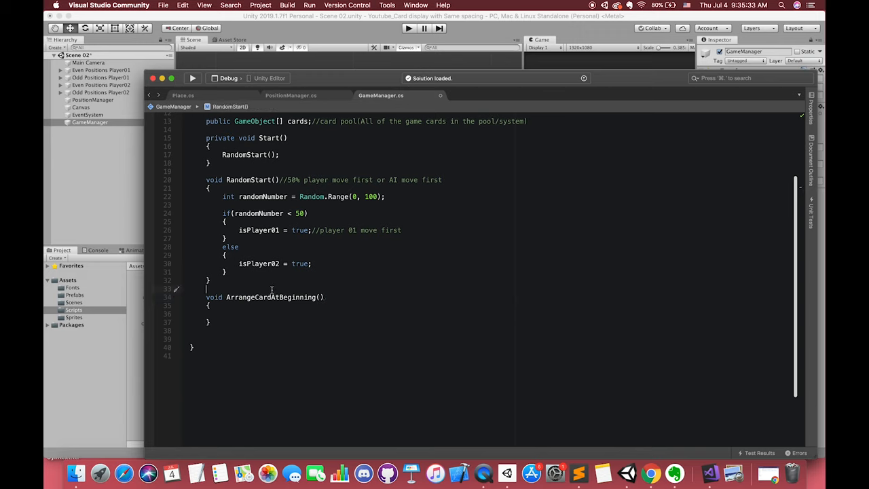
text(//MARKER if the player X move first, he only get 3 cards)
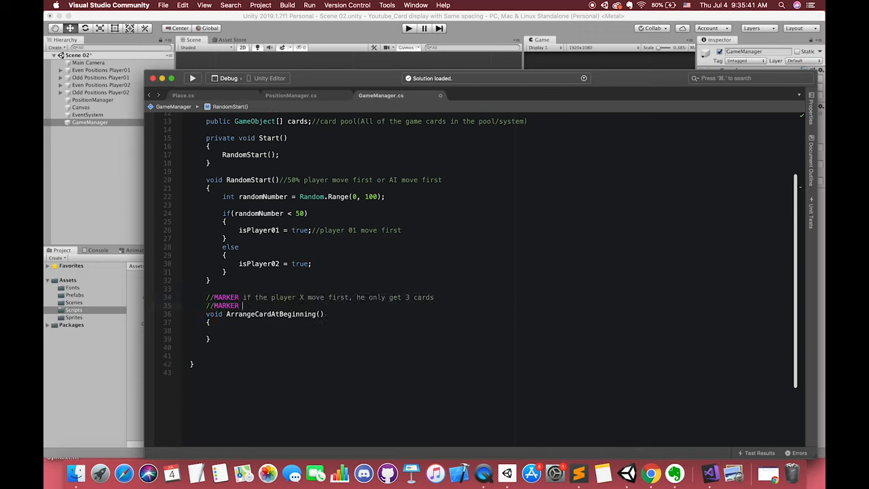
text(another player move later, but he ca)
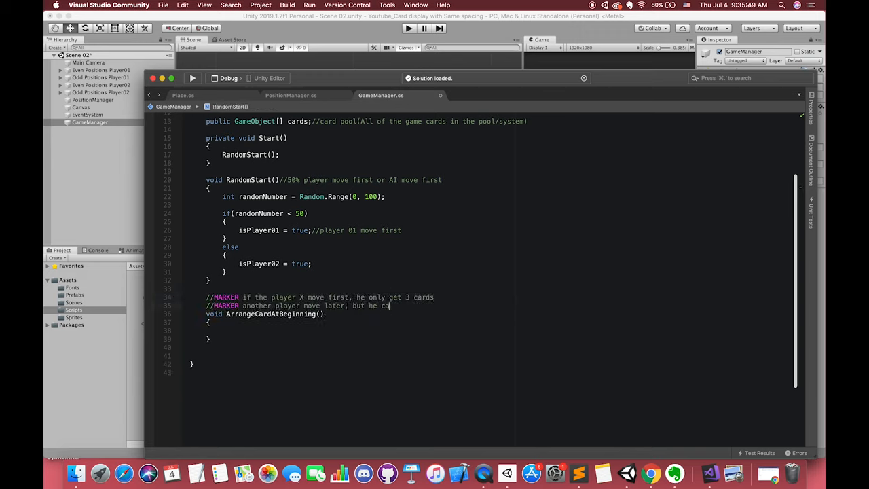
text(n get 4.)
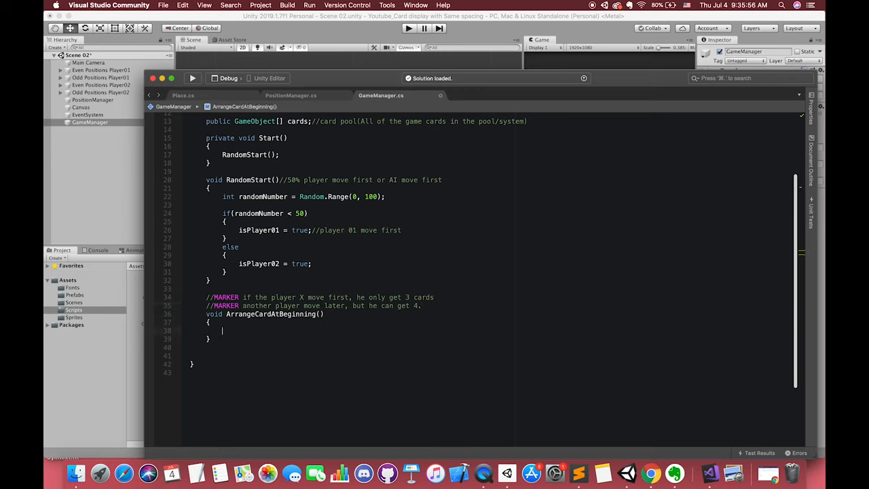
- Inside ArrangeCardAtBeginning, add if(isPlayer01) with a for loop running 3 times adding to player01Cards
text(if(op)
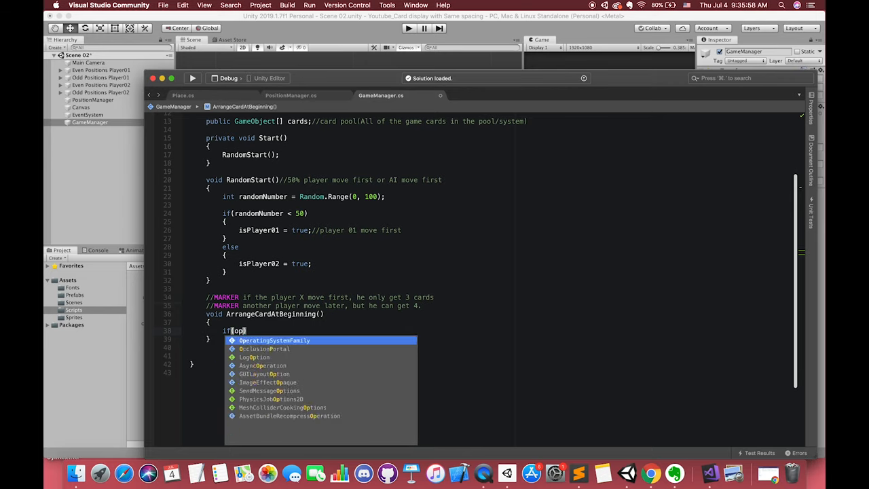
text(player01)
text(for(int i)
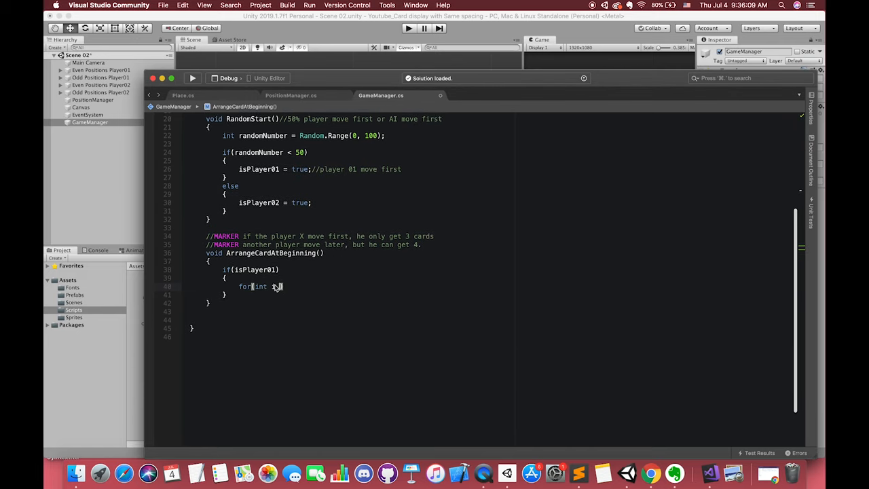
text(= 0; i < cards.Length; i++)
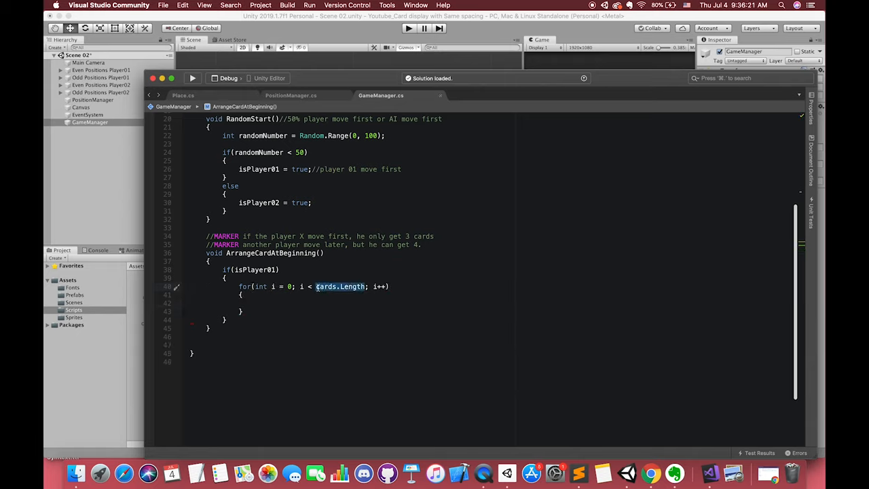
text(3)
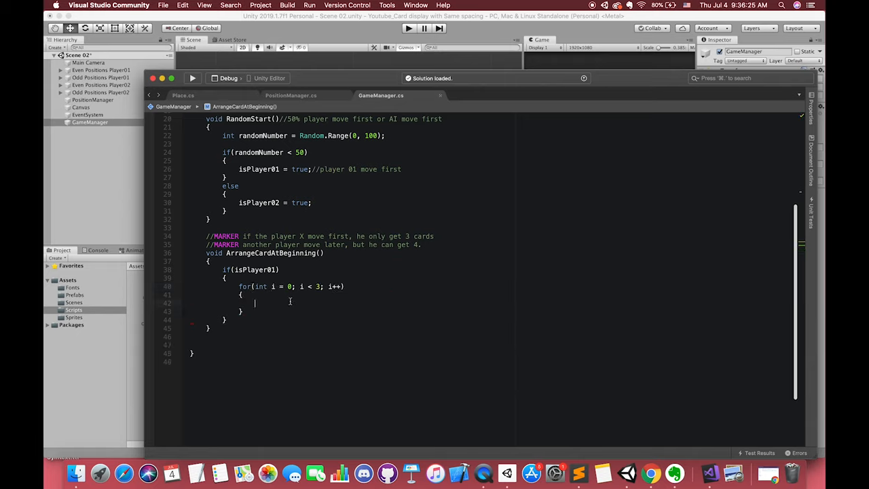
text(player01Cards.Add(cards[)
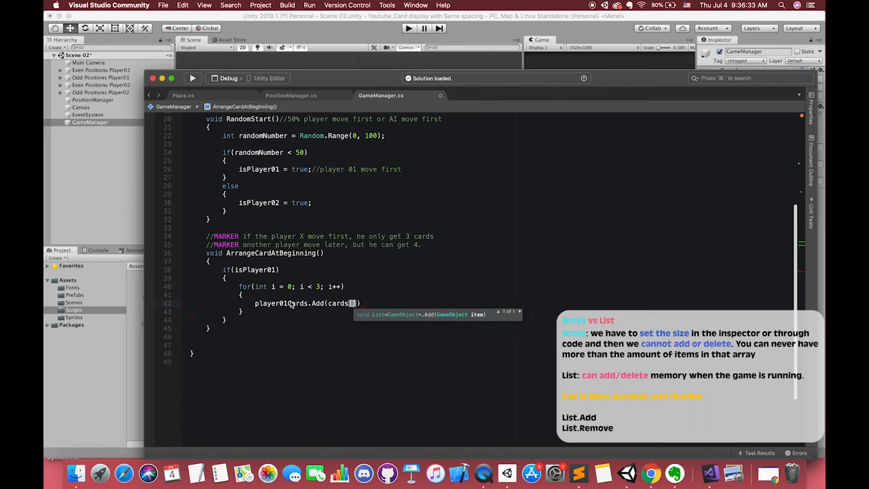
- Pick each dealt card with cards[Random.Range(0, cards.Length)]
text(Random.Range)
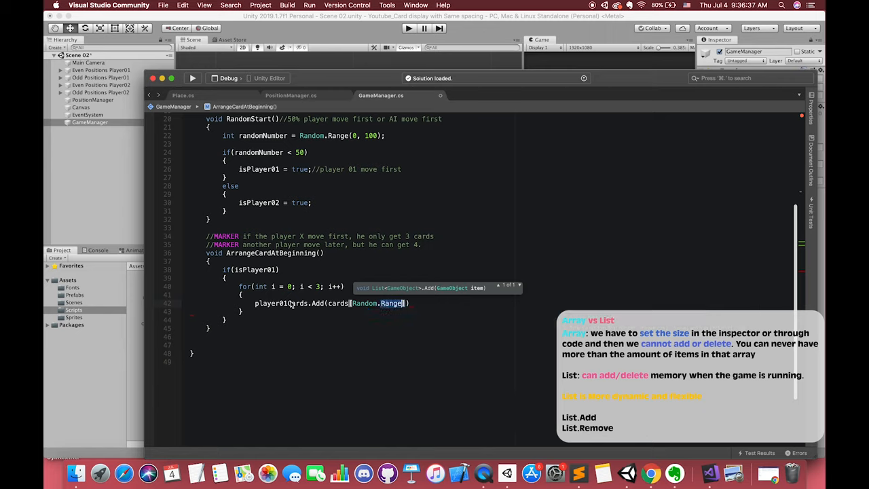
text((0,)
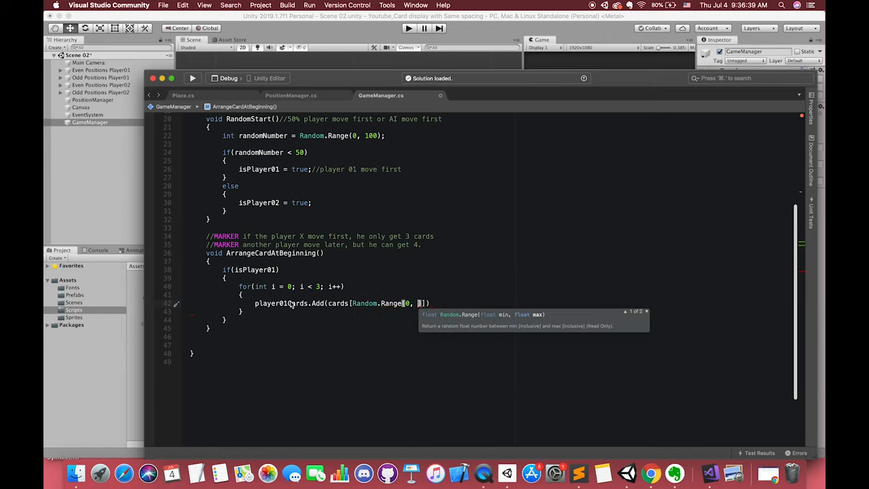
text(cards.Length)
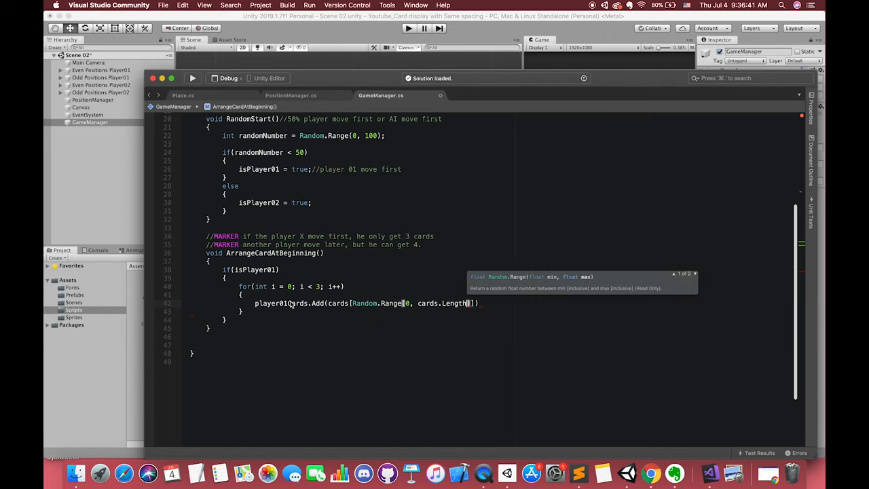
text();)
click(492, 135)
text(//0-99 "not include" 100)
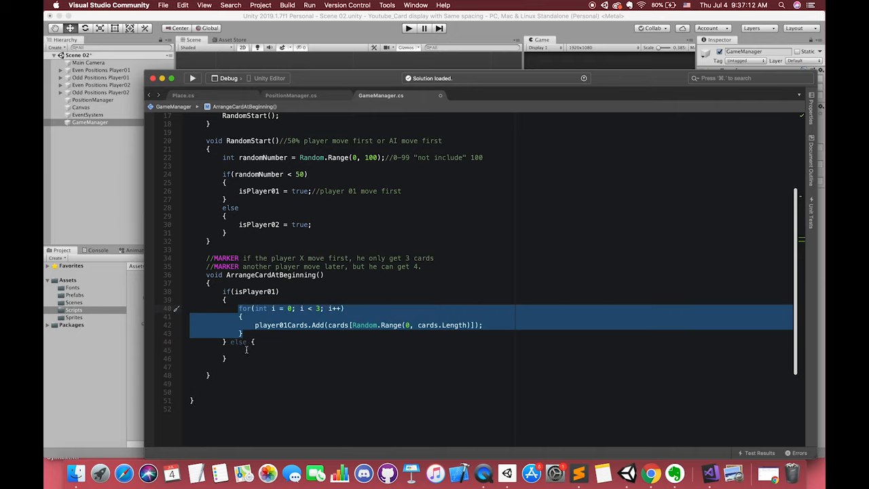
- Write the loop dealing random cards, log 'PLAYER 01 Card number', and call ArrangeCardAtBeginning() from Start
text(for (int i = 0; i < 3; i++))
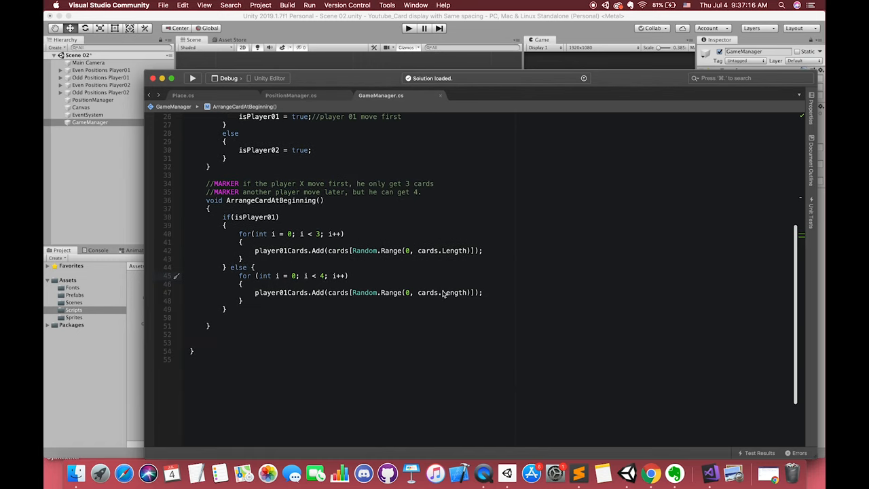
mouse_move(297, 315)
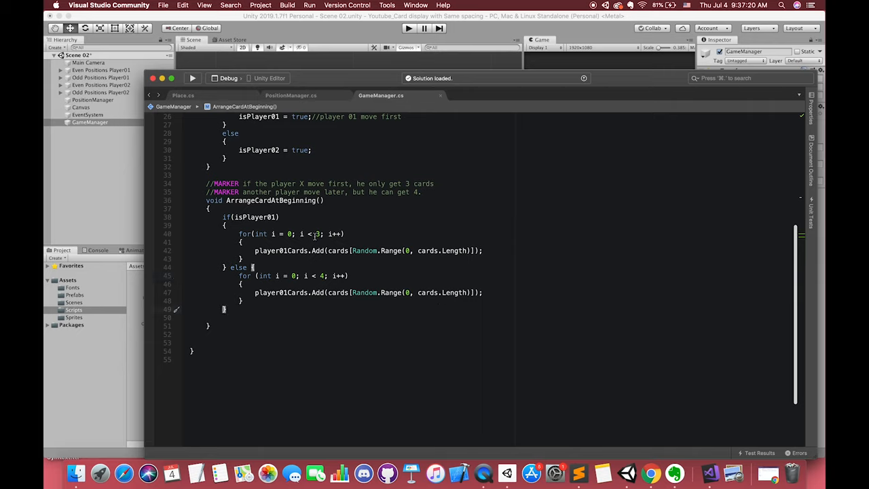
text(Debug.Log(")
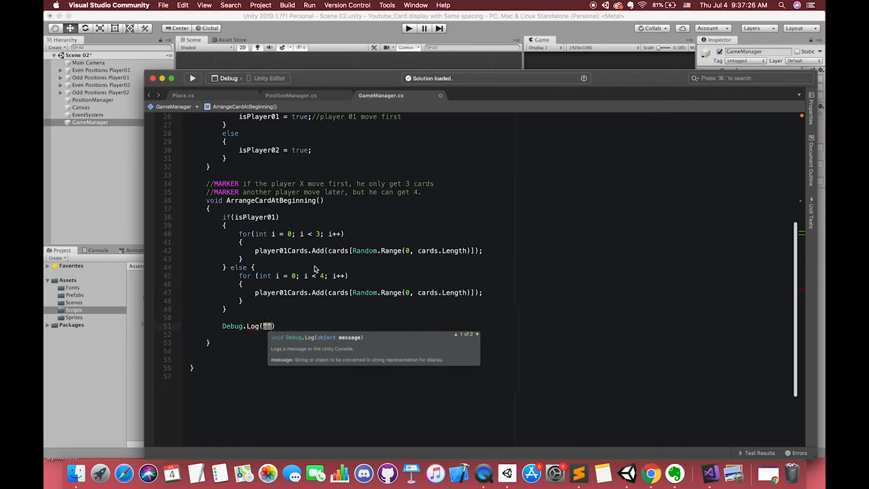
text(PLAYER 01 Card number)
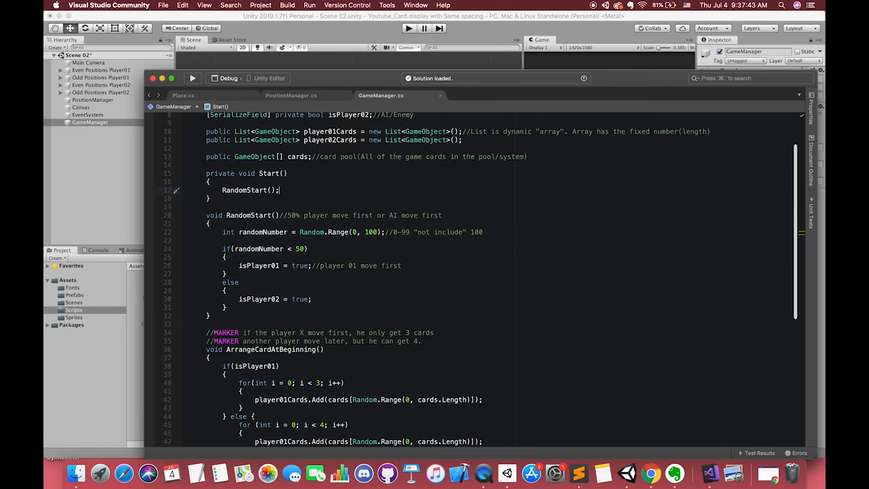
text(ArrangeCardAtBeginning();)
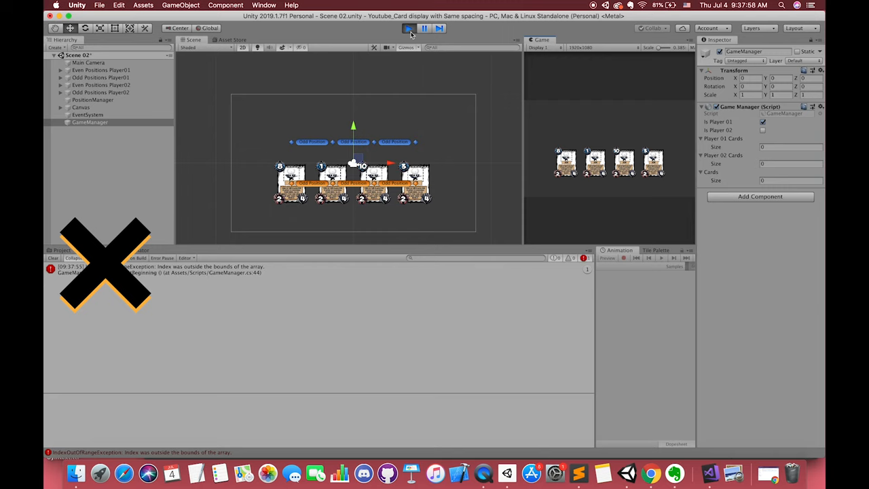
- Stop the failed test run and browse to the project's Sprites folder of card images
click(407, 29)
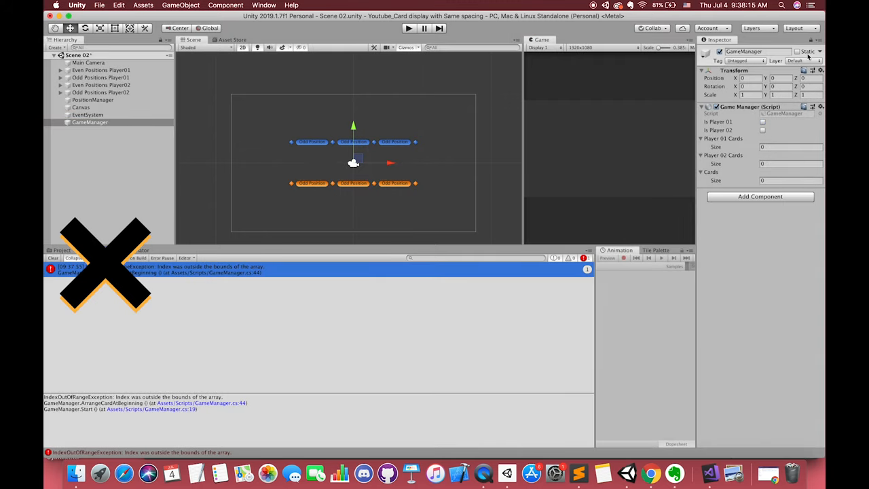
click(62, 250)
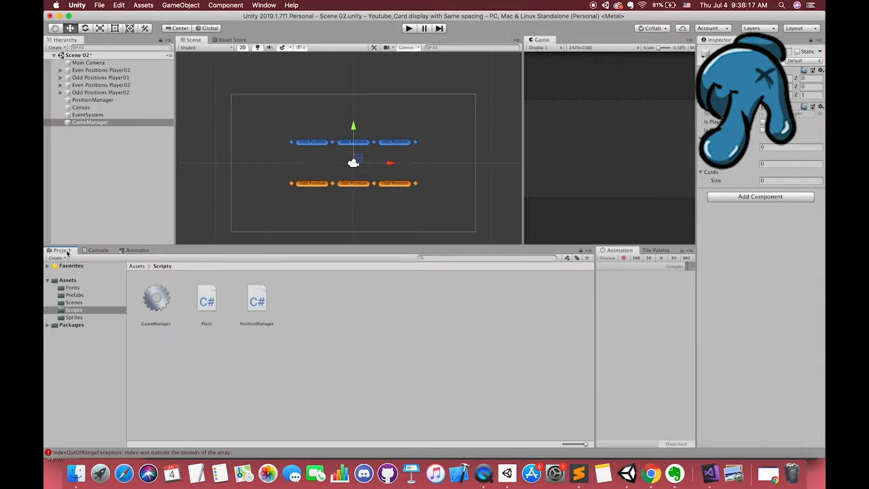
click(69, 318)
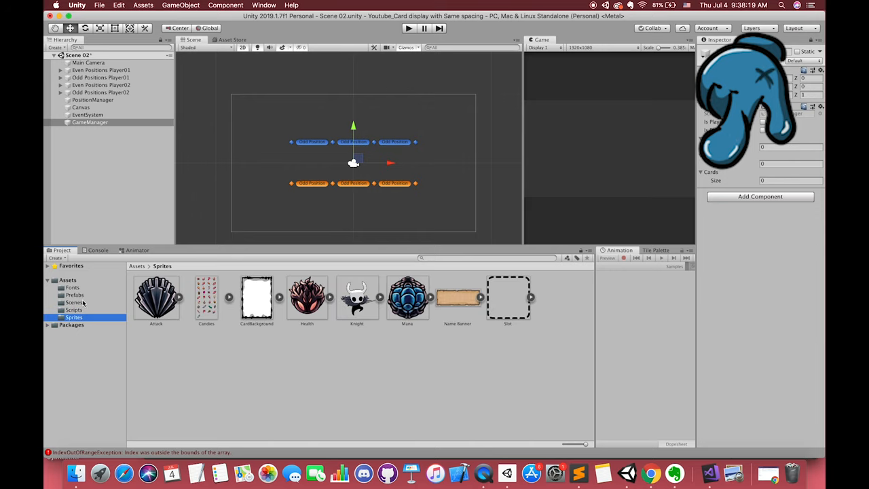
- From the Prefabs folder, fill the GameManager's Cards array with the ten card prefabs
click(72, 295)
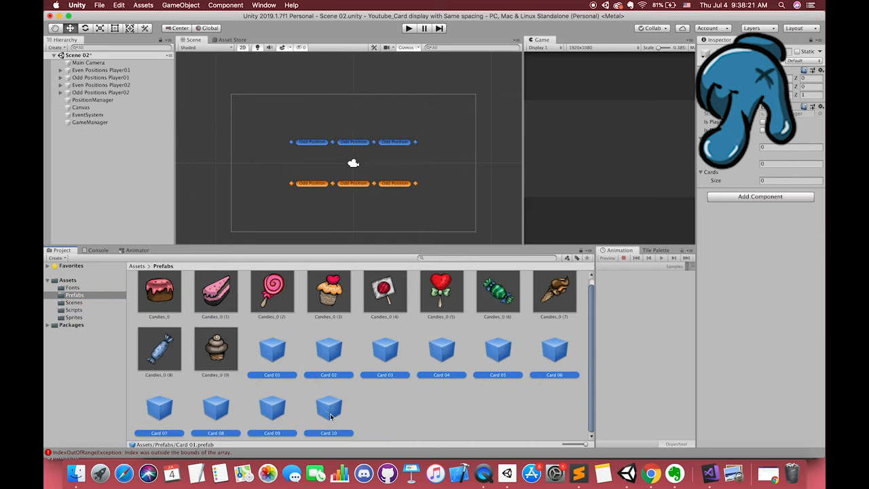
click(90, 122)
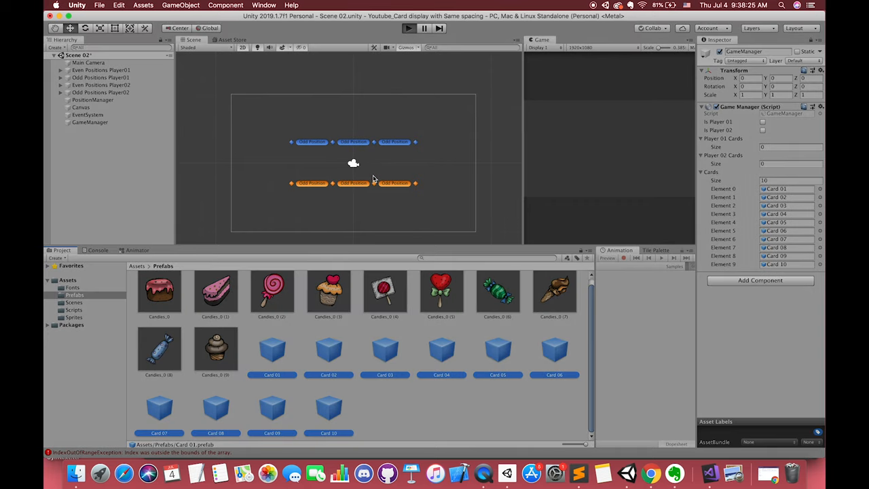
- Run the game and confirm in the Console that Player 01 receives three random cards, then stop
click(402, 27)
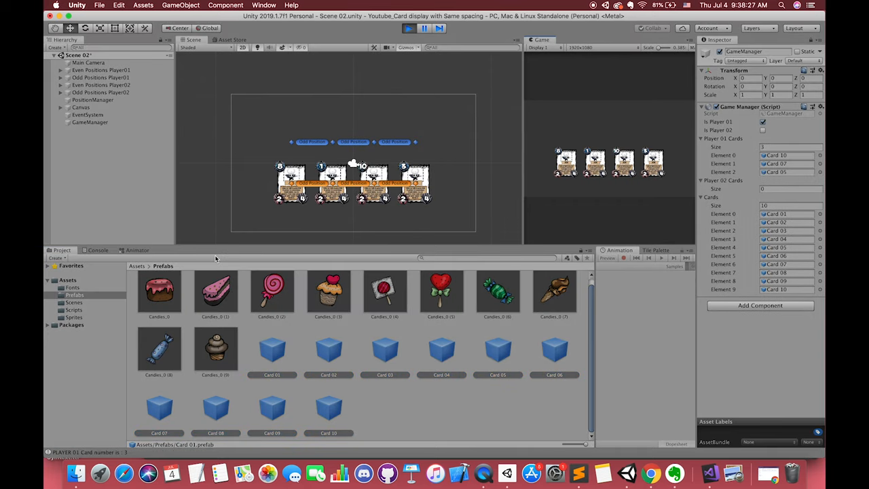
click(98, 250)
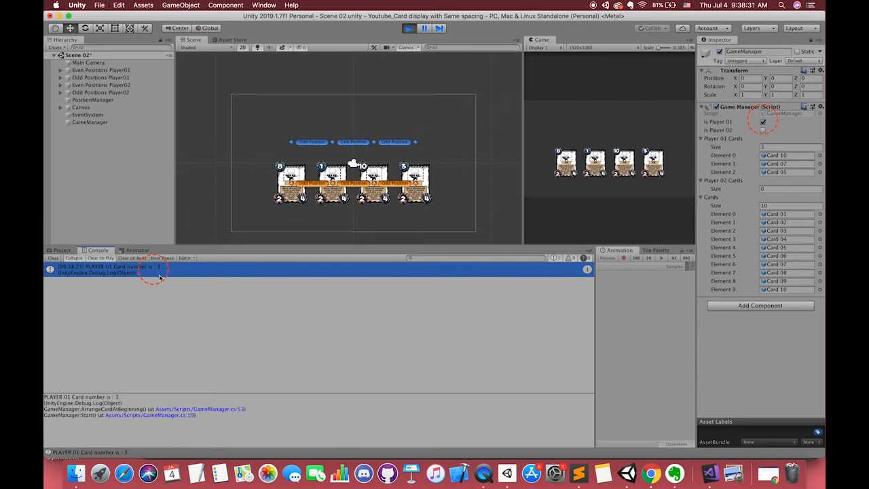
click(405, 29)
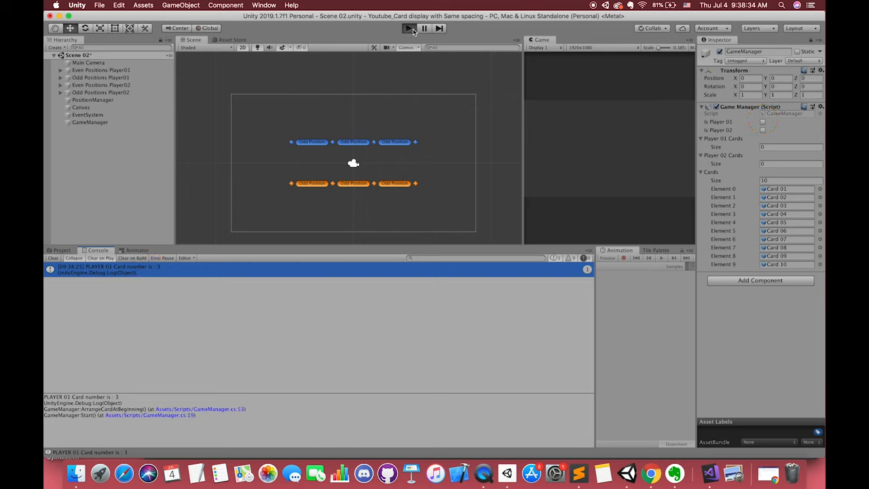
click(410, 27)
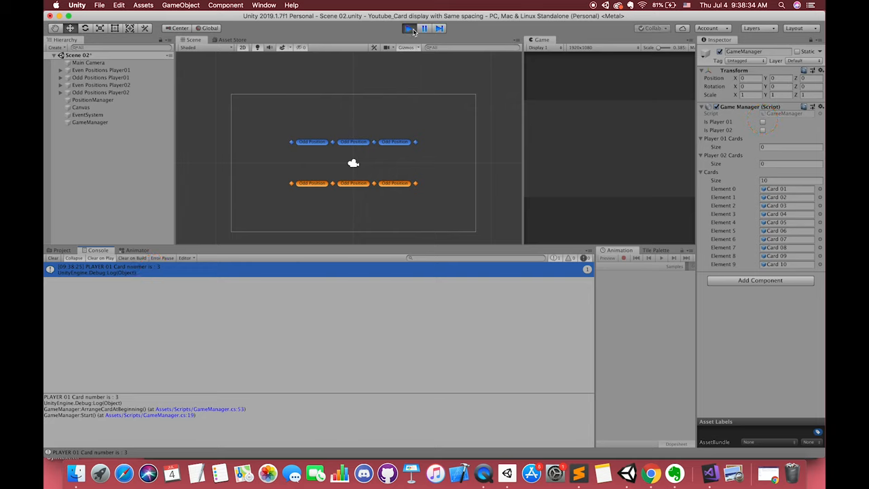